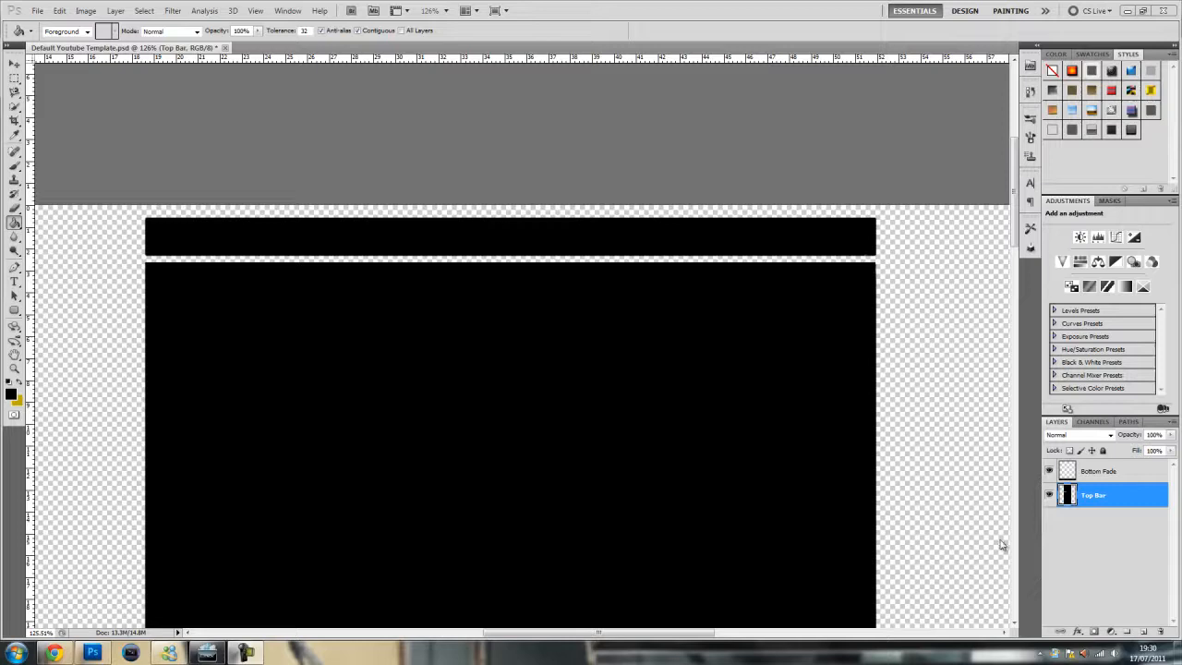
{"action": "mouse_move", "coordinate": [771, 341]}
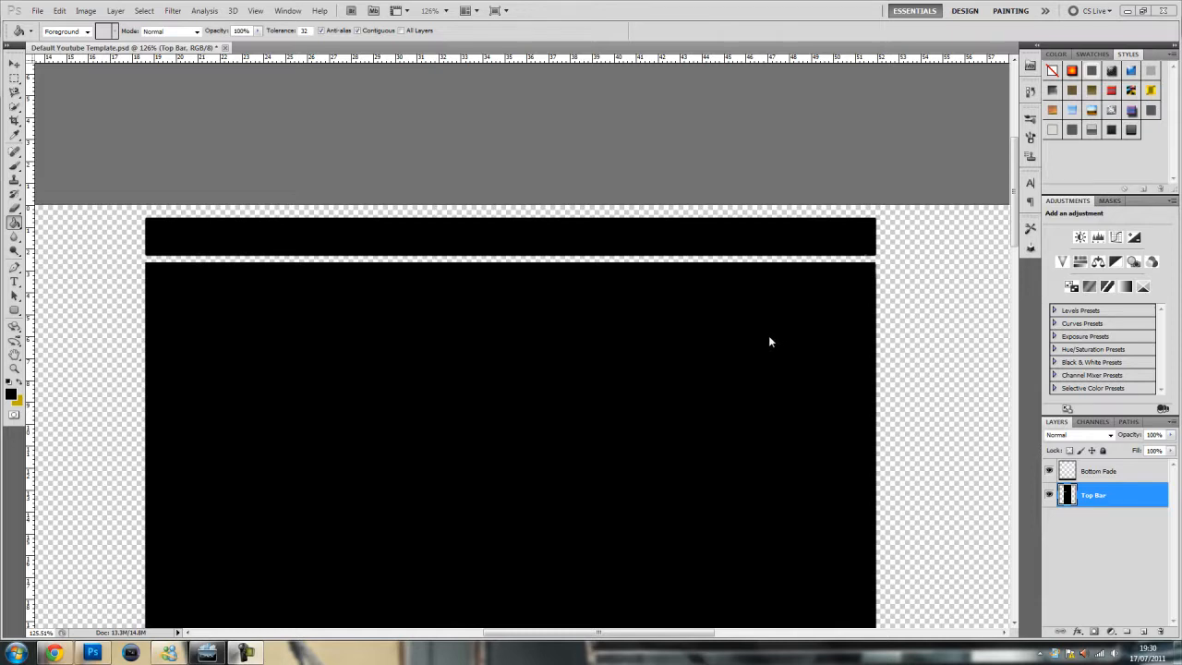
{"action": "mouse_move", "coordinate": [875, 413]}
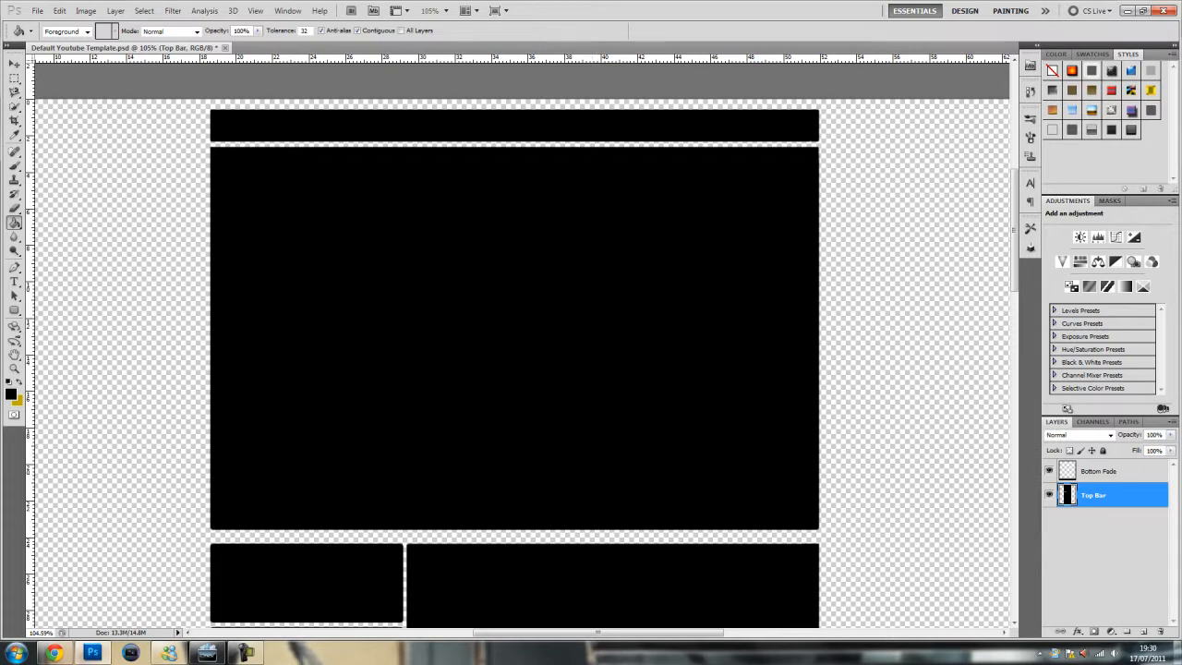
{"action": "mouse_move", "coordinate": [929, 399]}
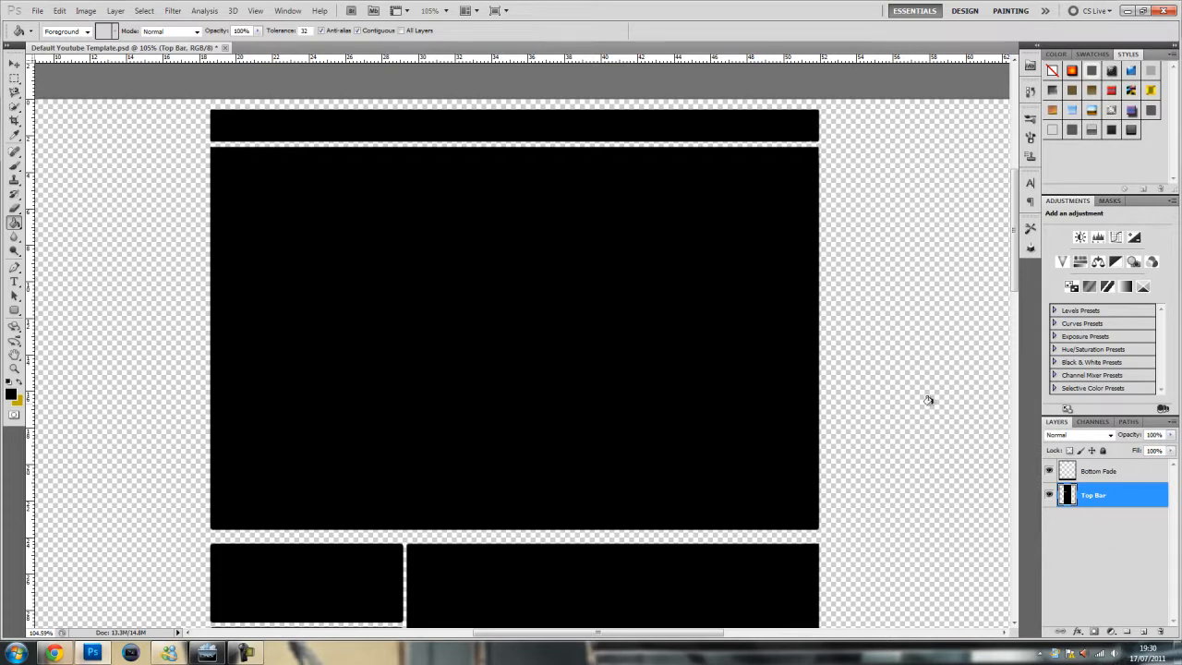
{"action": "mouse_move", "coordinate": [932, 410]}
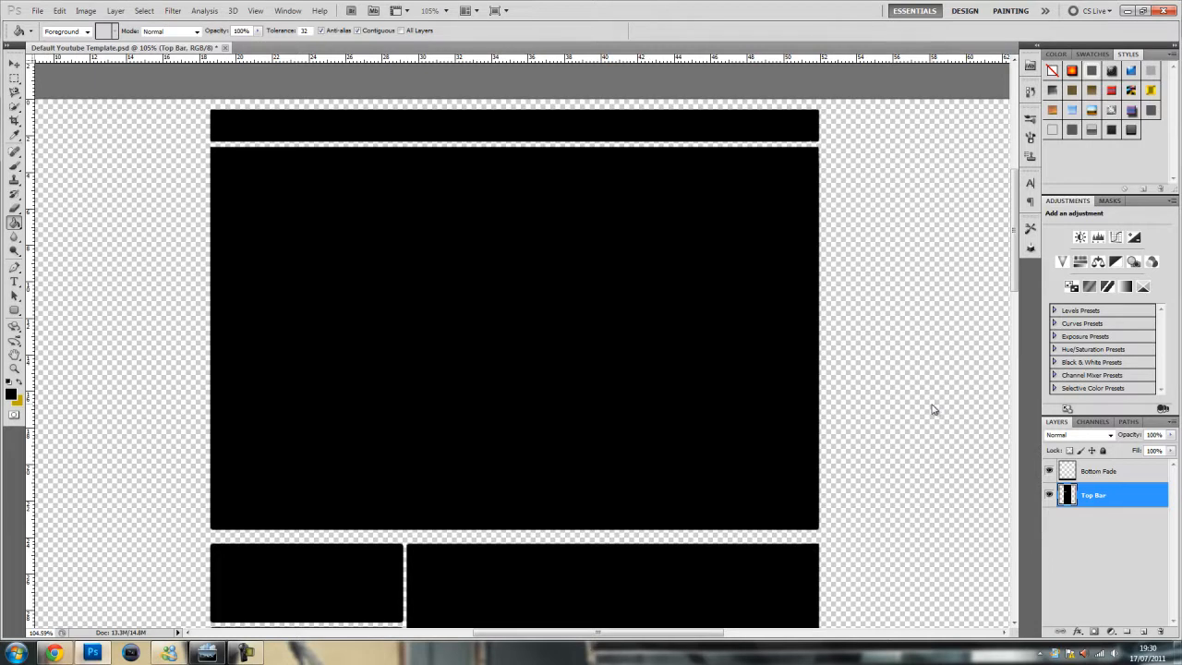
{"action": "mouse_move", "coordinate": [979, 425]}
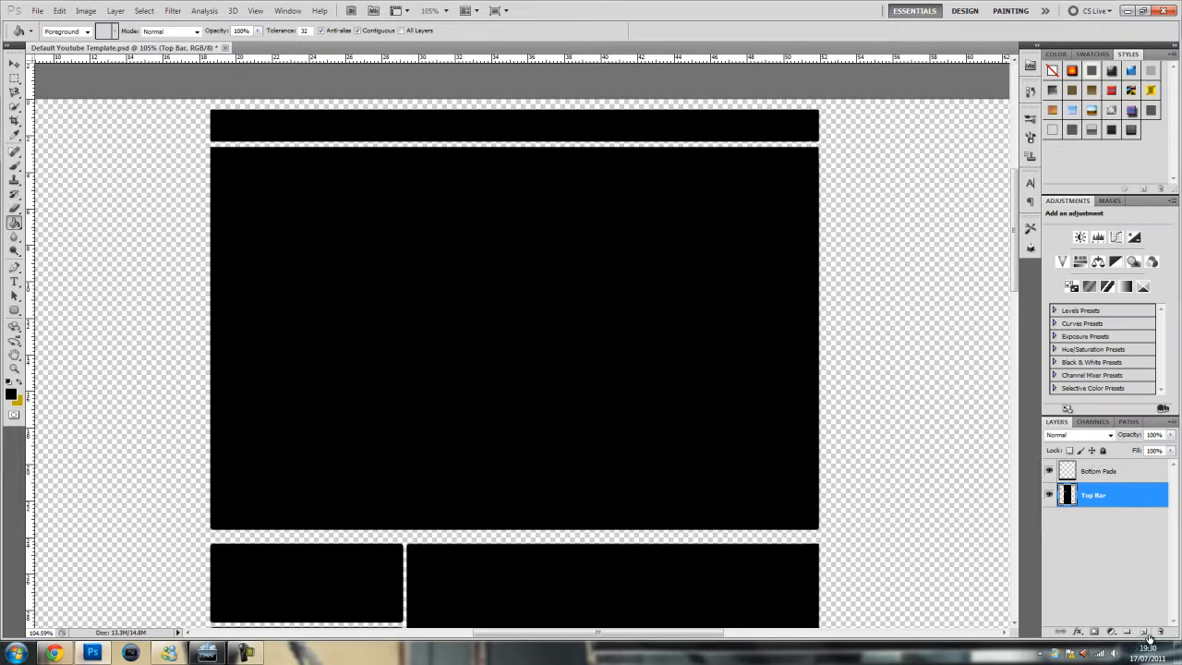
Create an empty layer and move it to the bottom of the stack, beneath Top Bar.
{"action": "left_click", "coordinate": [1127, 632]}
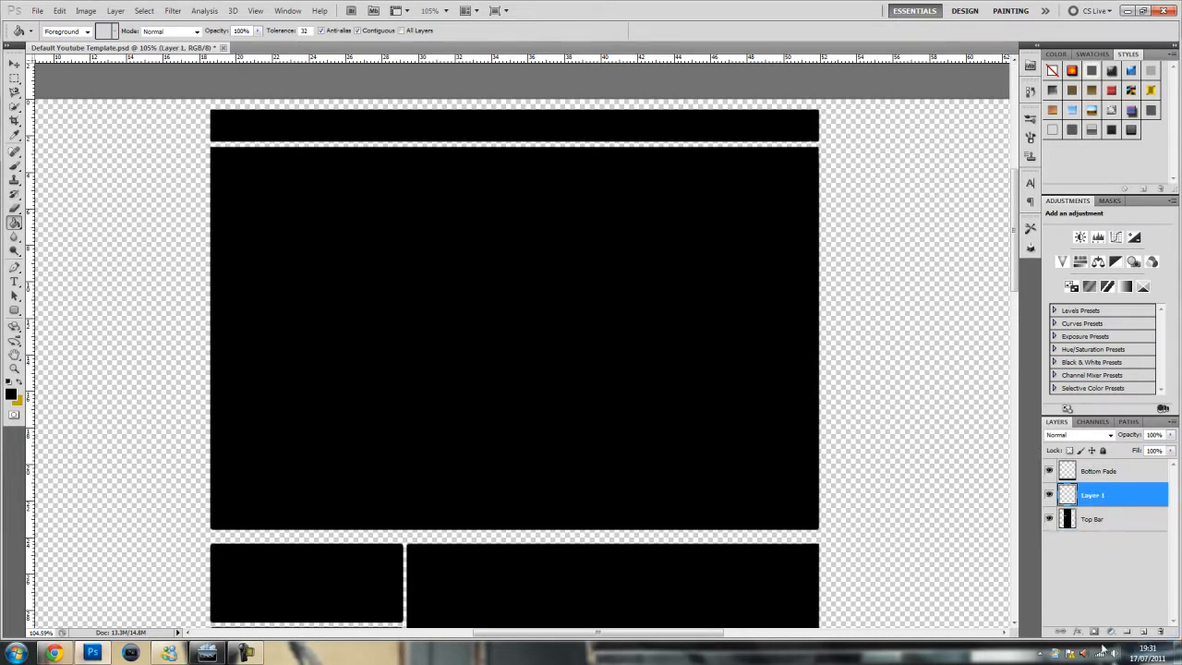
{"action": "left_click", "coordinate": [1093, 635]}
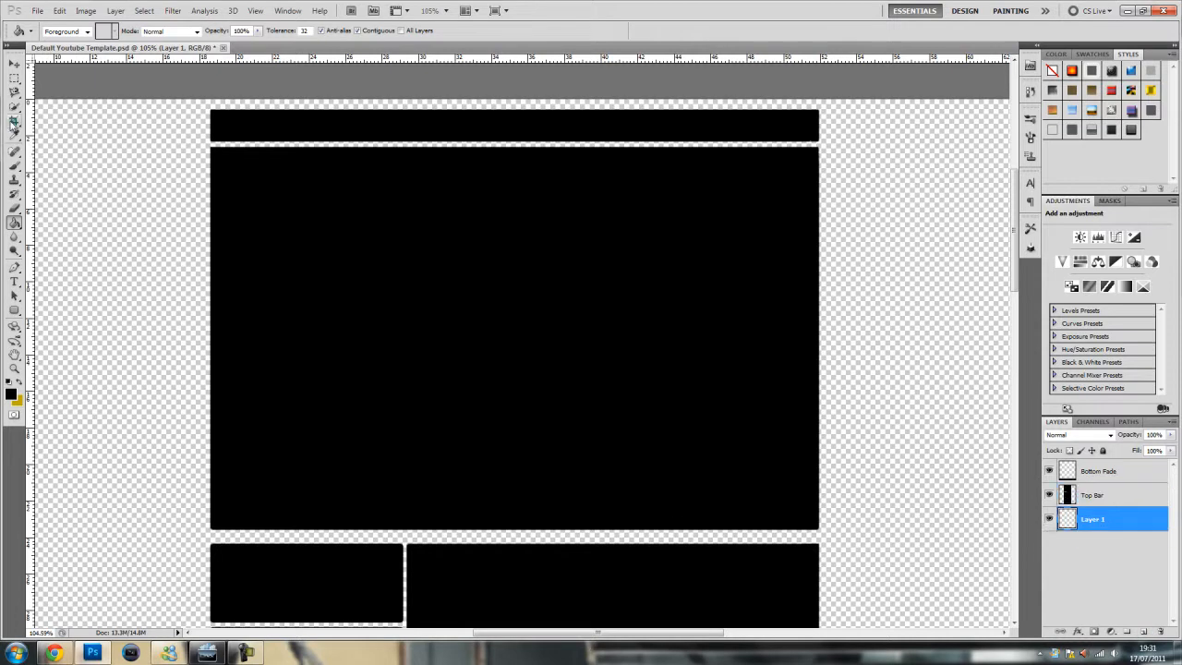
{"action": "mouse_move", "coordinate": [44, 212]}
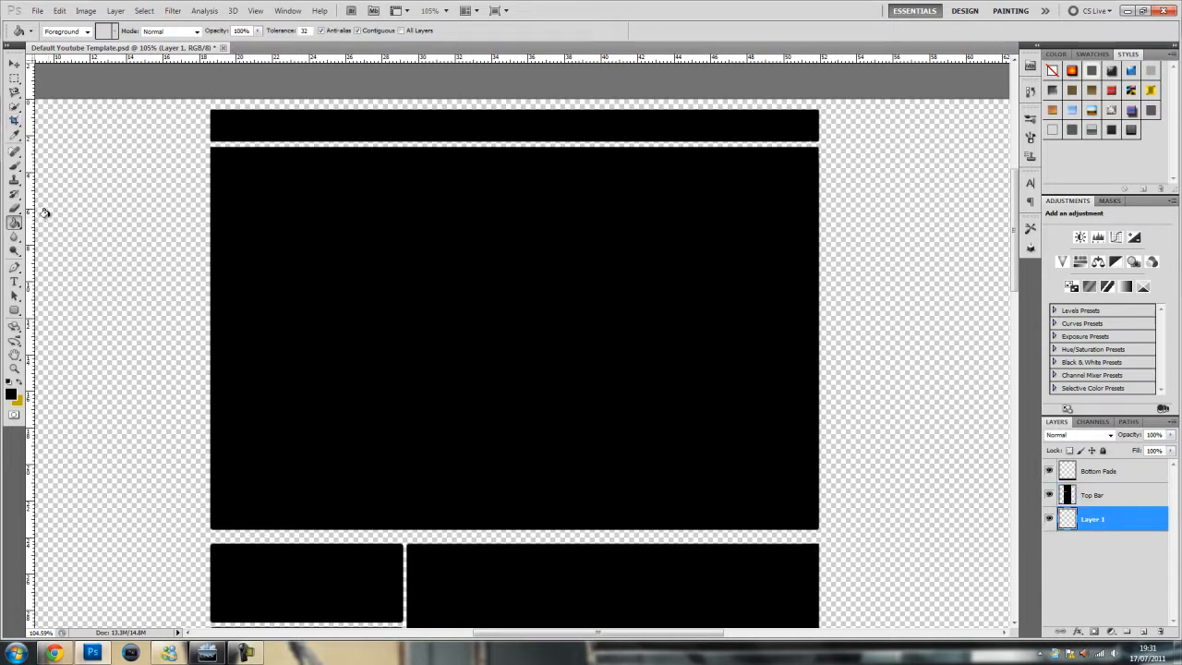
{"action": "mouse_move", "coordinate": [83, 253]}
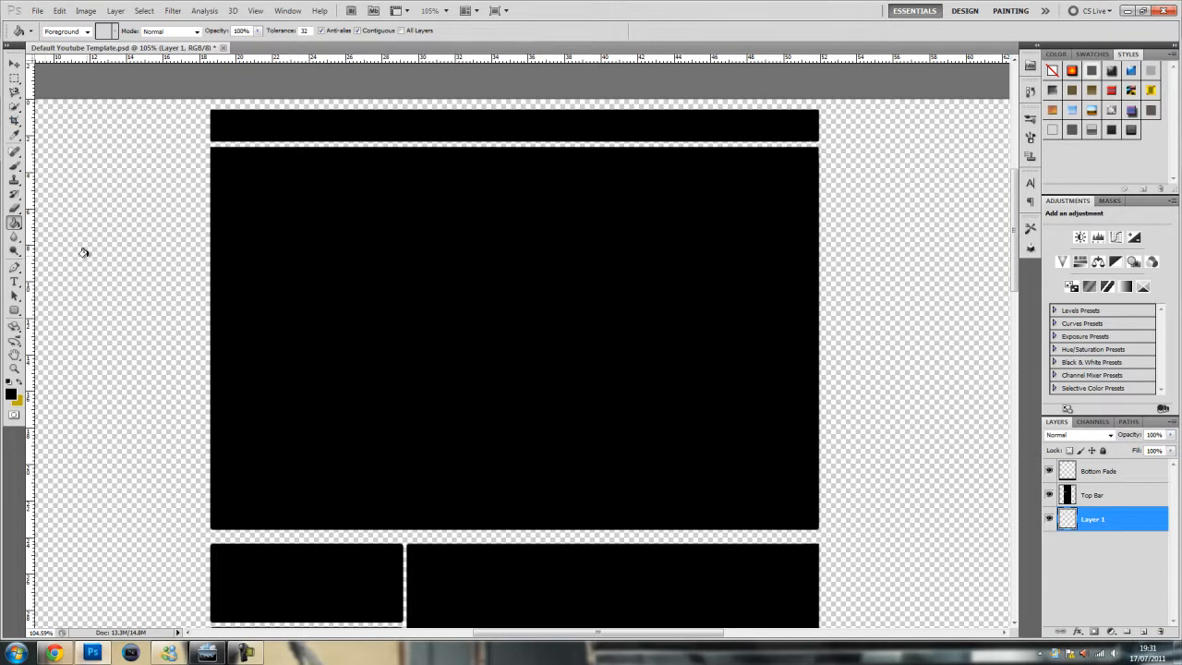
{"action": "left_click", "coordinate": [513, 324]}
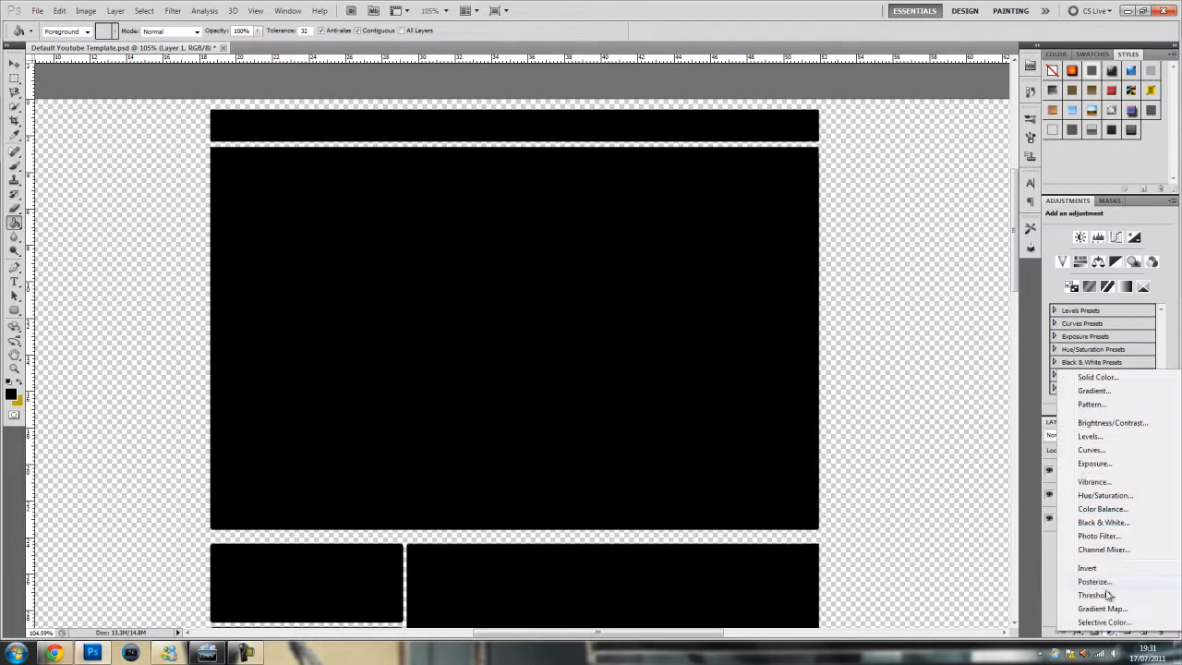
Add a gradient fill layer and edit its colour stops into a black-to-green gradient.
{"action": "left_click", "coordinate": [1093, 390]}
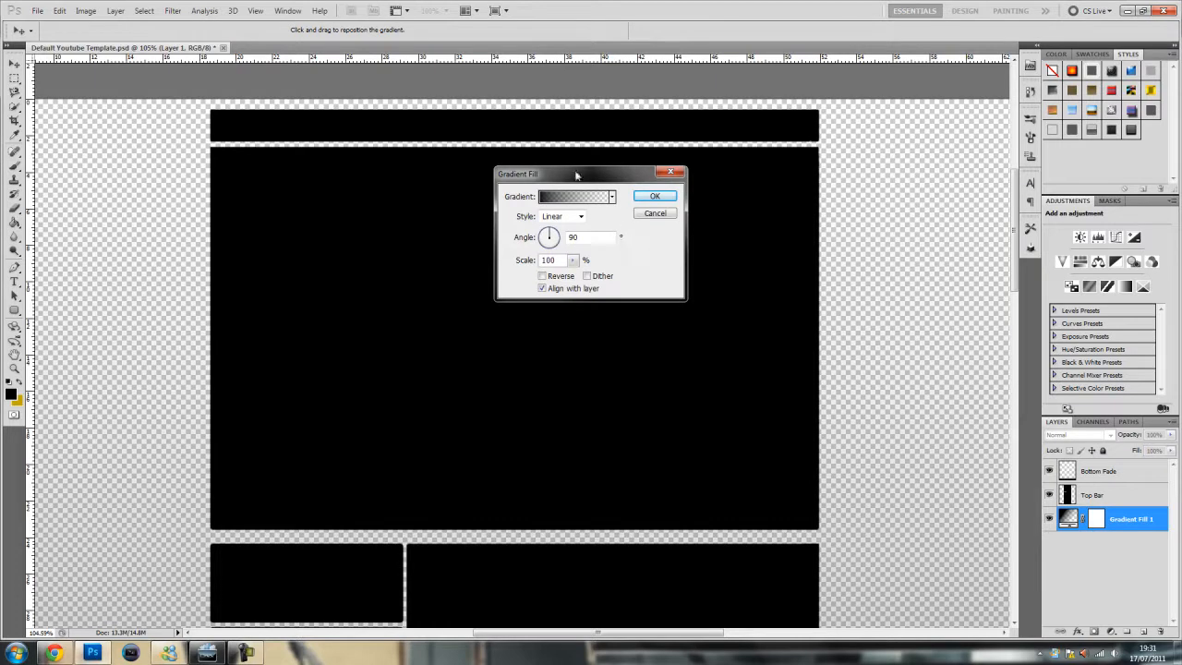
{"action": "left_click", "coordinate": [573, 196]}
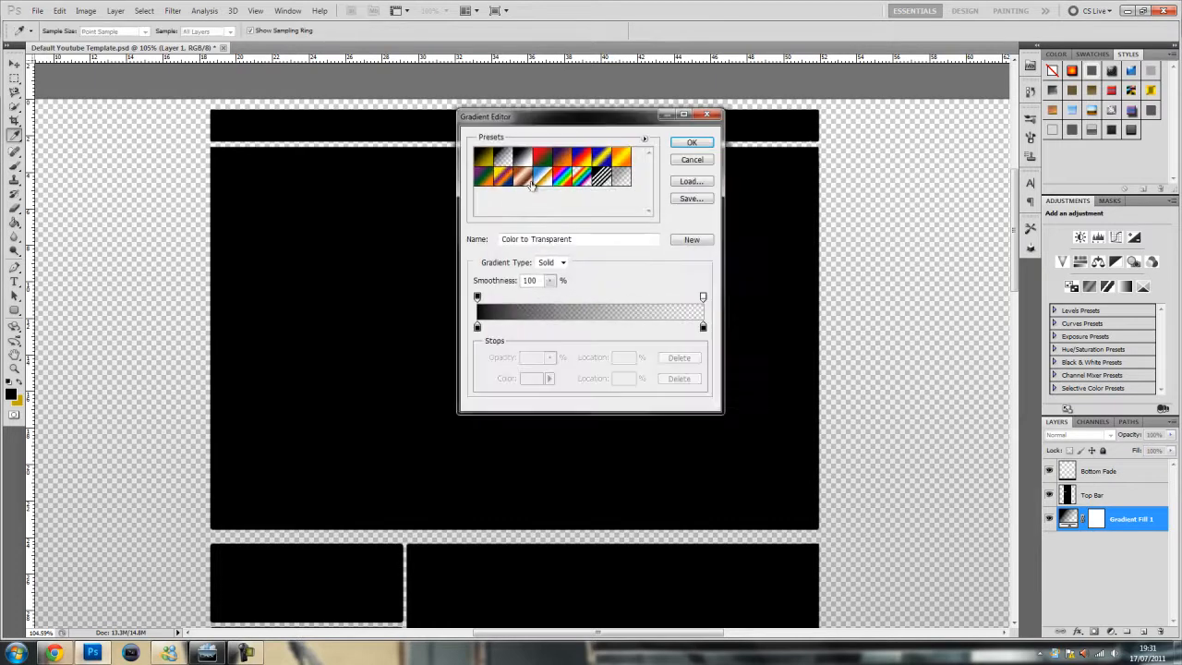
{"action": "left_click", "coordinate": [483, 157]}
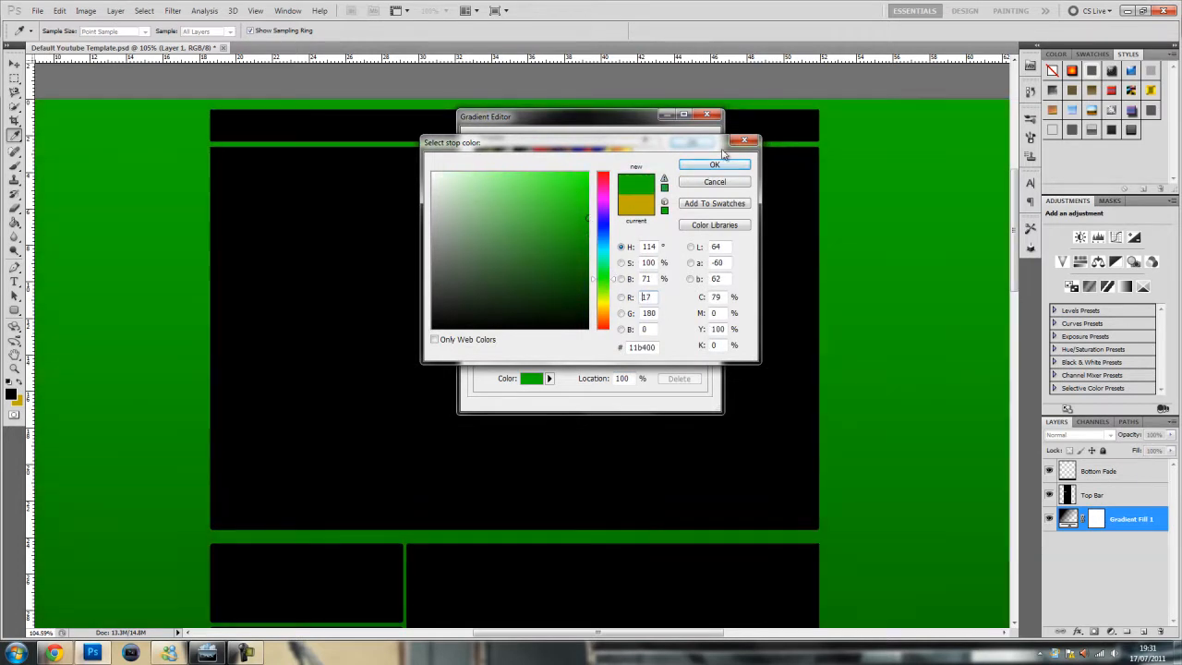
{"action": "left_click", "coordinate": [712, 164]}
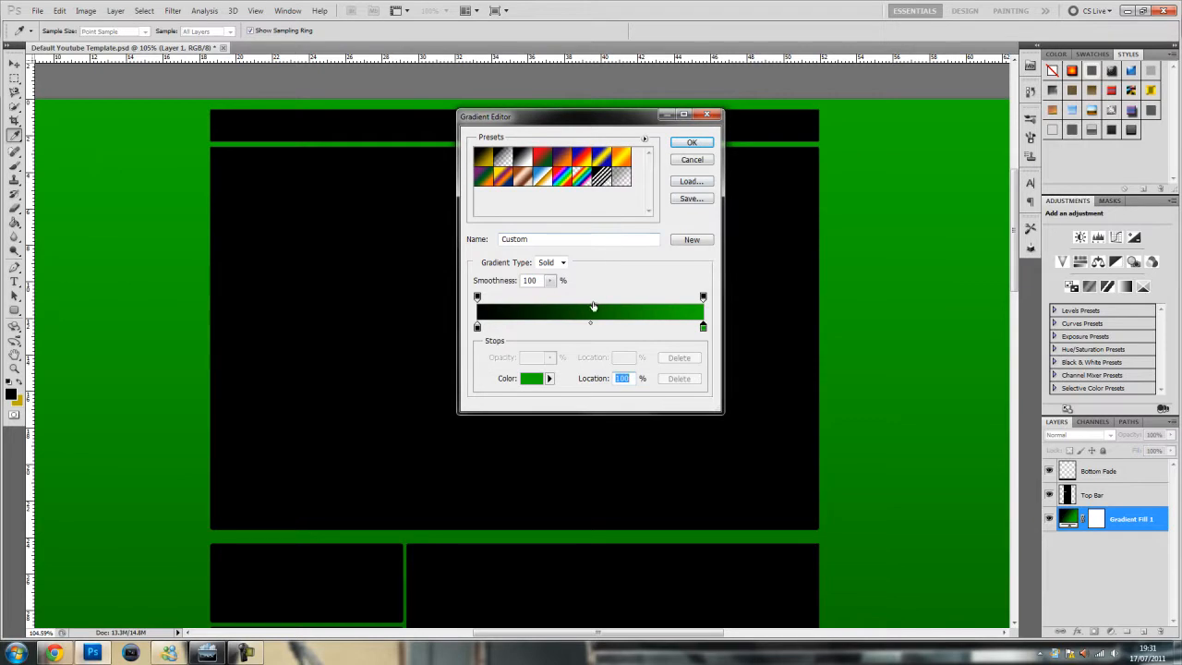
{"action": "mouse_move", "coordinate": [668, 207]}
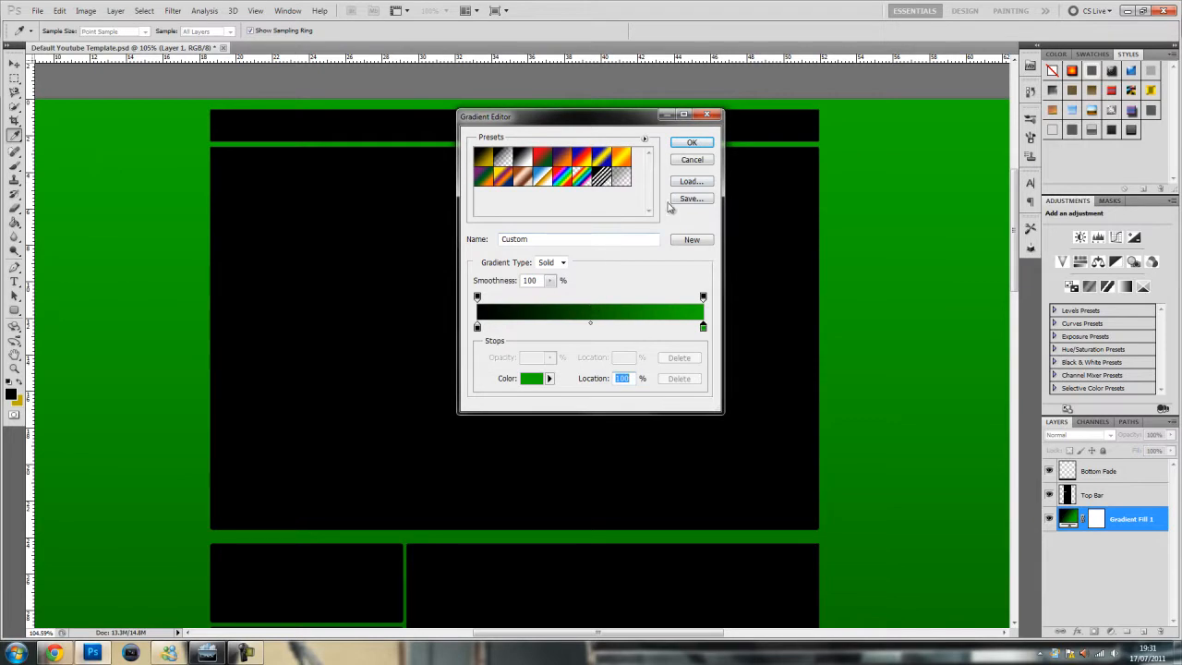
{"action": "mouse_move", "coordinate": [595, 283]}
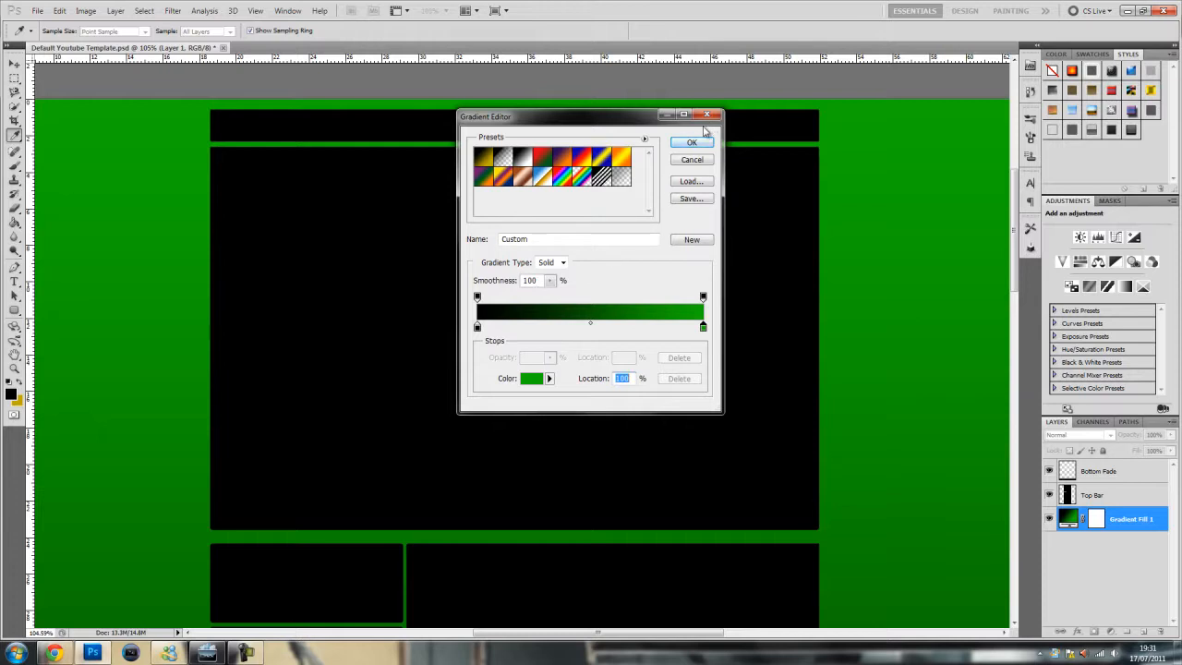
Confirm the black-to-green gradient as a reversed radial fill glowing behind the modules.
{"action": "left_click", "coordinate": [691, 142]}
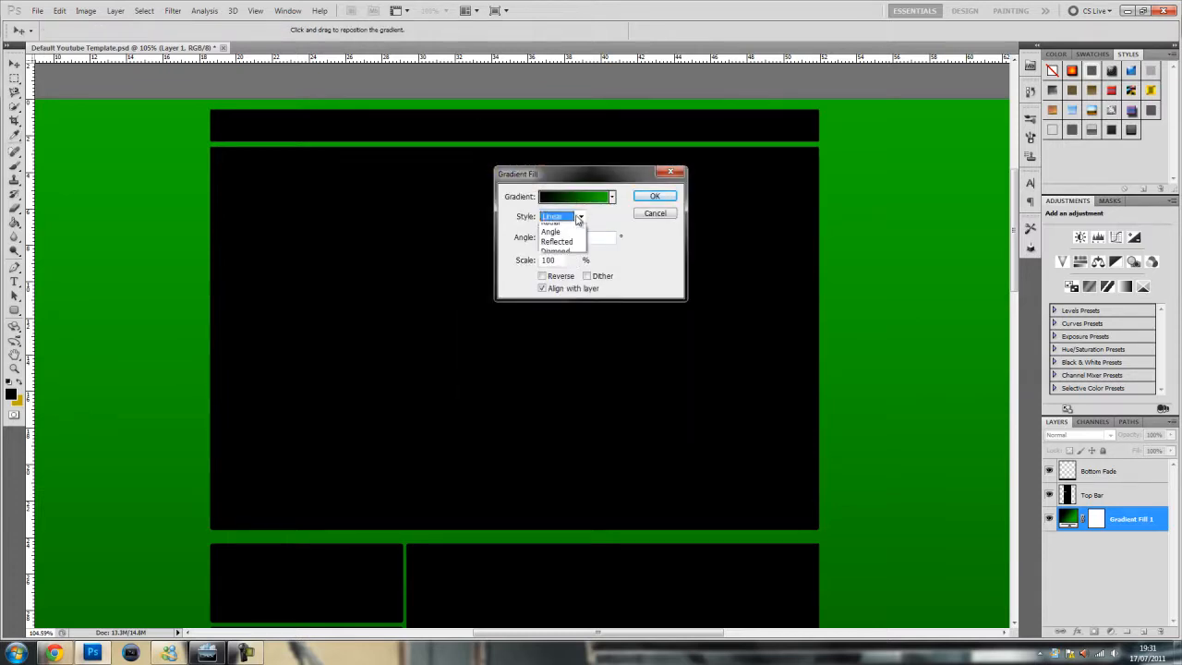
{"action": "left_click", "coordinate": [550, 221]}
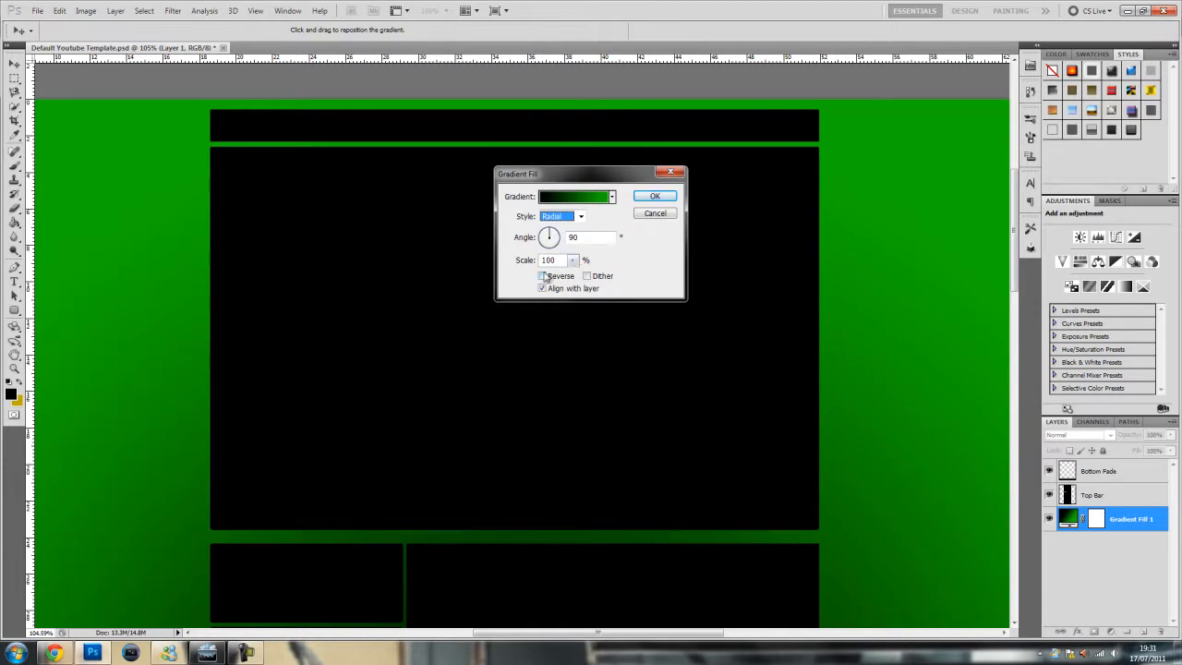
{"action": "left_click", "coordinate": [543, 277]}
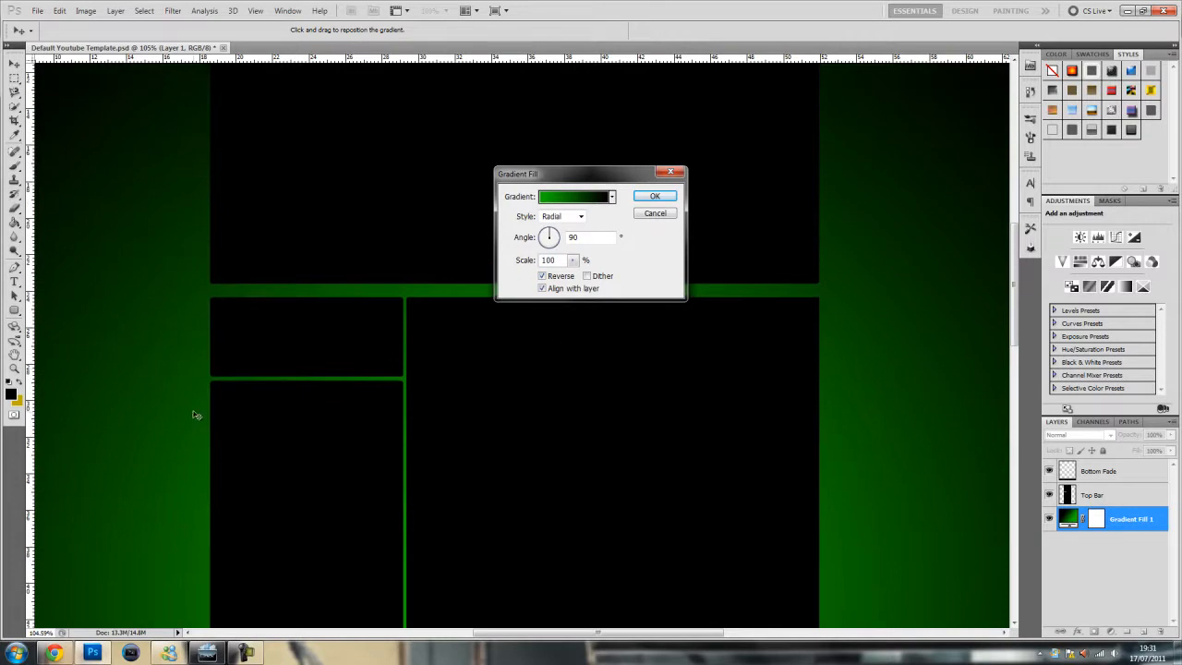
{"action": "mouse_move", "coordinate": [247, 476]}
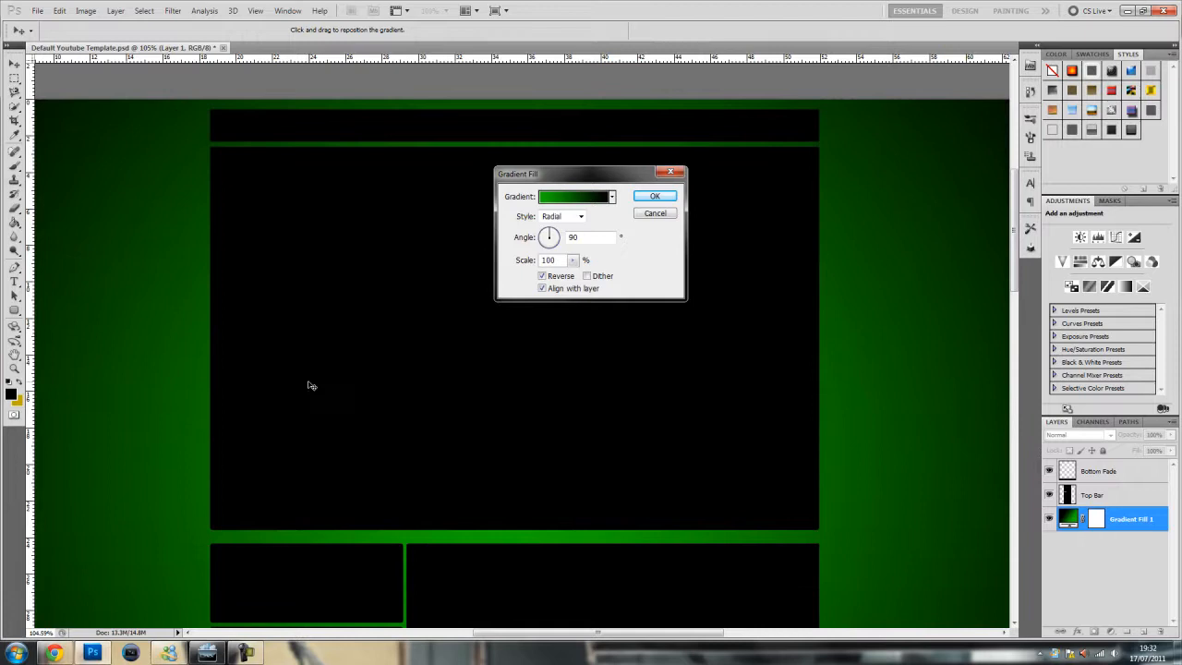
{"action": "left_click", "coordinate": [654, 195]}
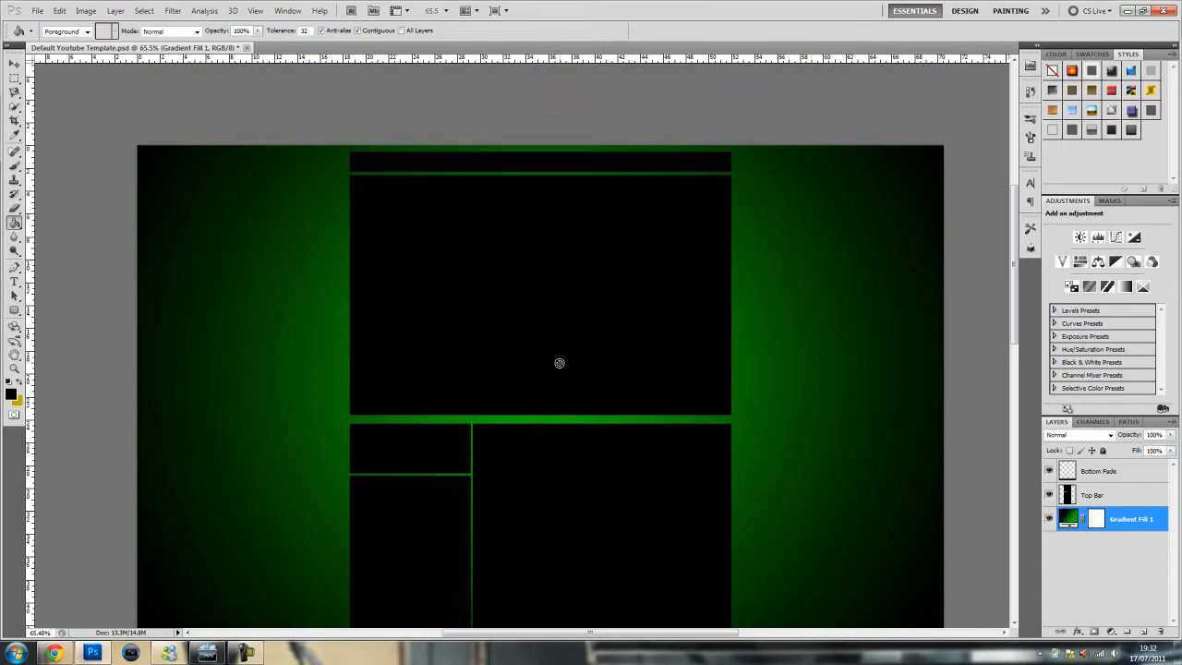
{"action": "mouse_move", "coordinate": [646, 360]}
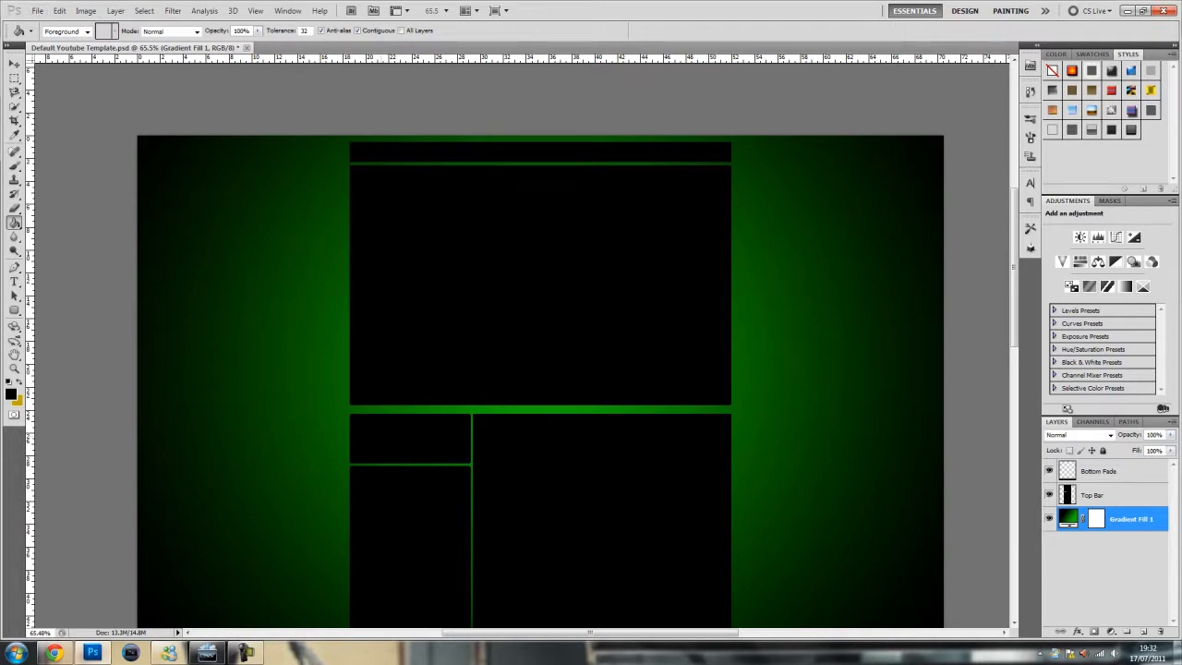
Enable a drop shadow on the Top Bar layer and enlarge its size.
{"action": "left_click", "coordinate": [1093, 495]}
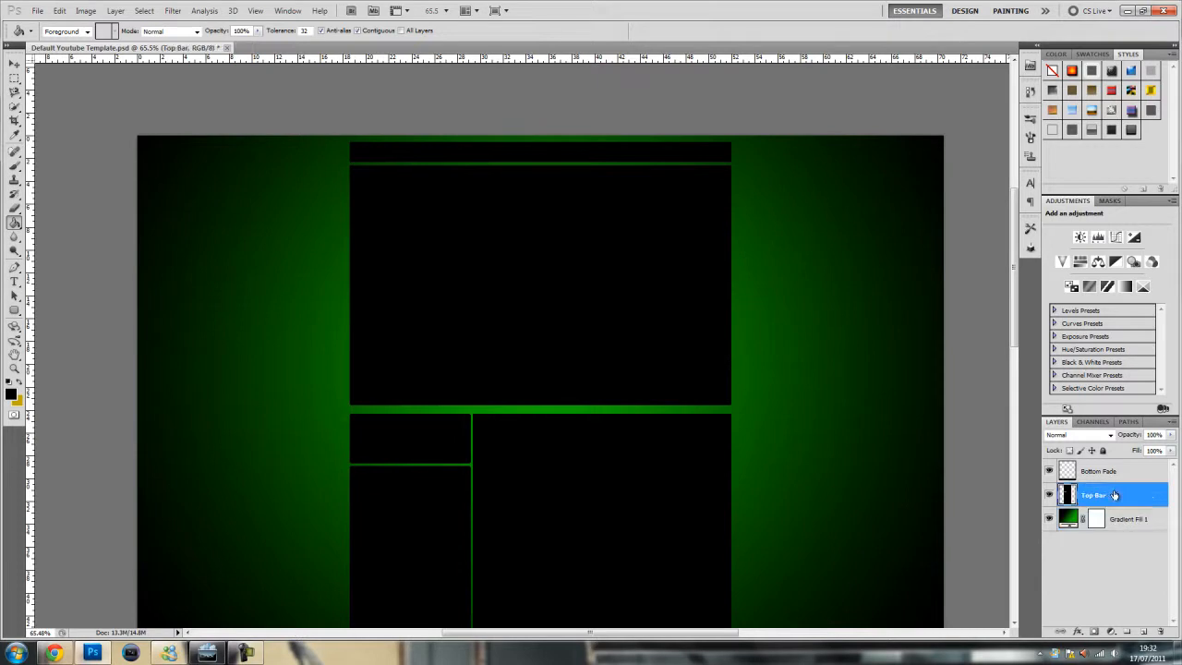
{"action": "double_click", "coordinate": [1093, 495]}
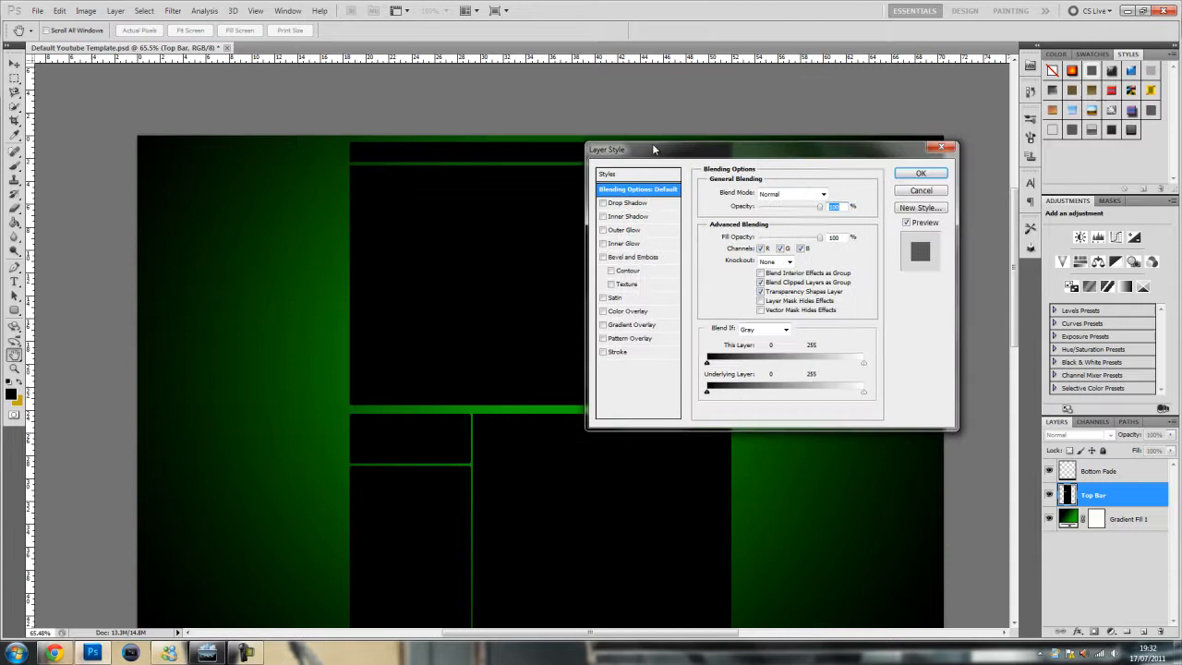
{"action": "left_click", "coordinate": [628, 201]}
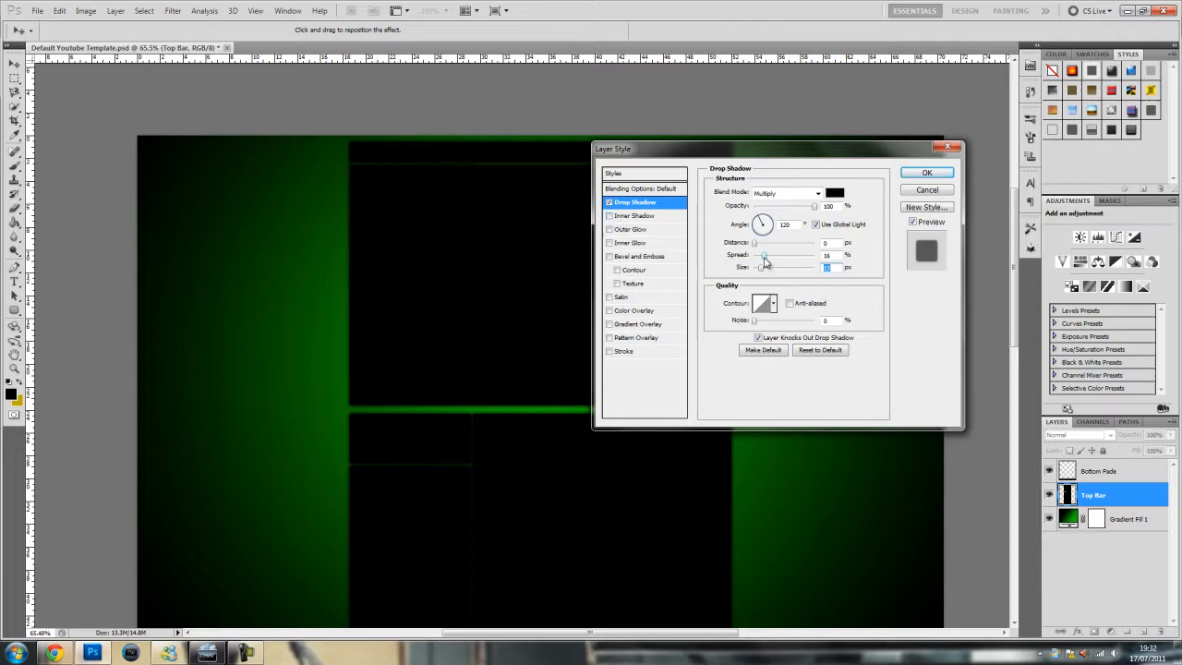
{"action": "left_click_drag", "start_coordinate": [772, 266], "coordinate": [759, 266]}
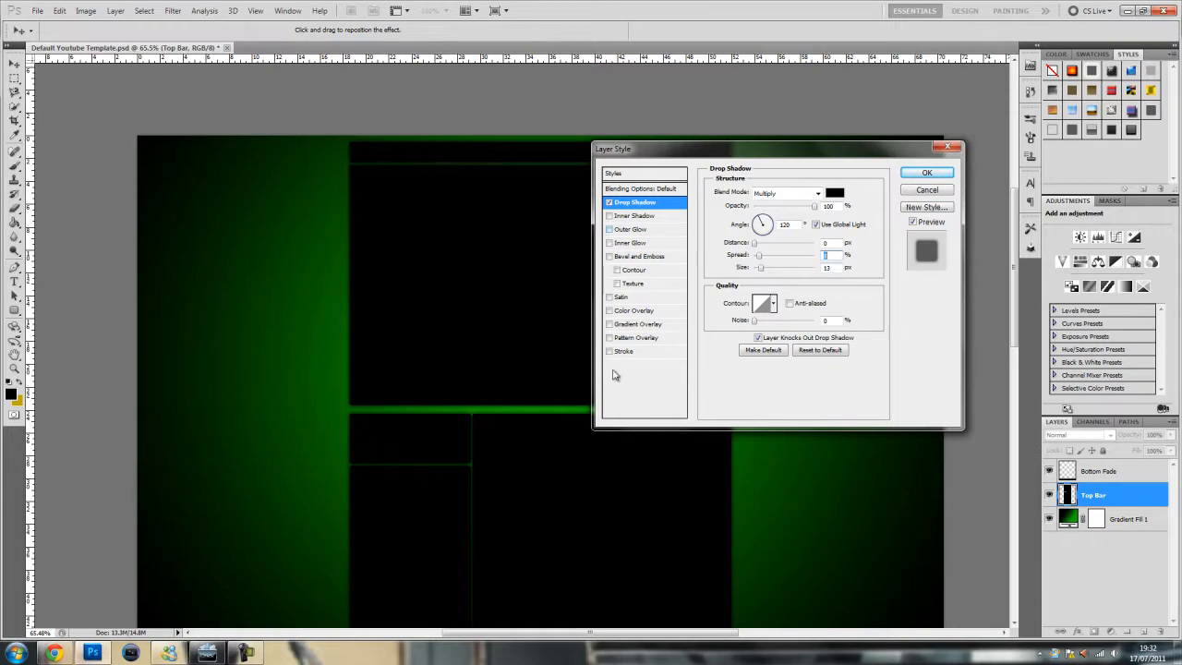
Add a 1 px white outside stroke in Soft Light blending to the modules and confirm.
{"action": "left_click", "coordinate": [624, 351]}
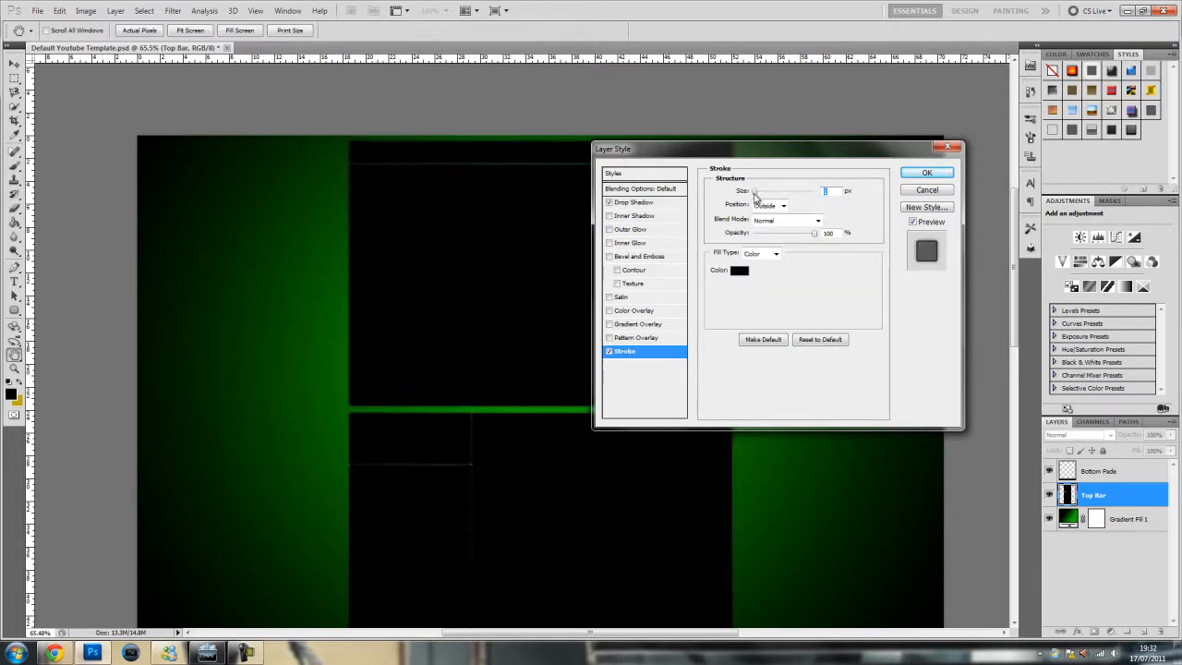
{"action": "left_click", "coordinate": [772, 203]}
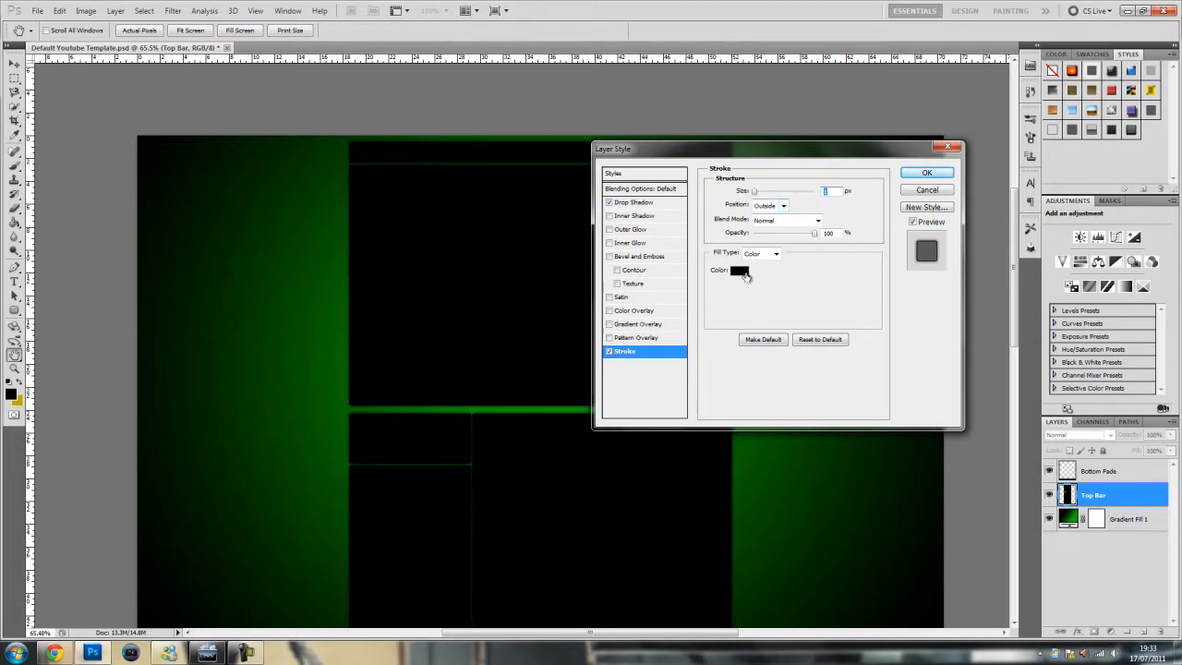
{"action": "left_click", "coordinate": [739, 269]}
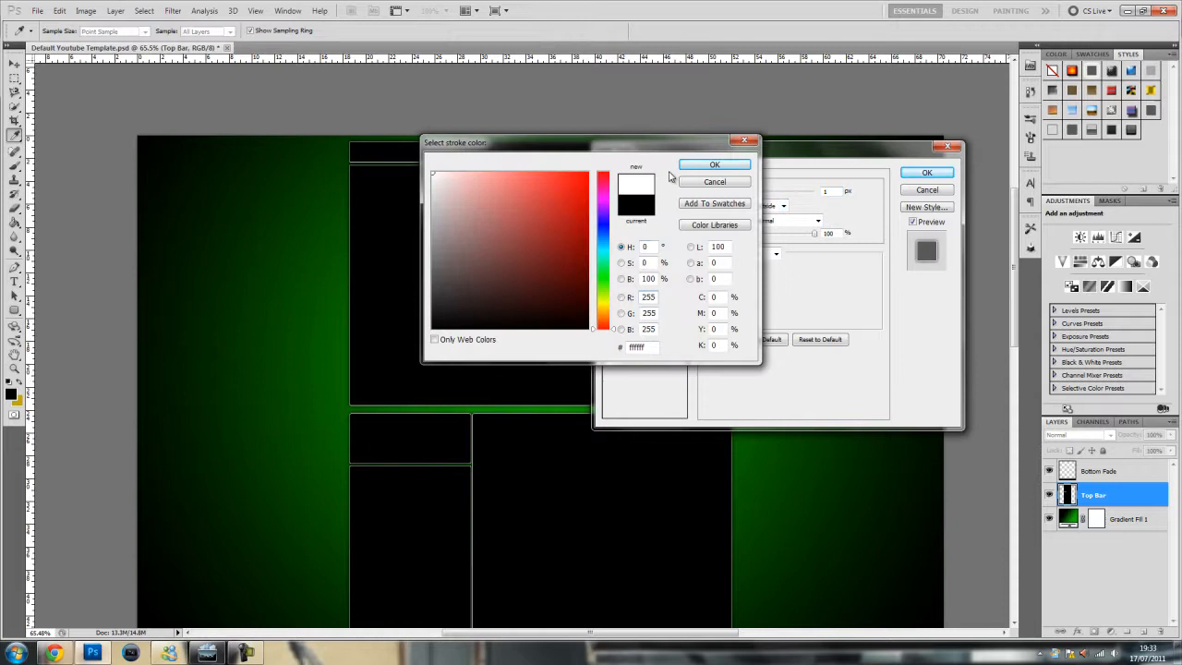
{"action": "left_click", "coordinate": [712, 162]}
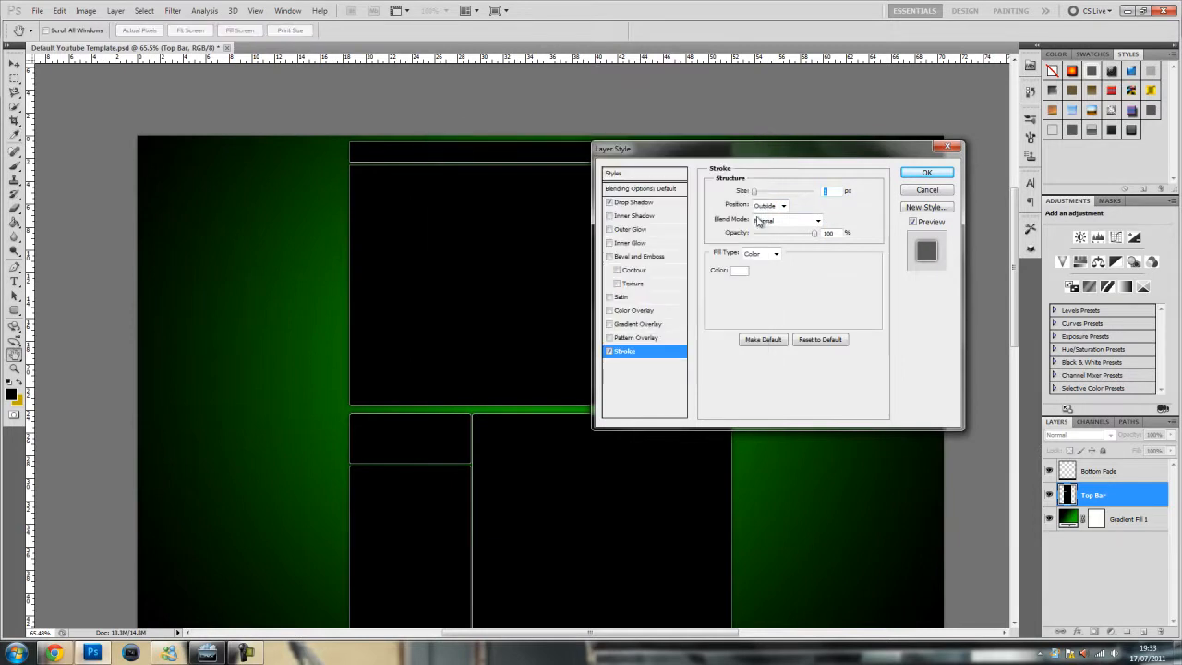
{"action": "left_click", "coordinate": [786, 219]}
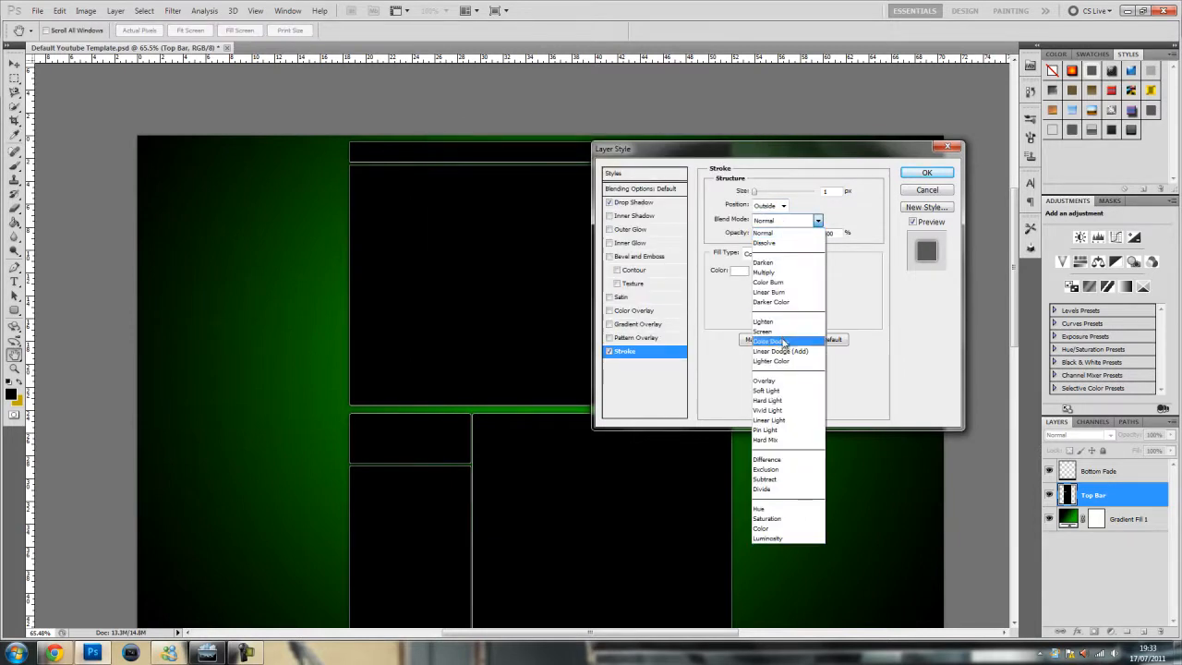
{"action": "left_click", "coordinate": [765, 389]}
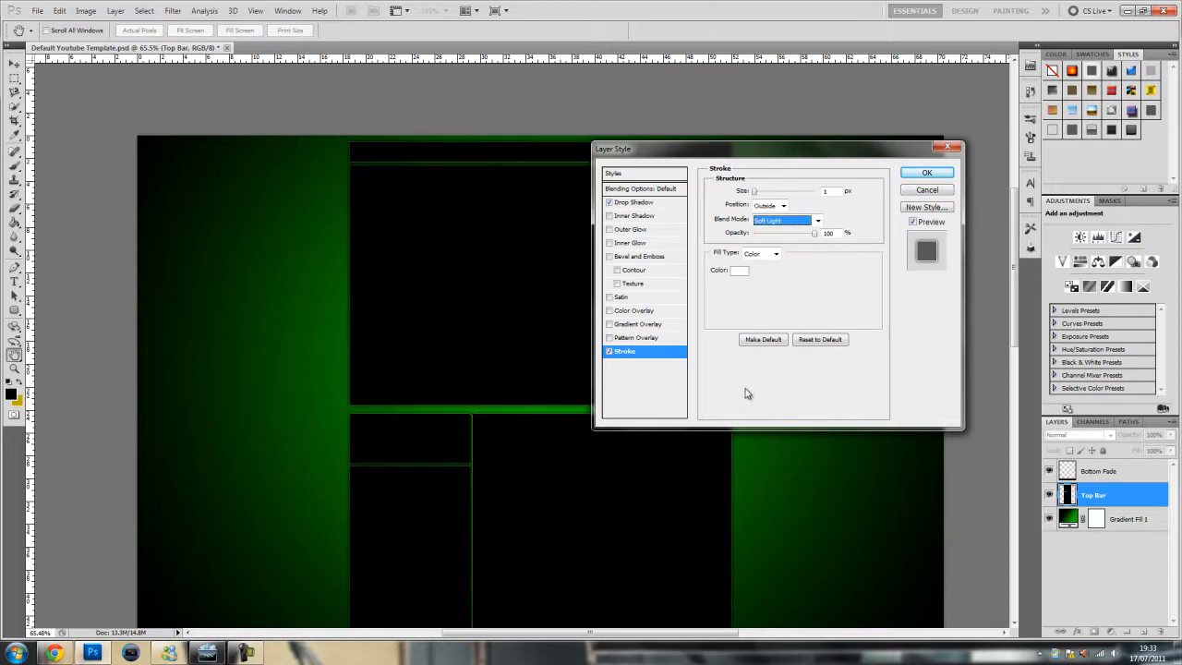
{"action": "left_click", "coordinate": [927, 173]}
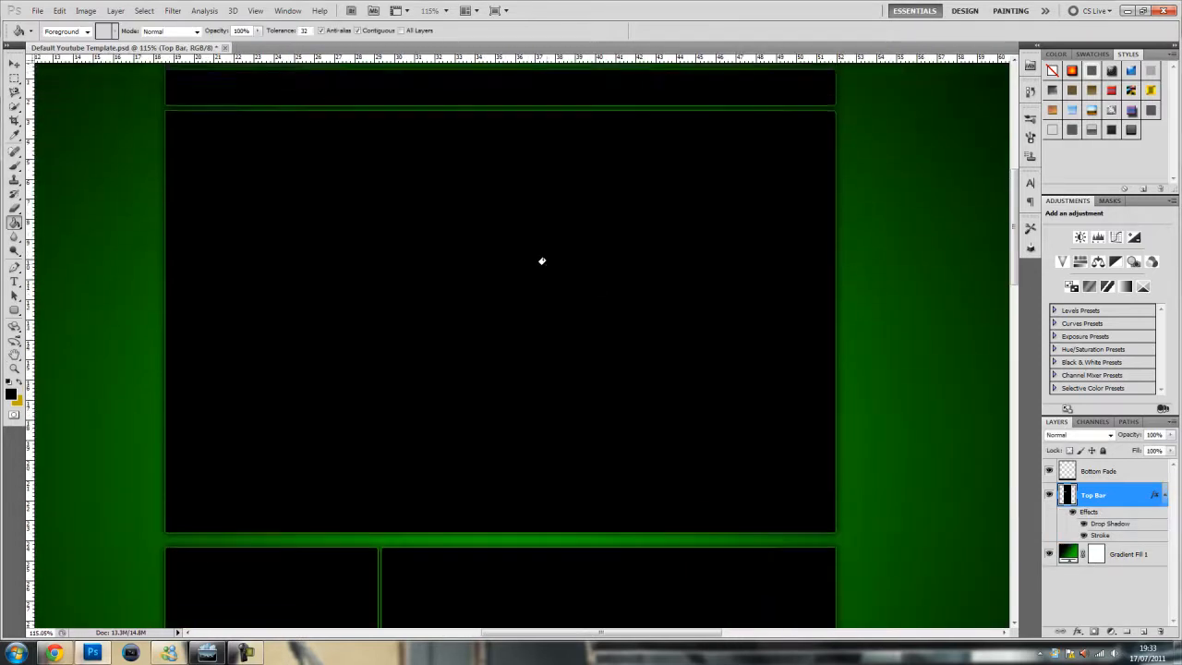
Create a new layer and set the foreground colour to very dark grey #161616.
{"action": "scroll", "scroll_direction": "down", "scroll_amount": 3}
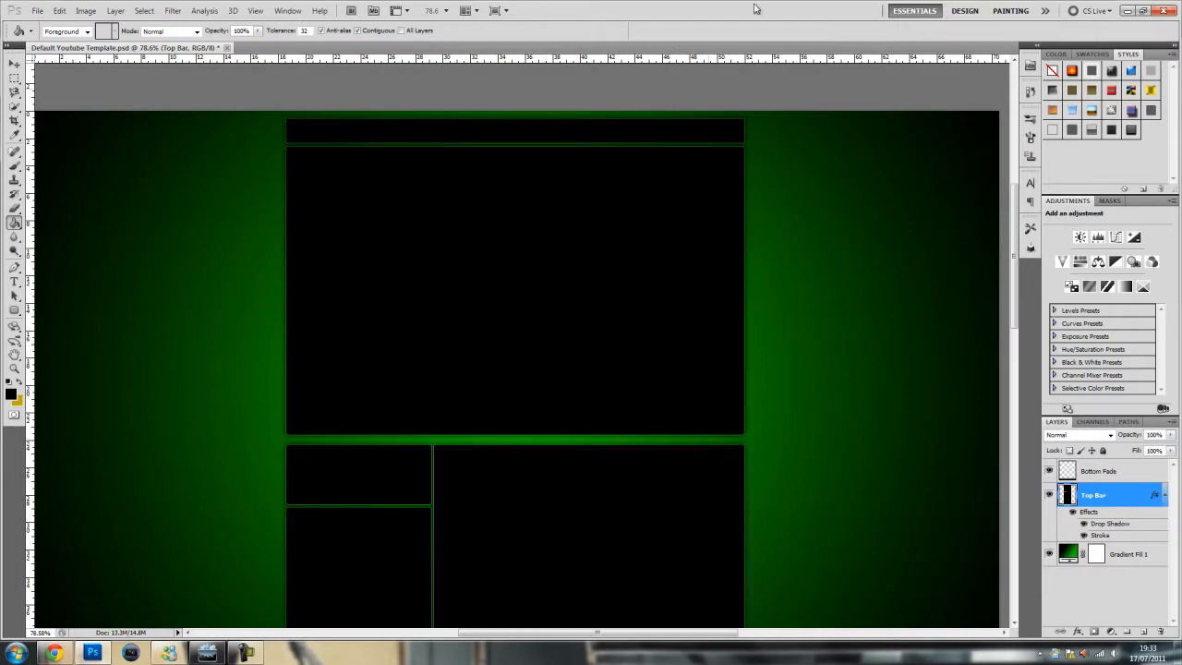
{"action": "mouse_move", "coordinate": [324, 377]}
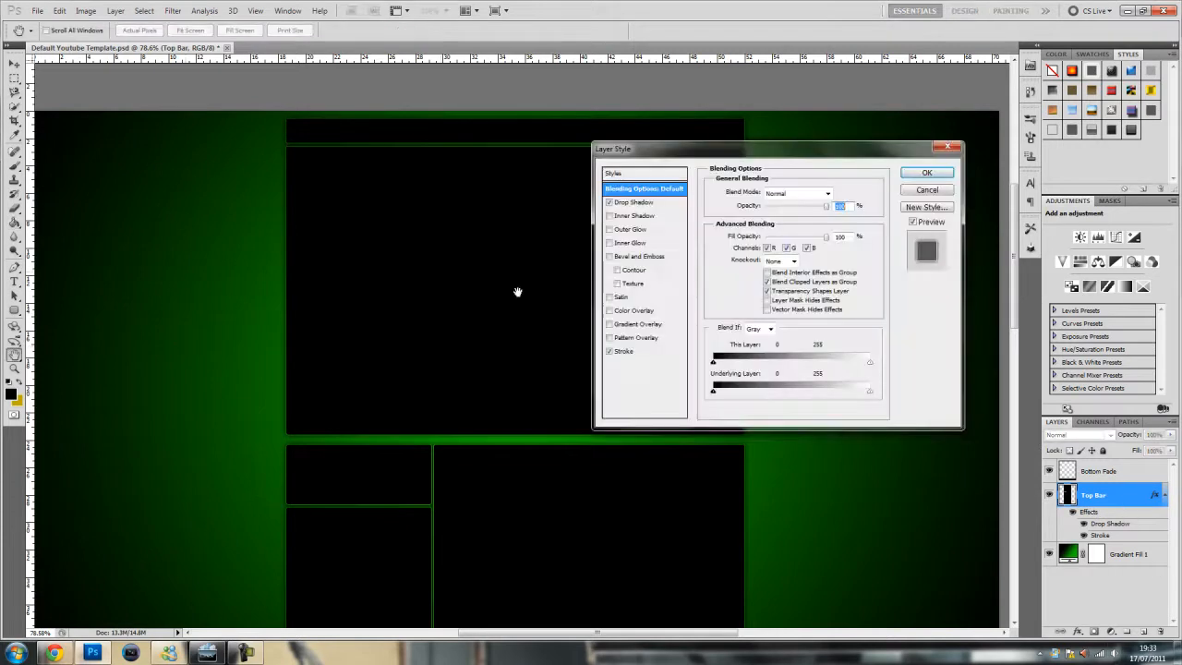
{"action": "mouse_move", "coordinate": [607, 311]}
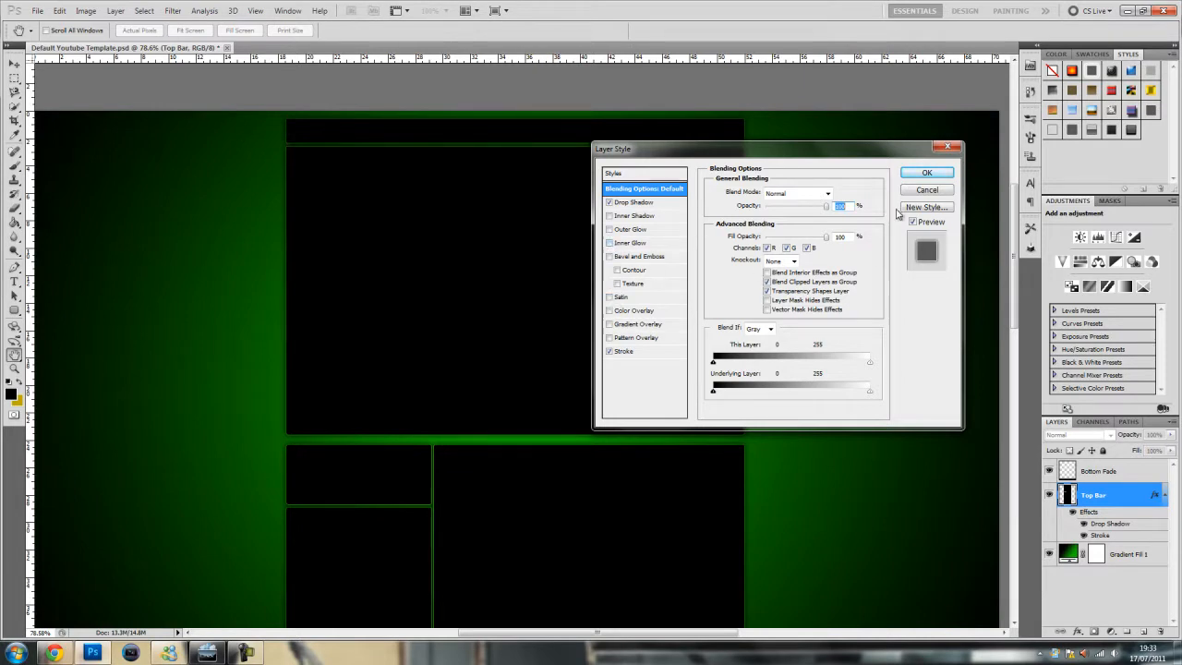
{"action": "left_click", "coordinate": [927, 171]}
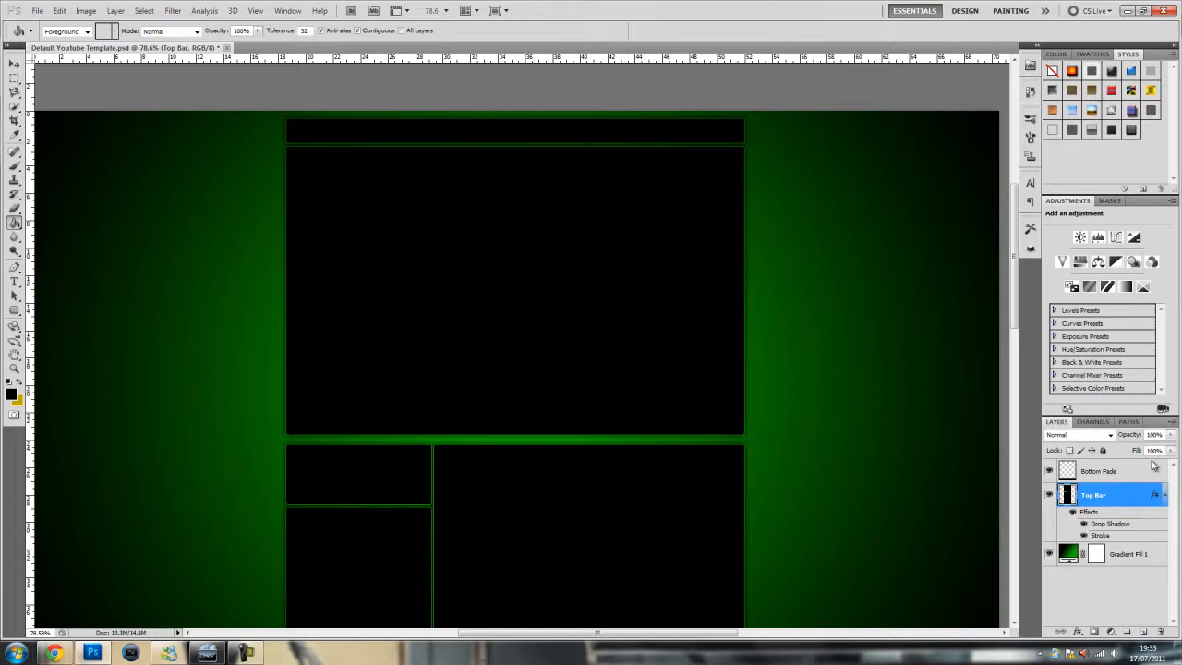
{"action": "mouse_move", "coordinate": [964, 355]}
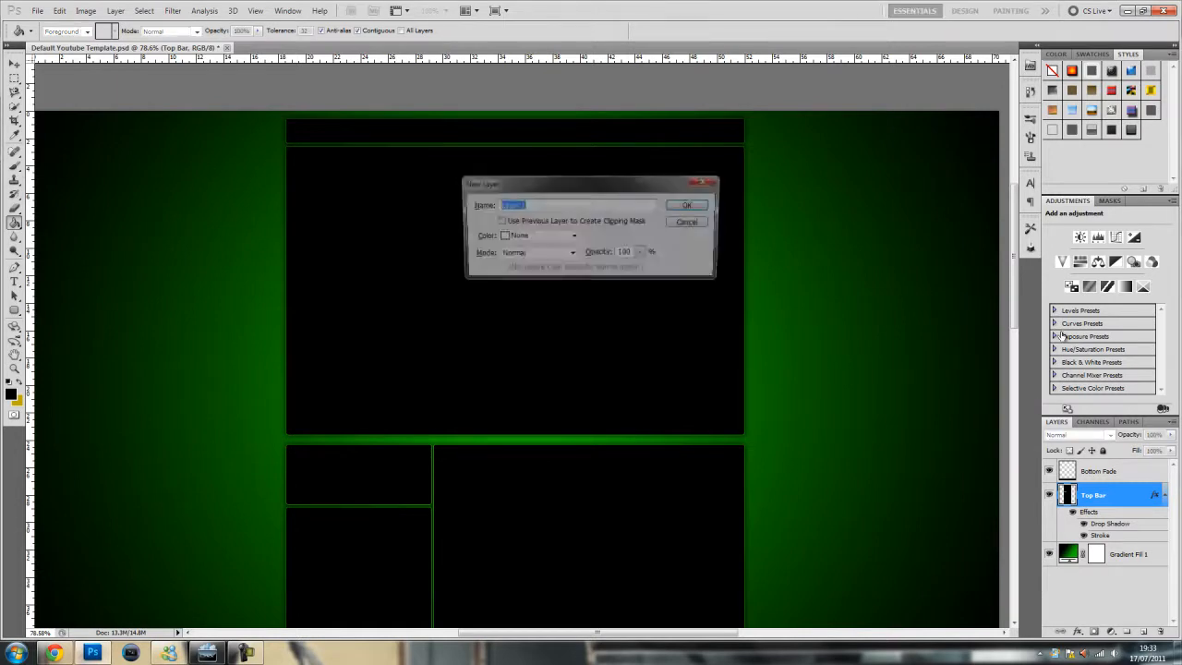
{"action": "left_click", "coordinate": [687, 203]}
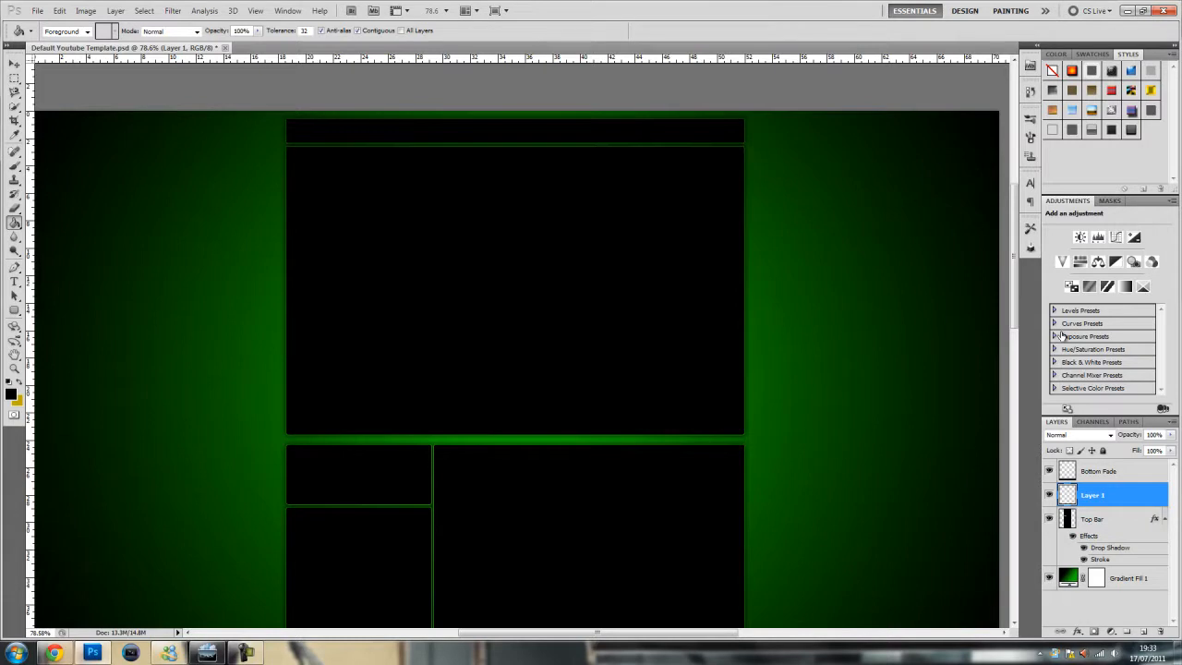
{"action": "left_click", "coordinate": [11, 391]}
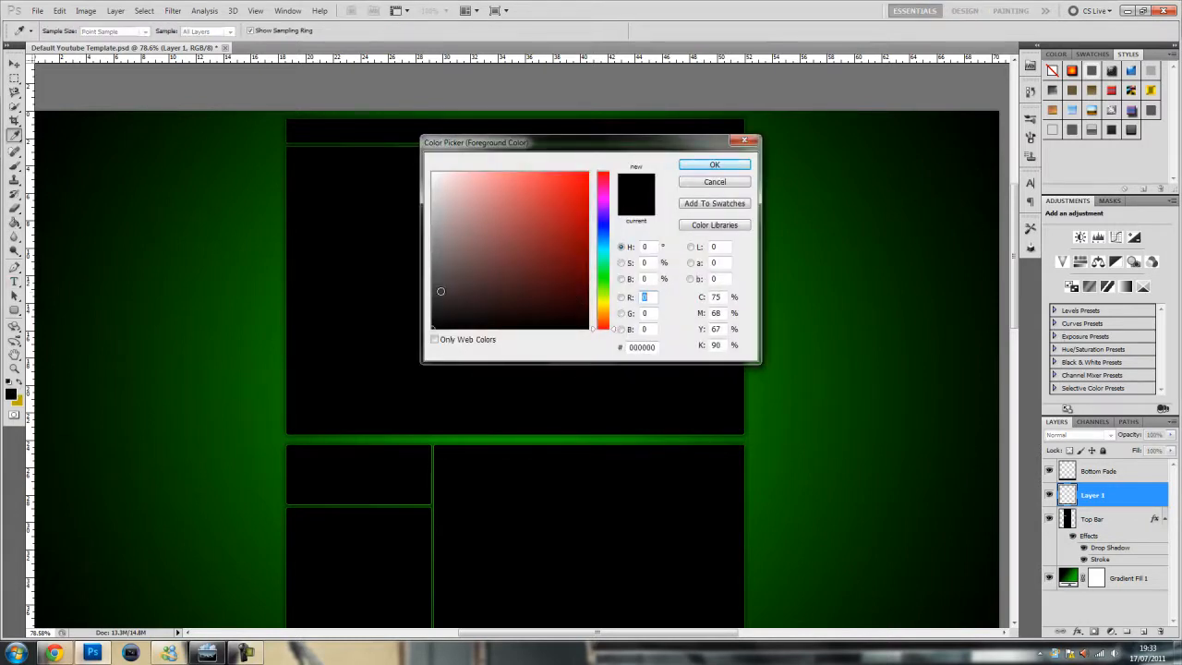
{"action": "left_click", "coordinate": [425, 308]}
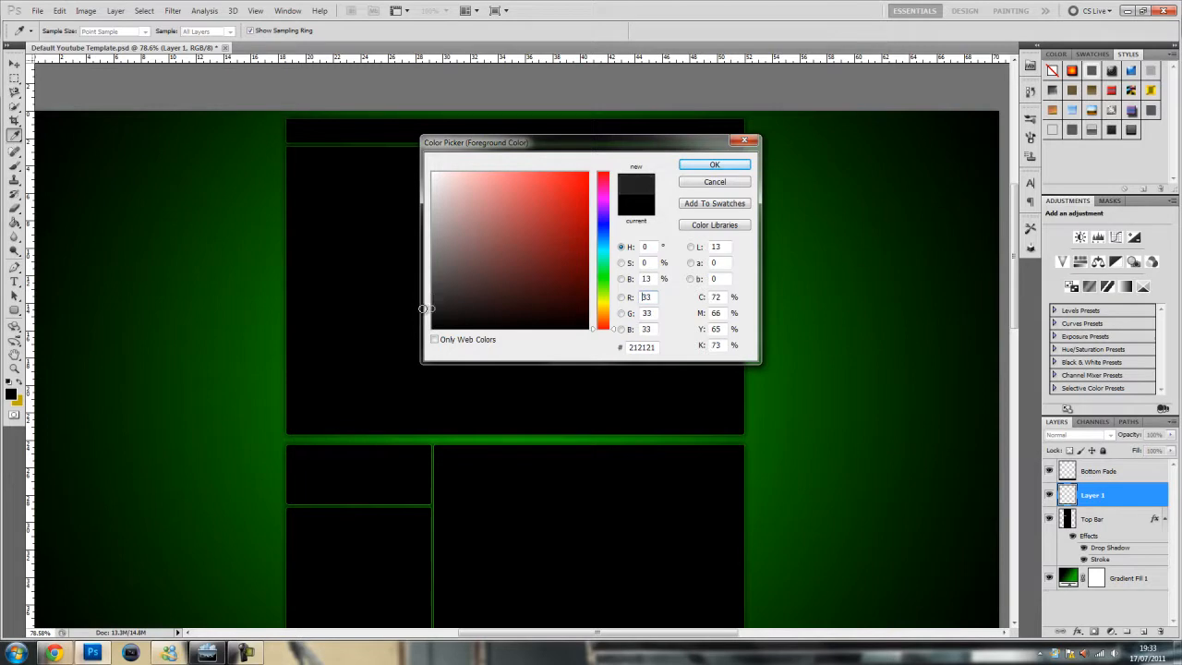
{"action": "left_click", "coordinate": [712, 163]}
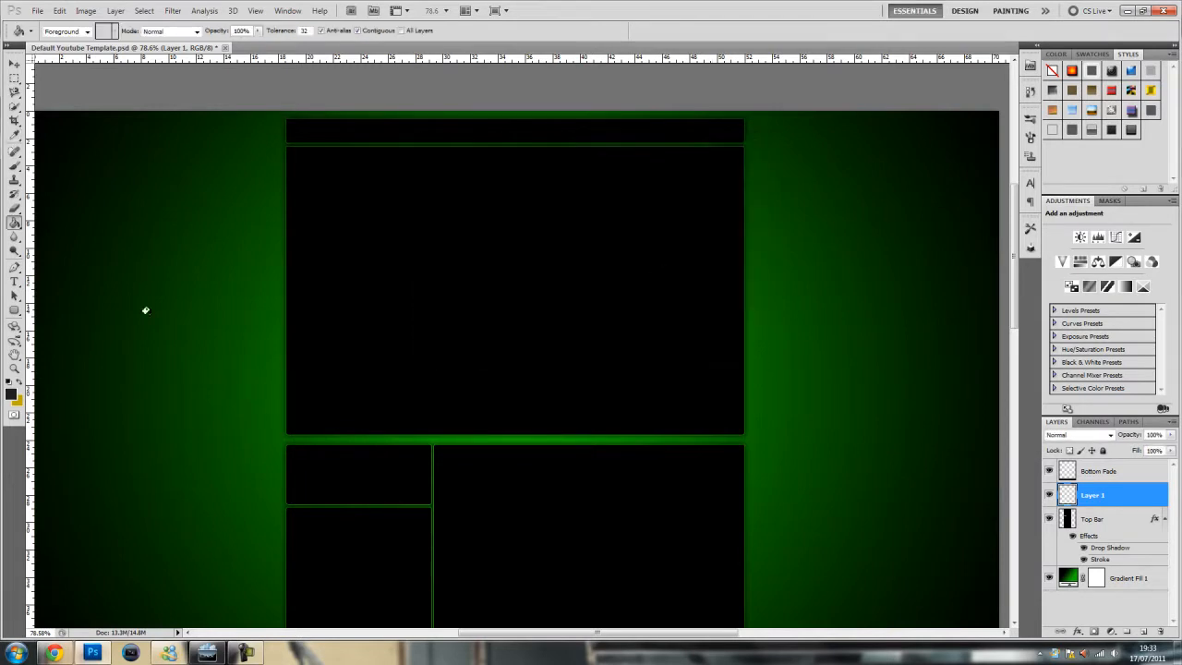
{"action": "mouse_move", "coordinate": [979, 484]}
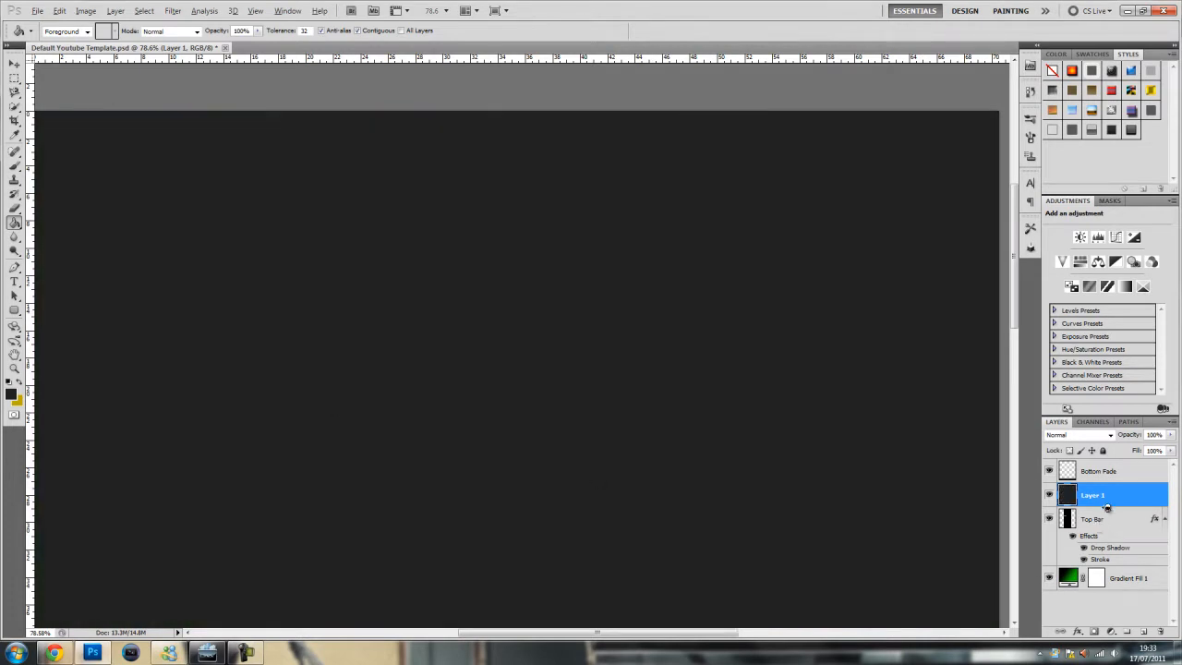
Clip the dark grey fill layer to the Top Bar modules and darken the grey.
{"action": "left_click", "coordinate": [1049, 494]}
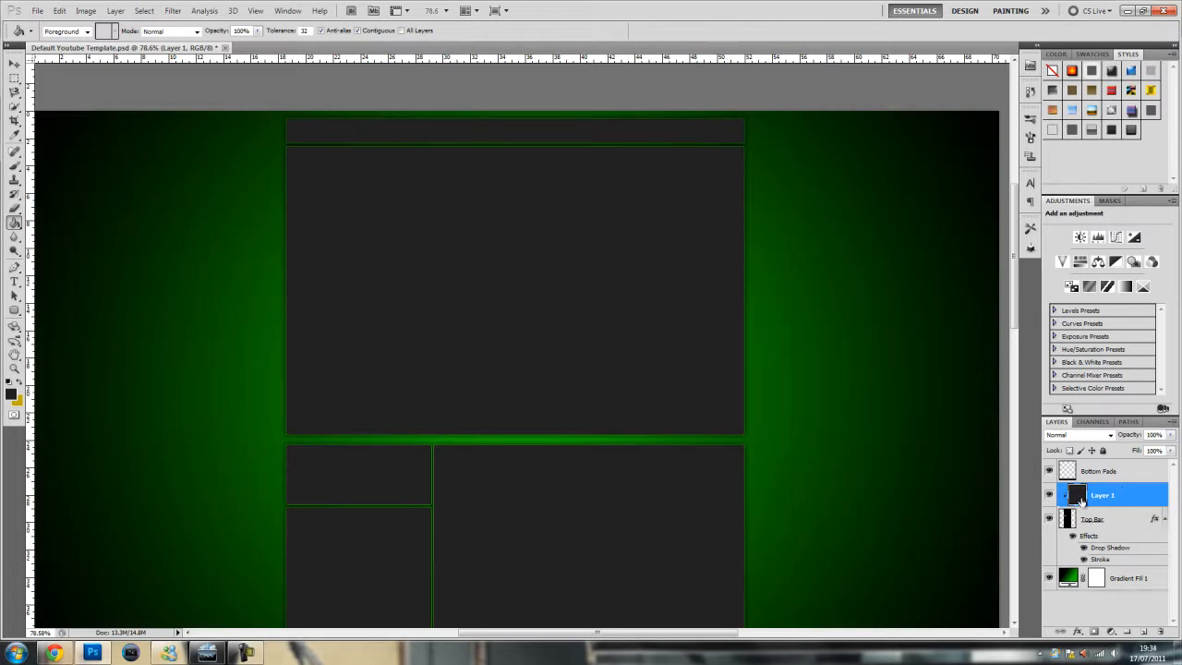
{"action": "left_click", "coordinate": [7, 380]}
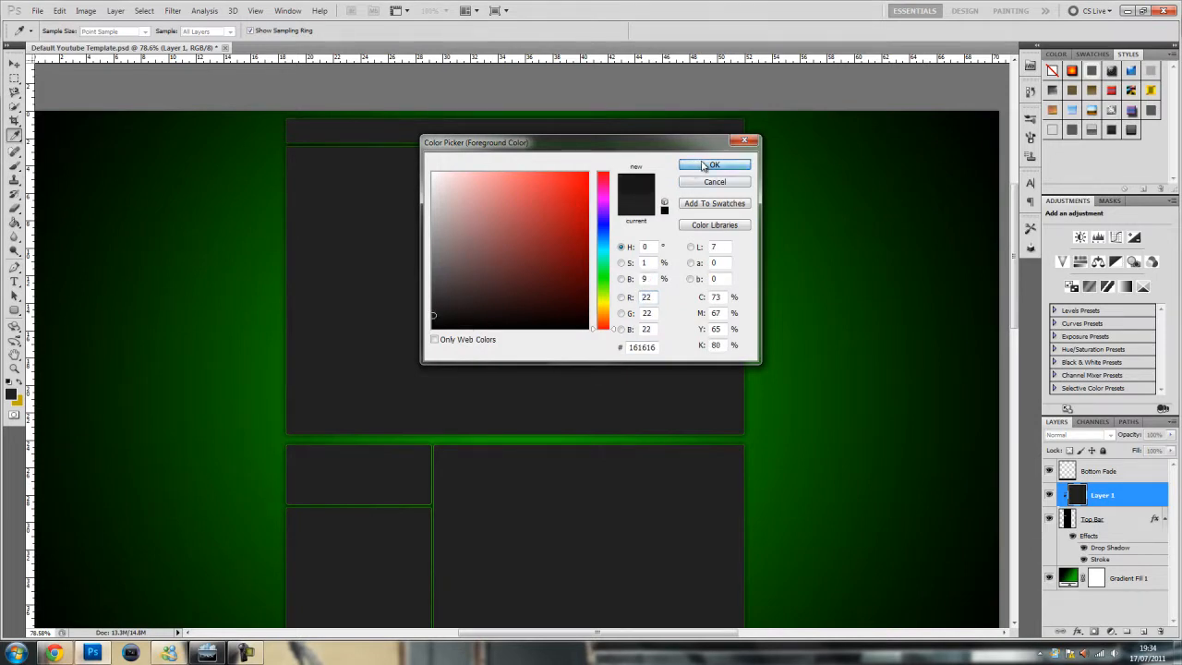
{"action": "left_click", "coordinate": [713, 164]}
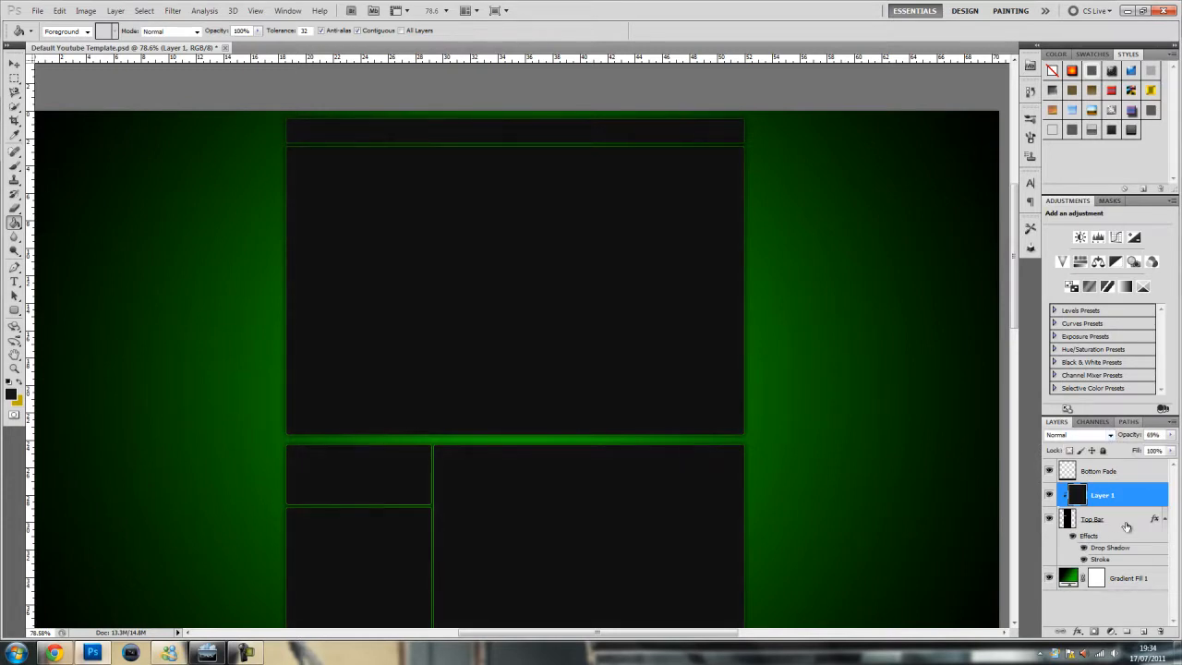
Switch on an inner shadow for the Top Bar modules and confirm it.
{"action": "double_click", "coordinate": [1093, 517]}
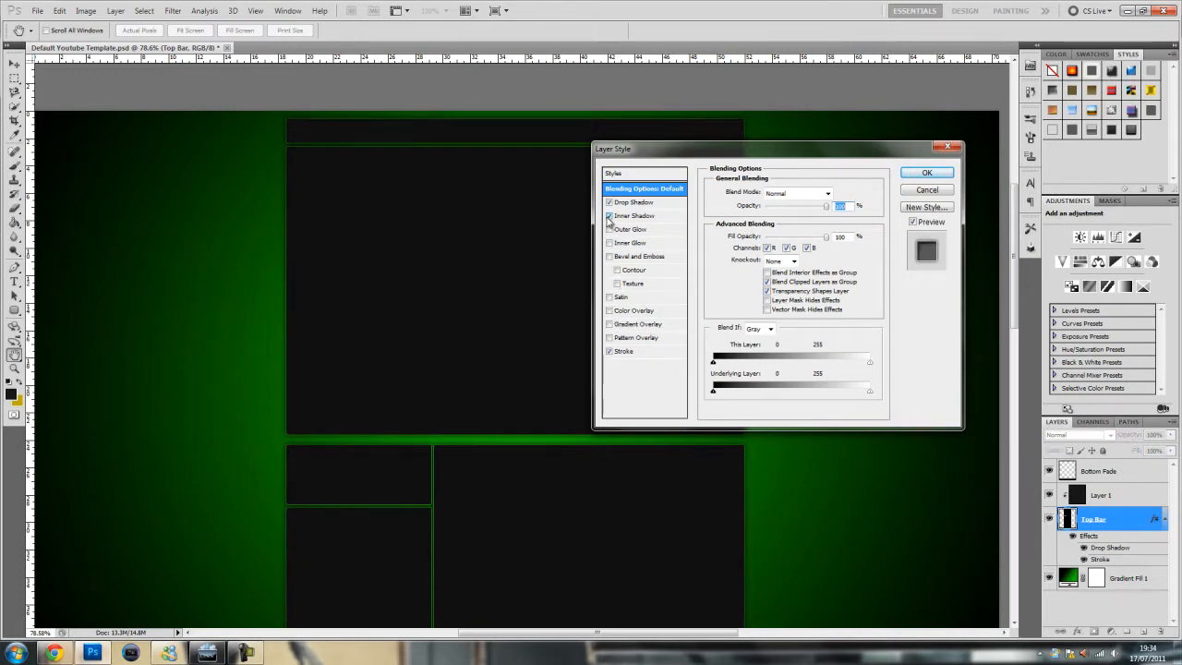
{"action": "left_click", "coordinate": [635, 214]}
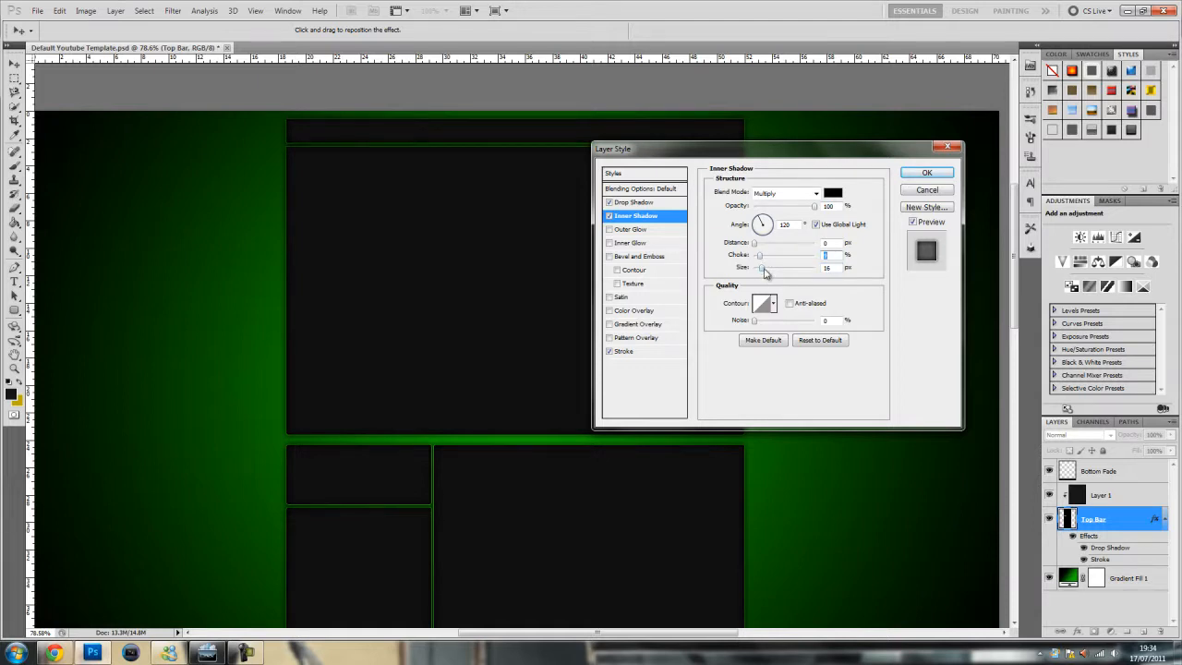
{"action": "mouse_move", "coordinate": [808, 270]}
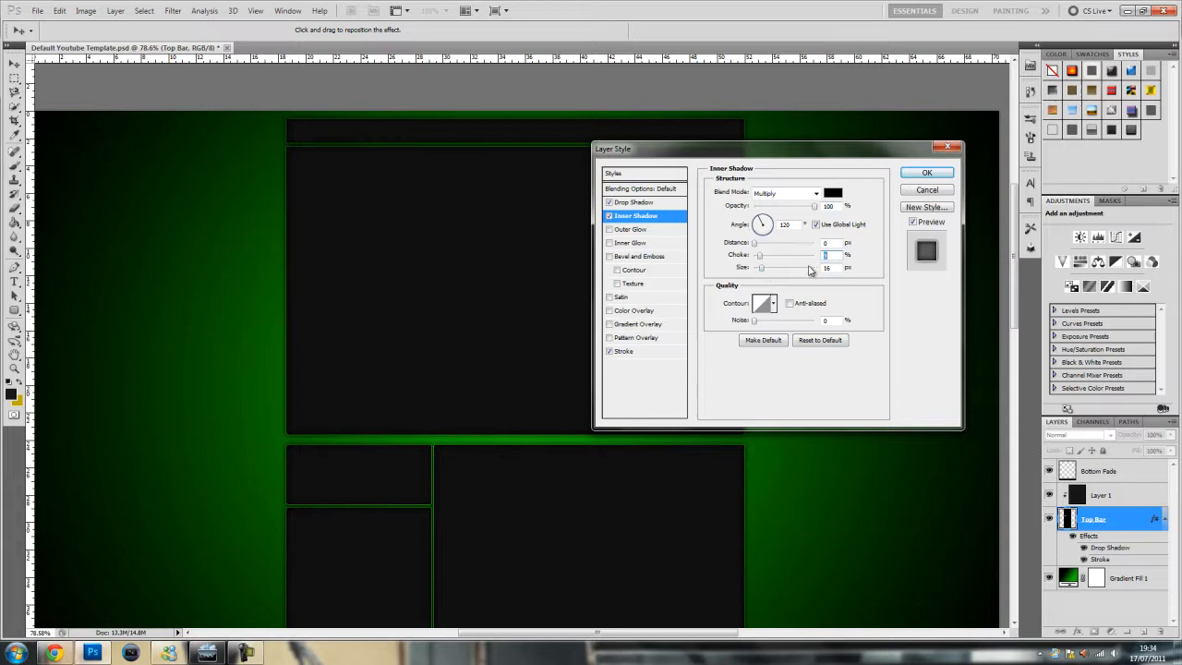
{"action": "mouse_move", "coordinate": [927, 173]}
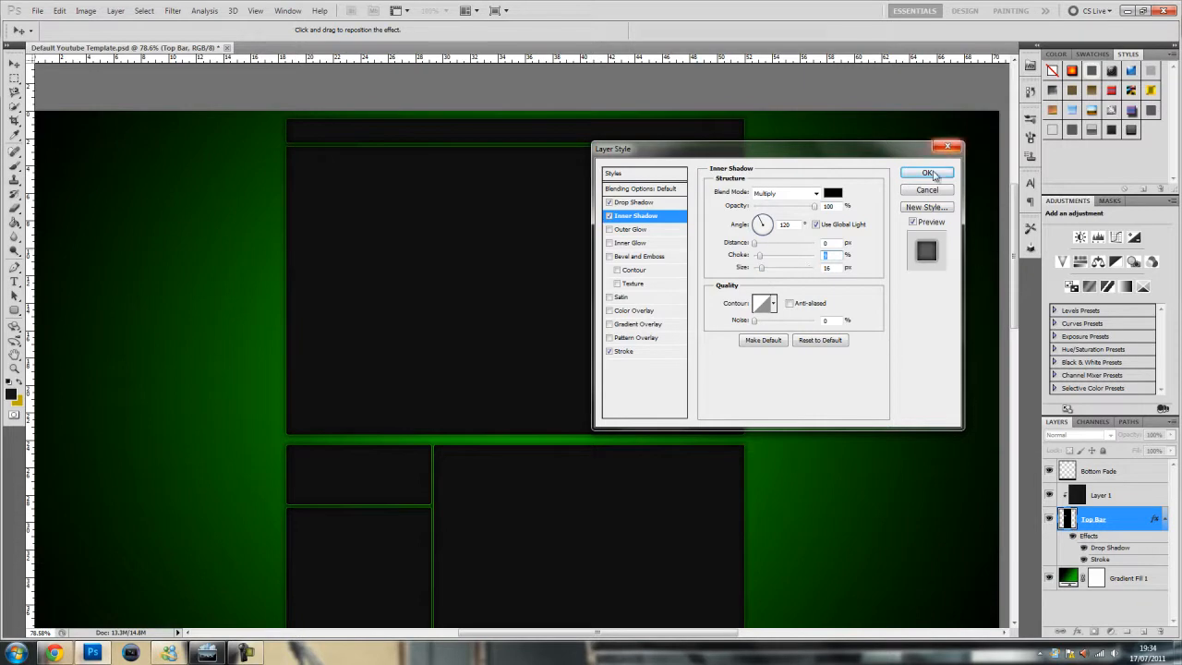
{"action": "left_click", "coordinate": [927, 174]}
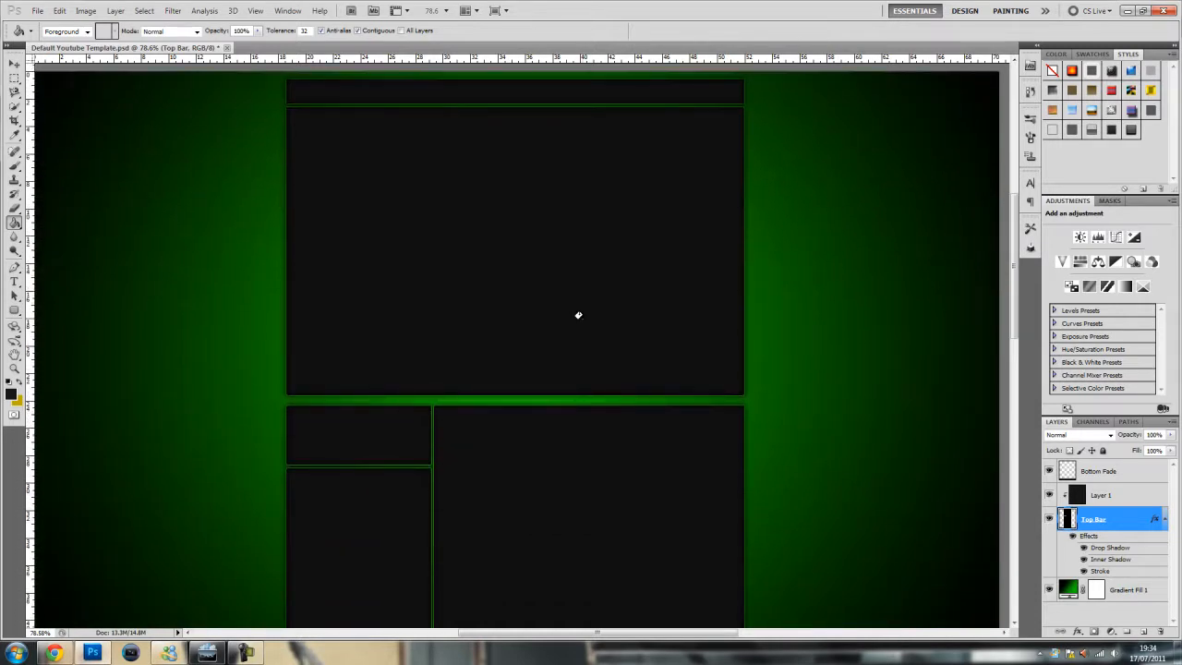
{"action": "mouse_move", "coordinate": [967, 349]}
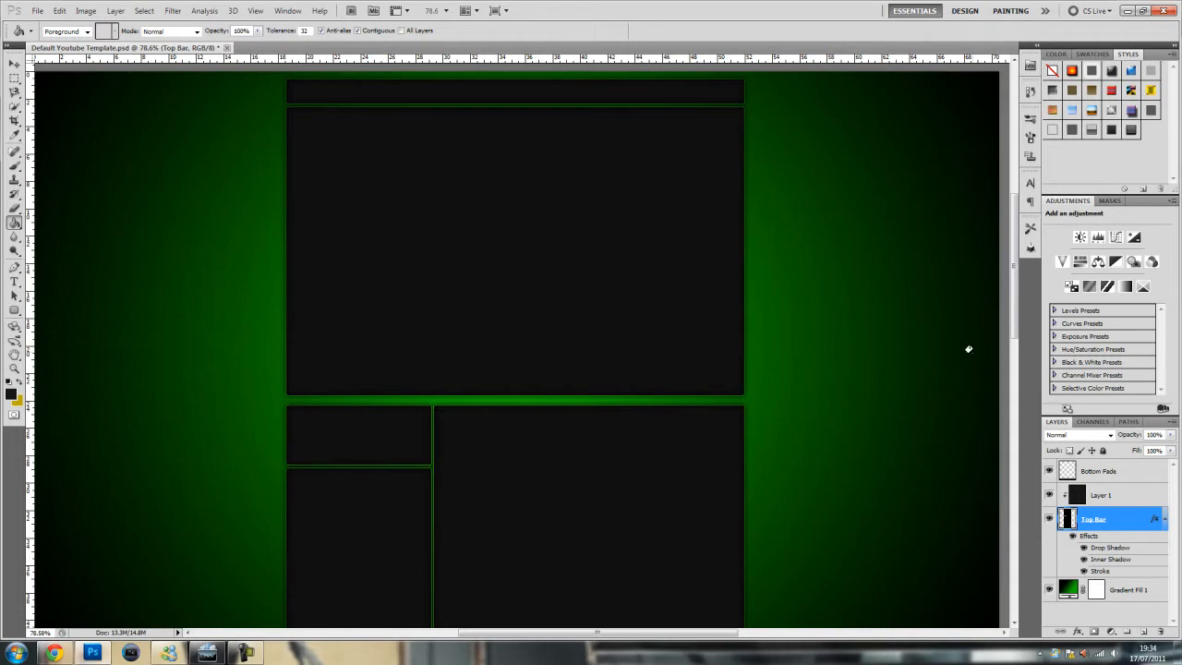
{"action": "mouse_move", "coordinate": [270, 264]}
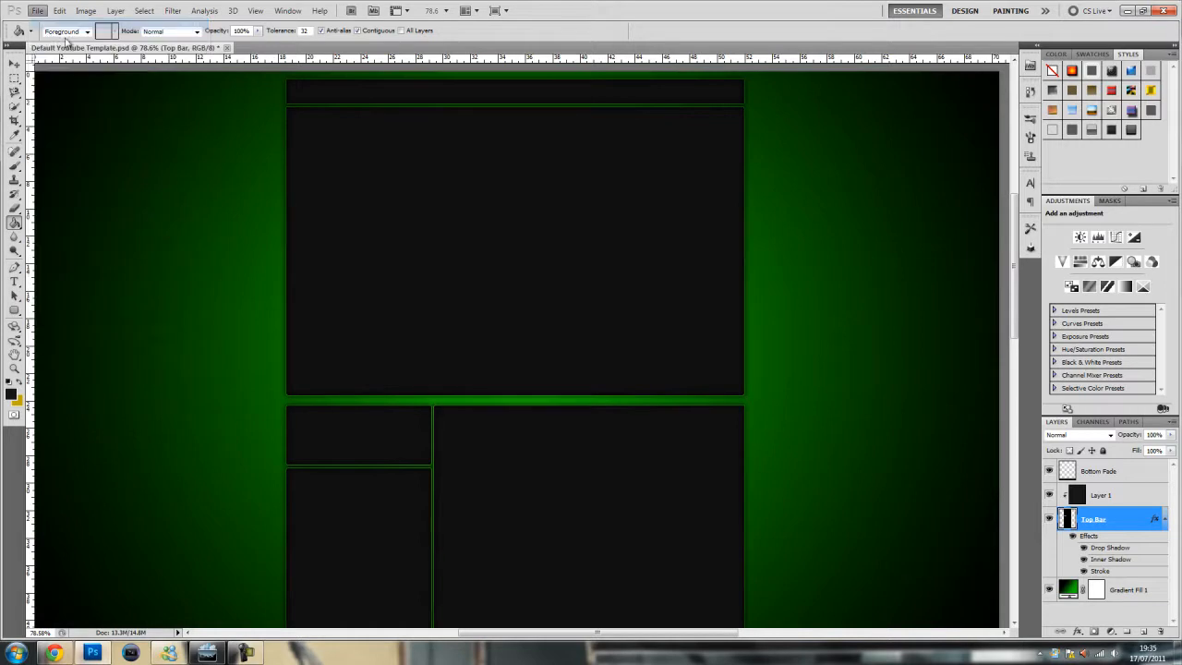
Create a new 20×20 pixel document for the tile.
{"action": "left_click", "coordinate": [37, 11]}
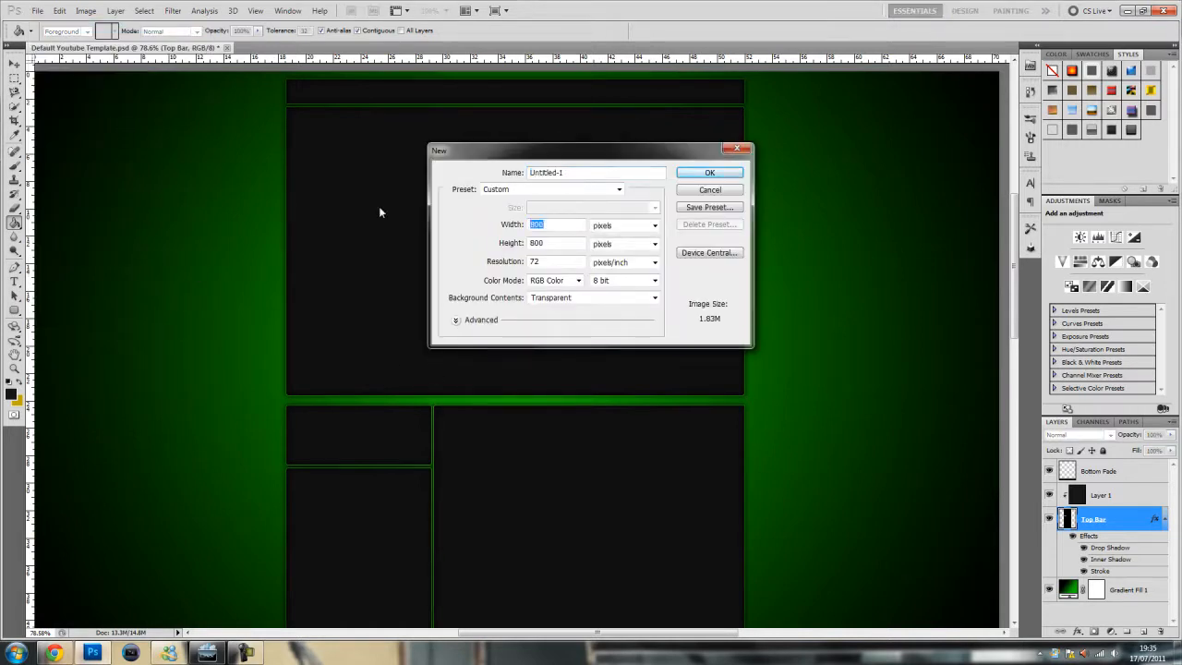
{"action": "type", "text": "20"}
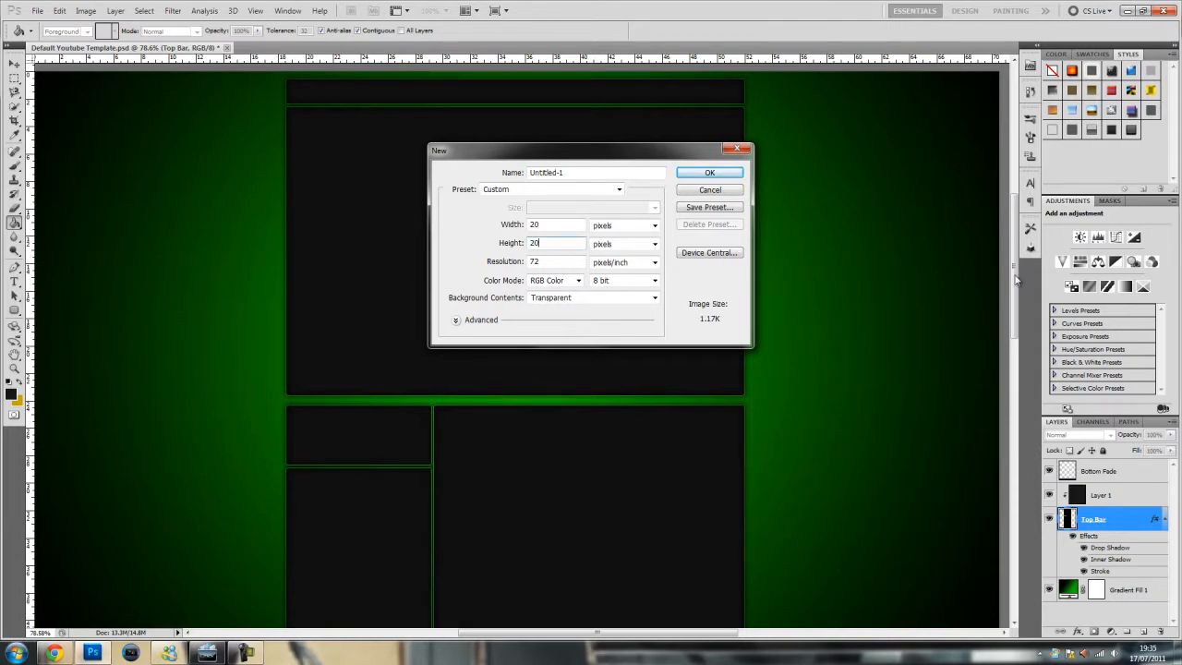
{"action": "left_click", "coordinate": [709, 172]}
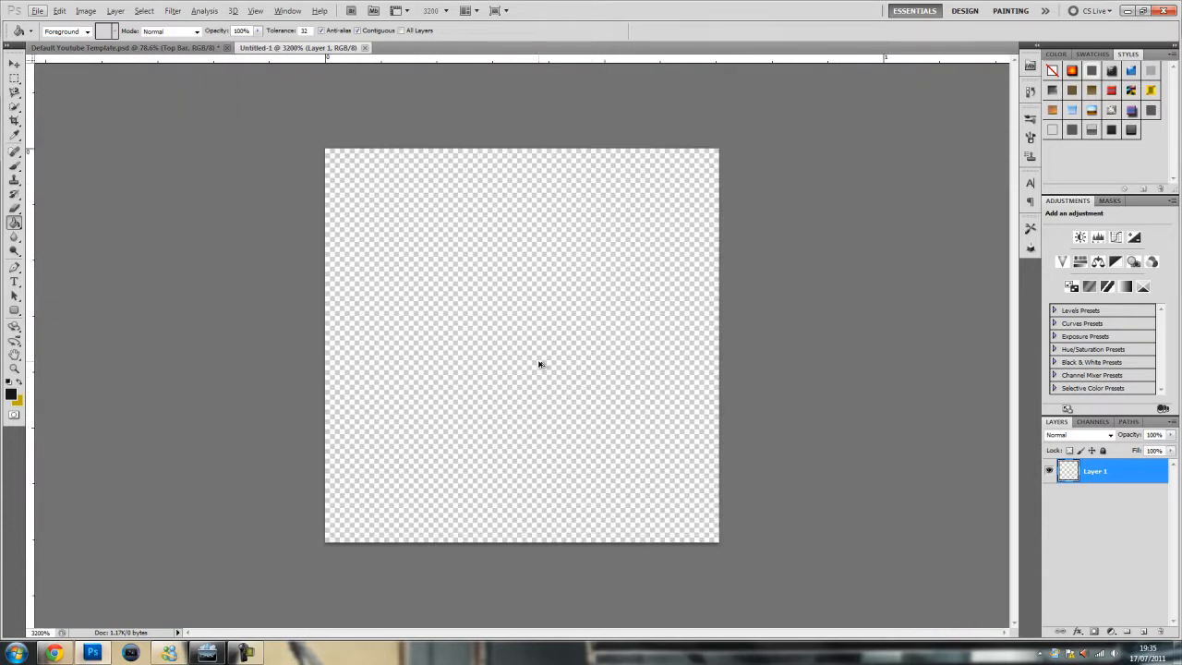
{"action": "mouse_move", "coordinate": [18, 83]}
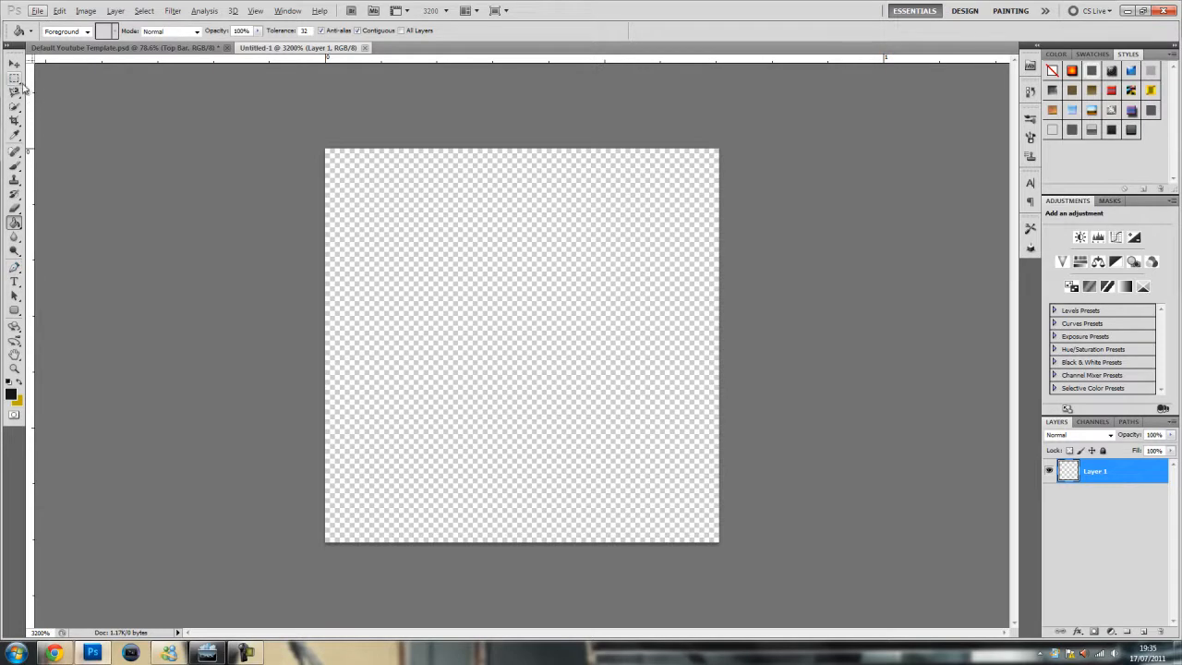
Select all but the right and bottom pixel rows and fill them black, leaving white edges.
{"action": "left_click", "coordinate": [15, 78]}
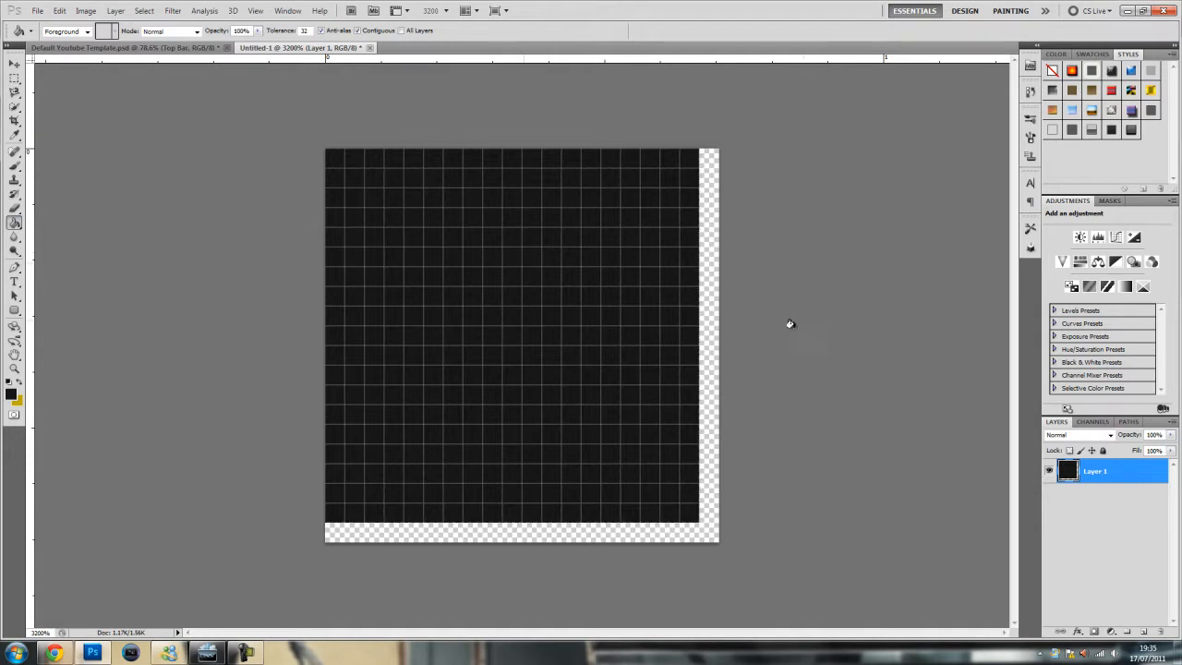
{"action": "mouse_move", "coordinate": [437, 547]}
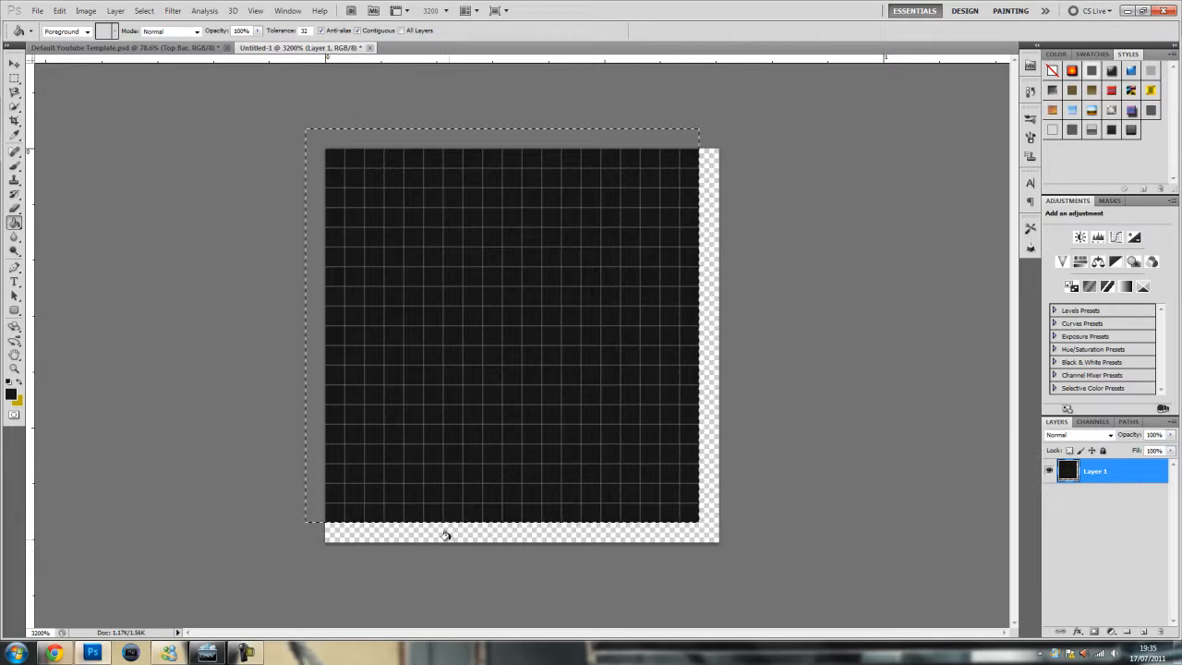
{"action": "key", "text": "Delete"}
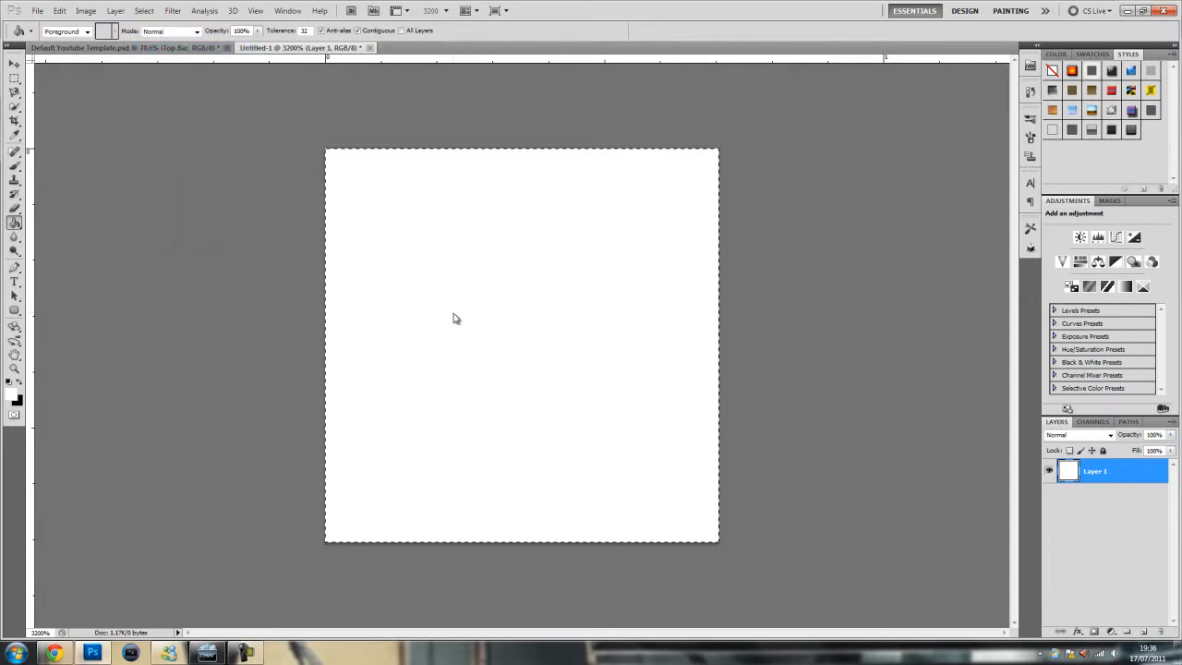
{"action": "left_click_drag", "start_coordinate": [455, 318], "coordinate": [163, 226]}
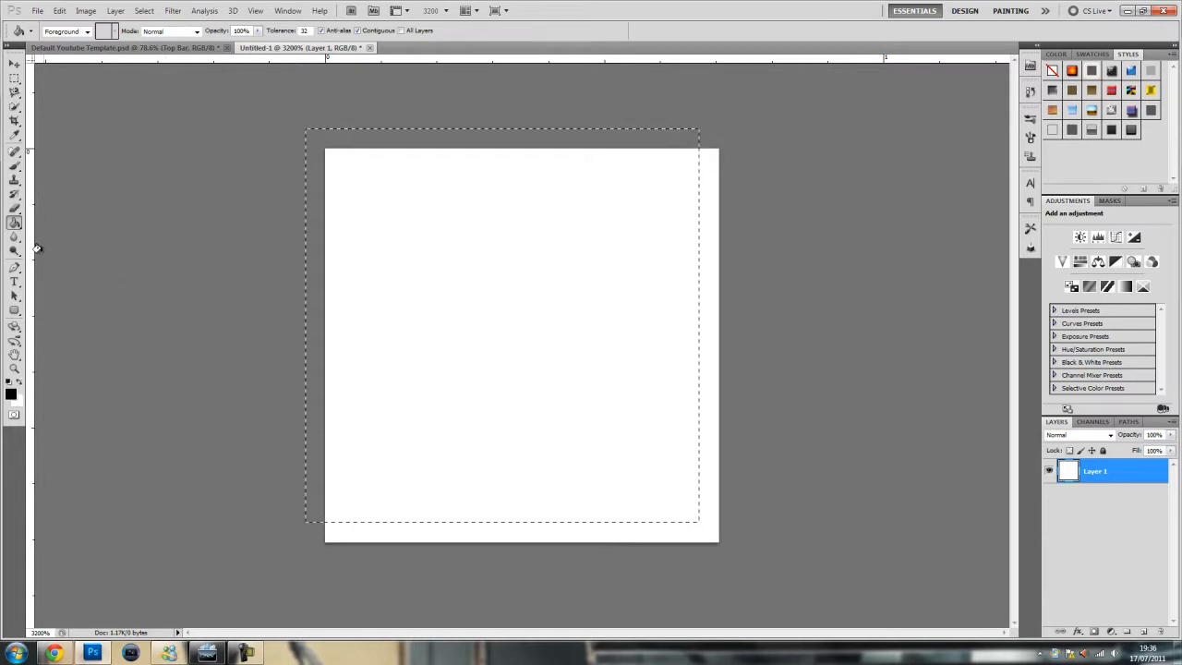
{"action": "left_click", "coordinate": [509, 332]}
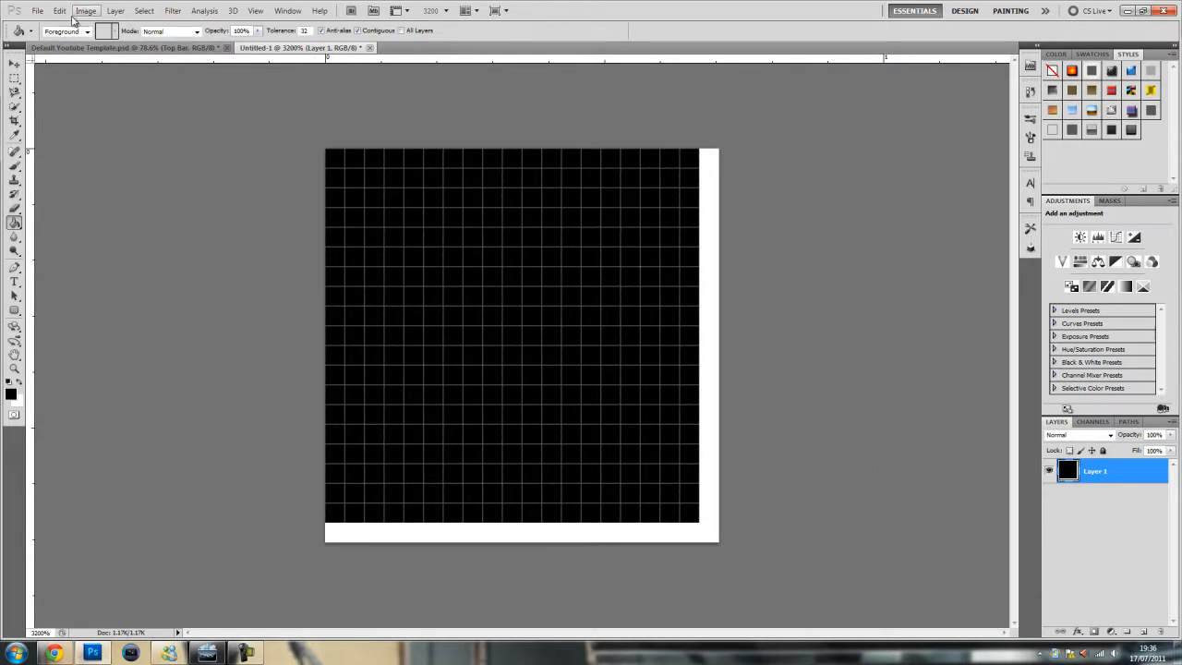
Define the grid tile as a pattern named '0' via Edit > Define Pattern.
{"action": "left_click", "coordinate": [59, 11]}
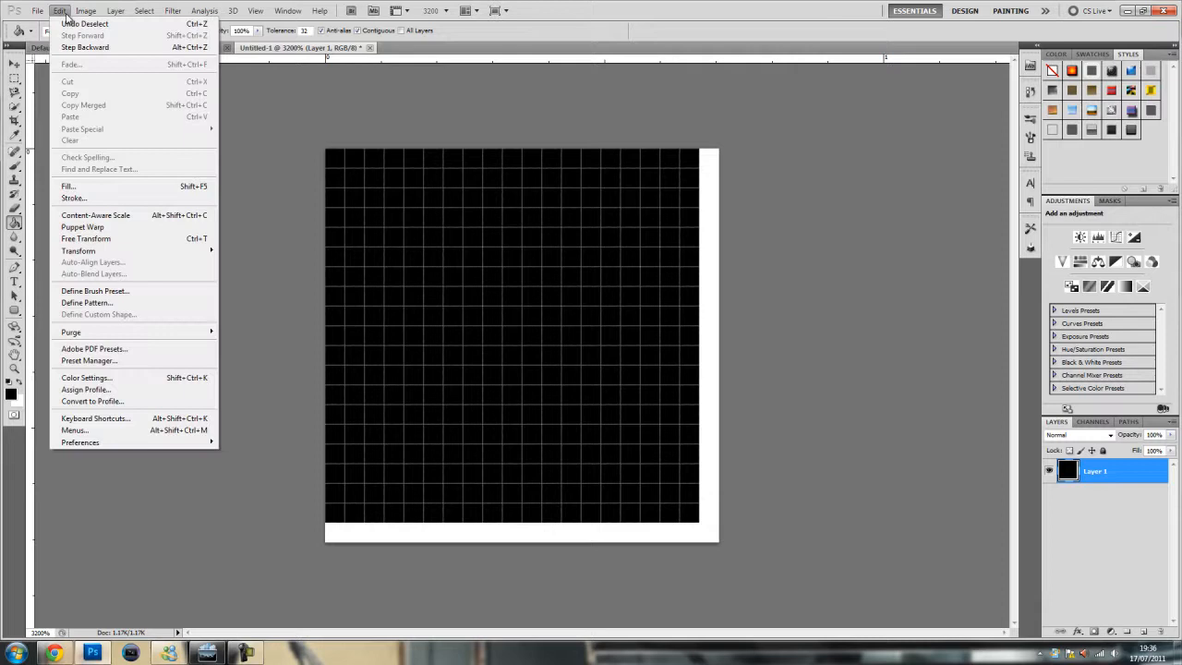
{"action": "left_click", "coordinate": [86, 303]}
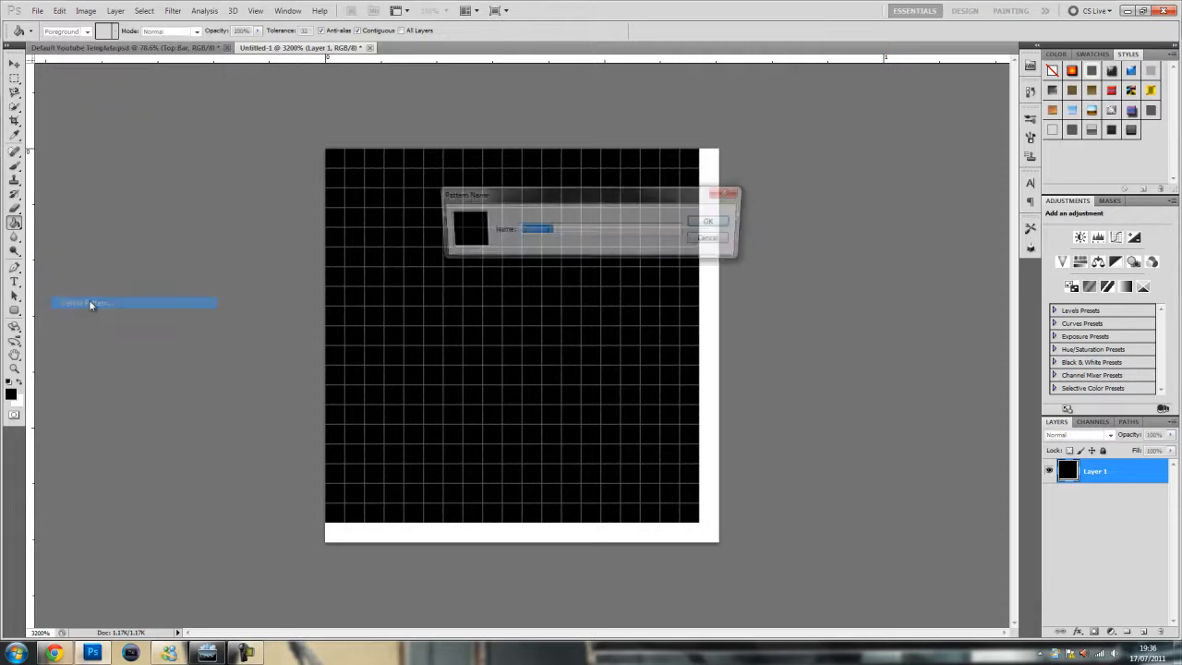
{"action": "type", "text": "0"}
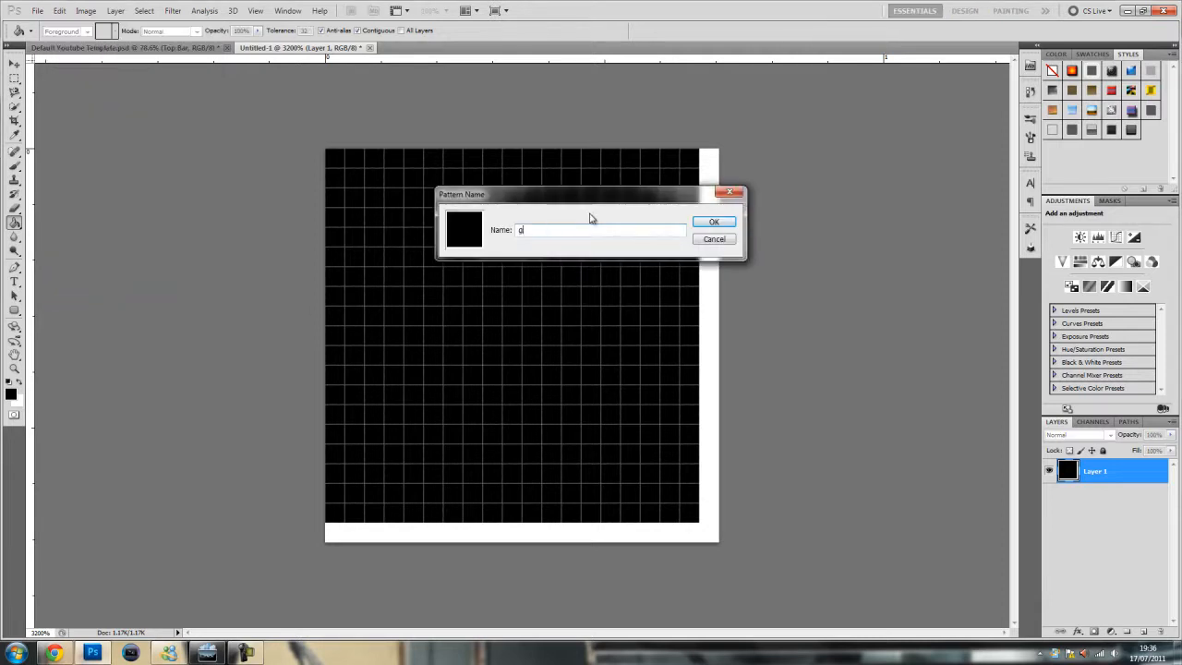
{"action": "left_click", "coordinate": [712, 222]}
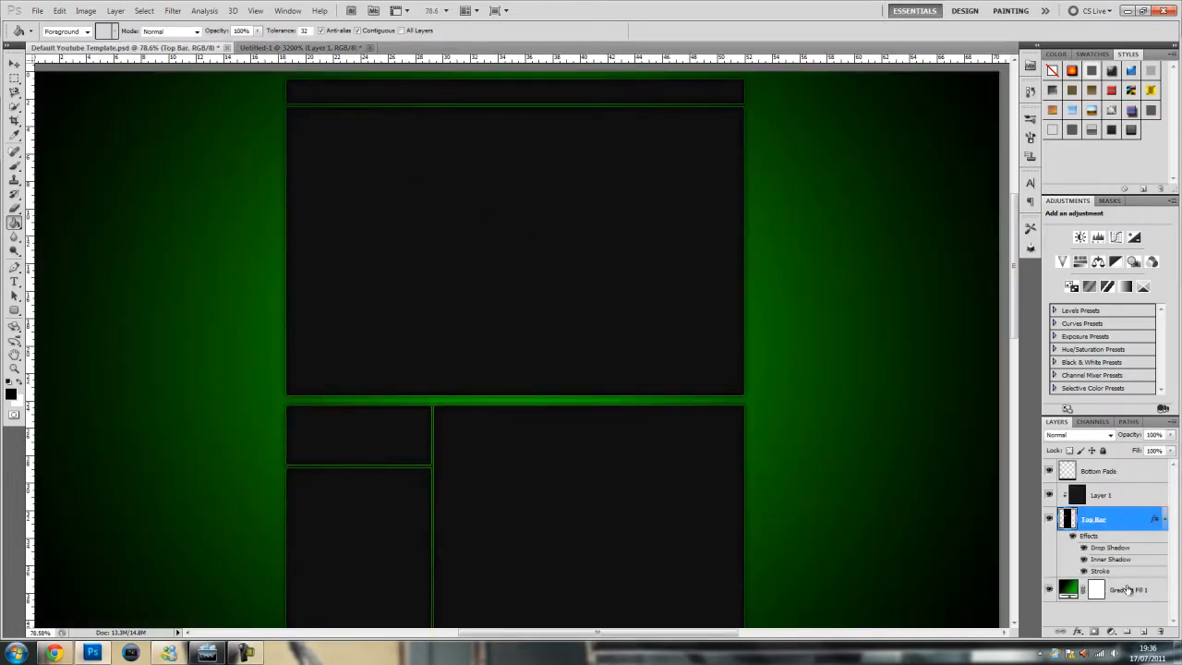
Add the grid pattern as a Soft Light pattern overlay on the gradient background layer.
{"action": "double_click", "coordinate": [1126, 589]}
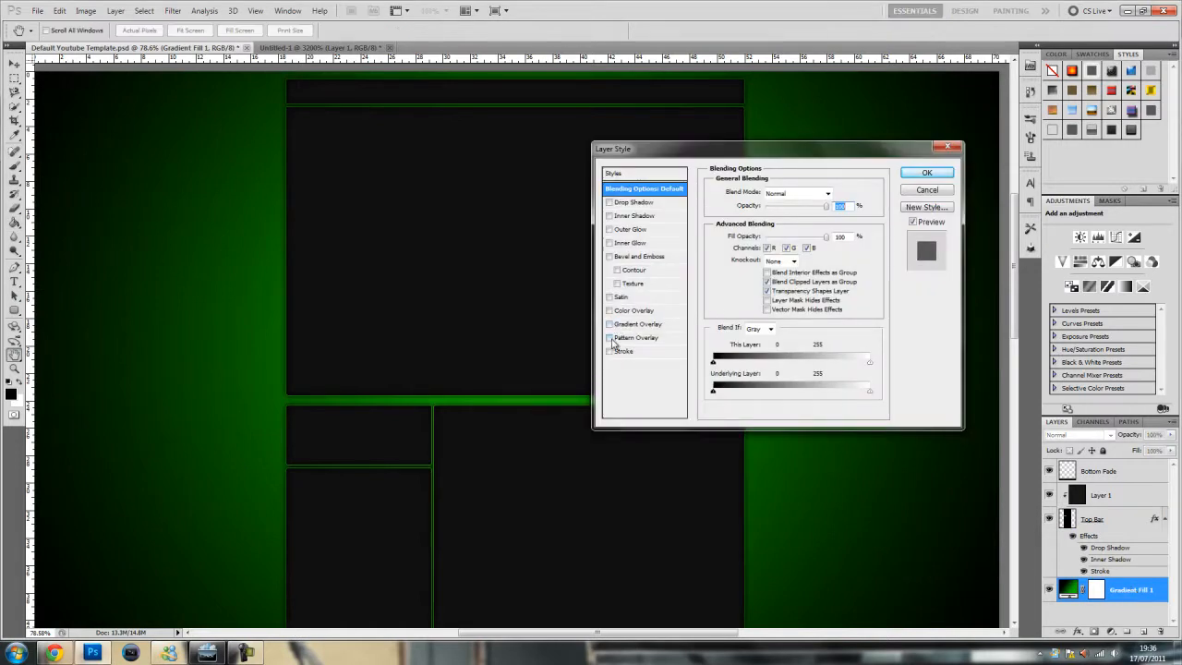
{"action": "left_click", "coordinate": [609, 336]}
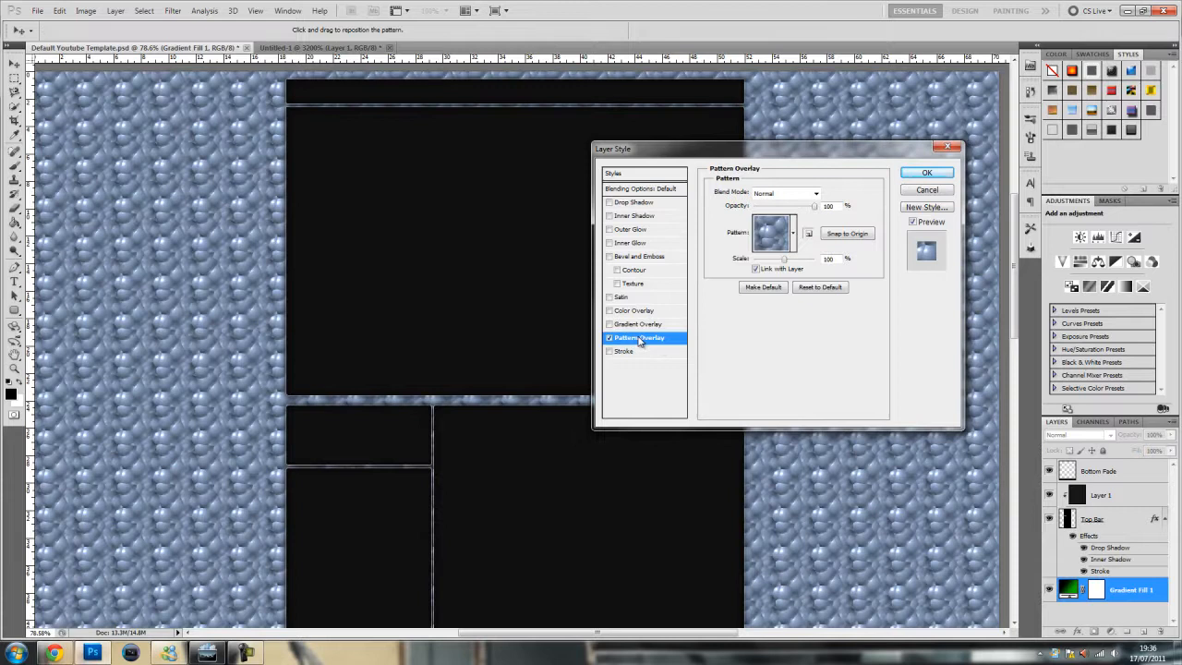
{"action": "left_click", "coordinate": [790, 233]}
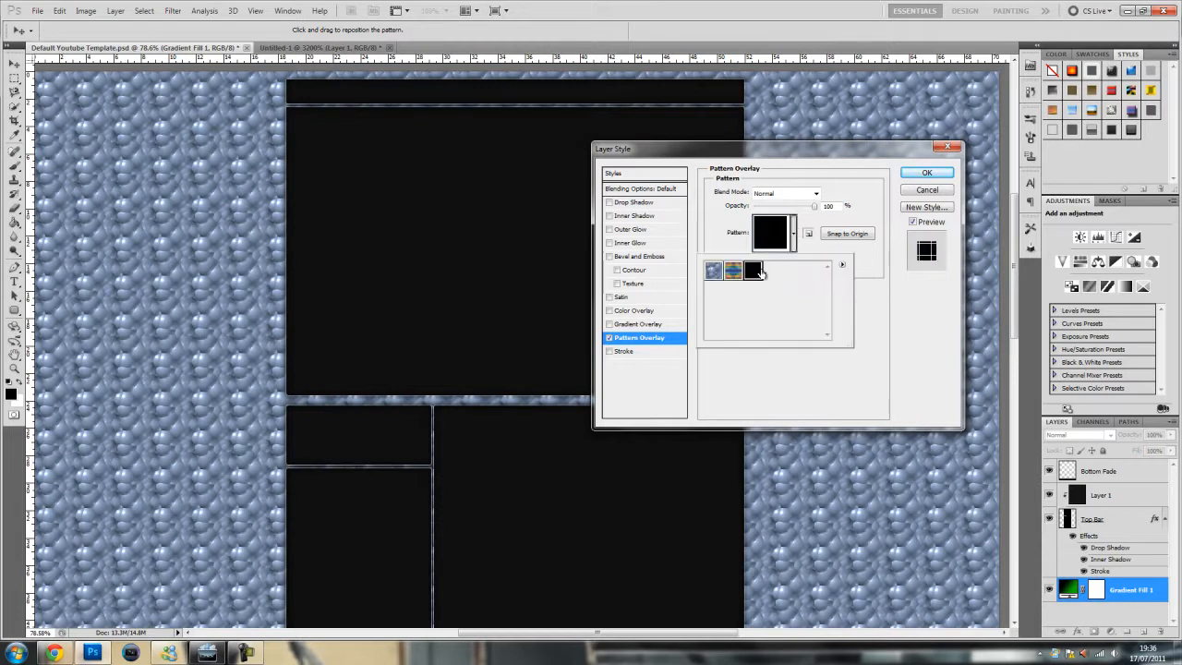
{"action": "left_click", "coordinate": [731, 269]}
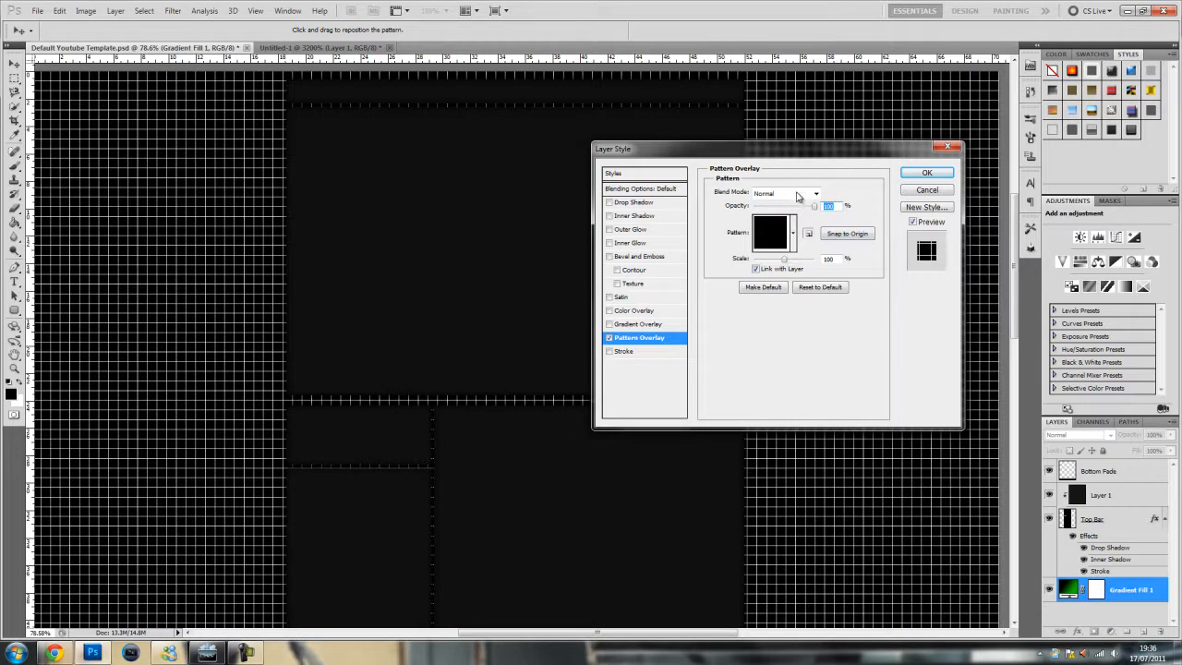
{"action": "left_click", "coordinate": [782, 194]}
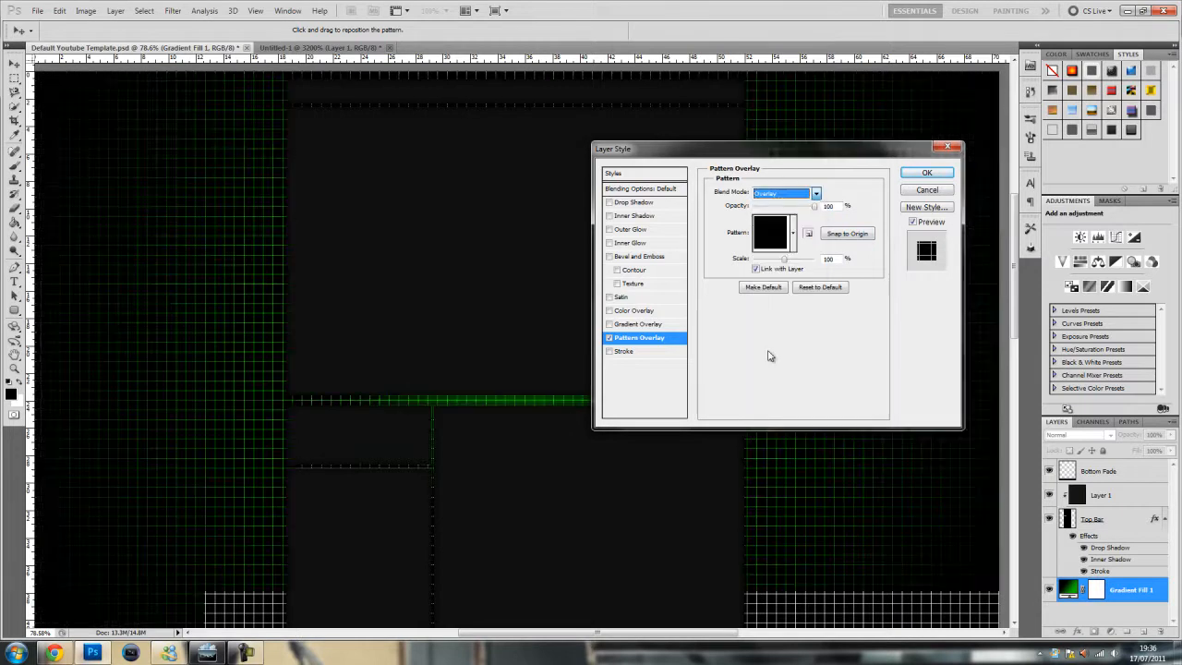
{"action": "left_click", "coordinate": [815, 193]}
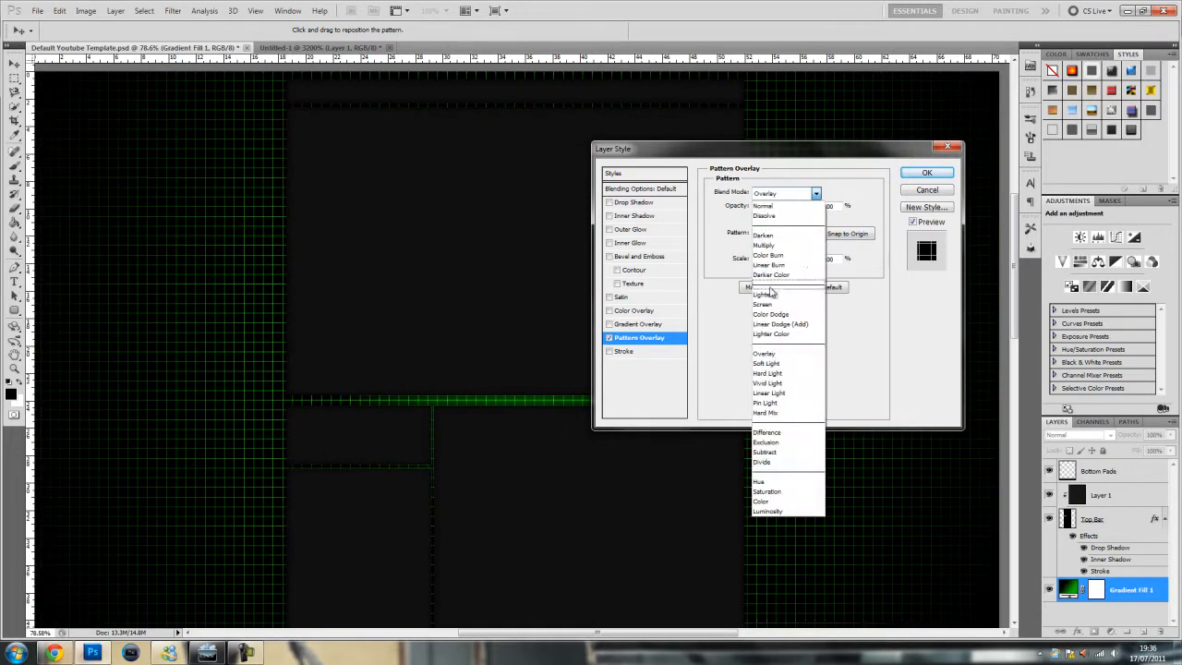
{"action": "left_click", "coordinate": [766, 362]}
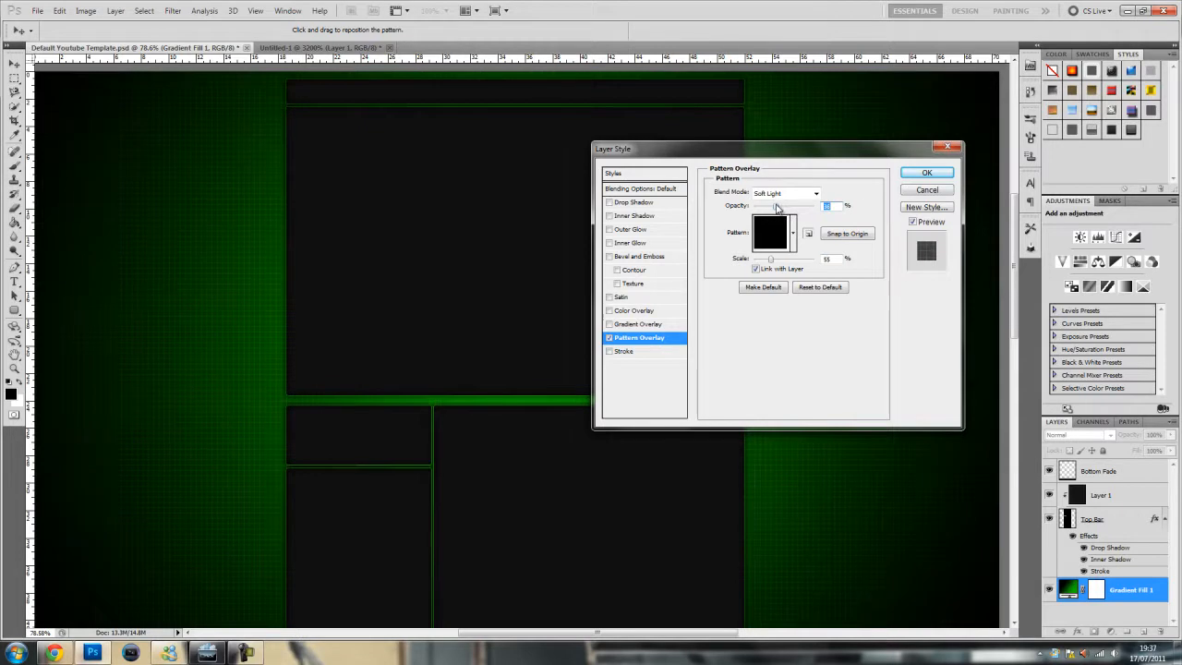
{"action": "left_click", "coordinate": [927, 174]}
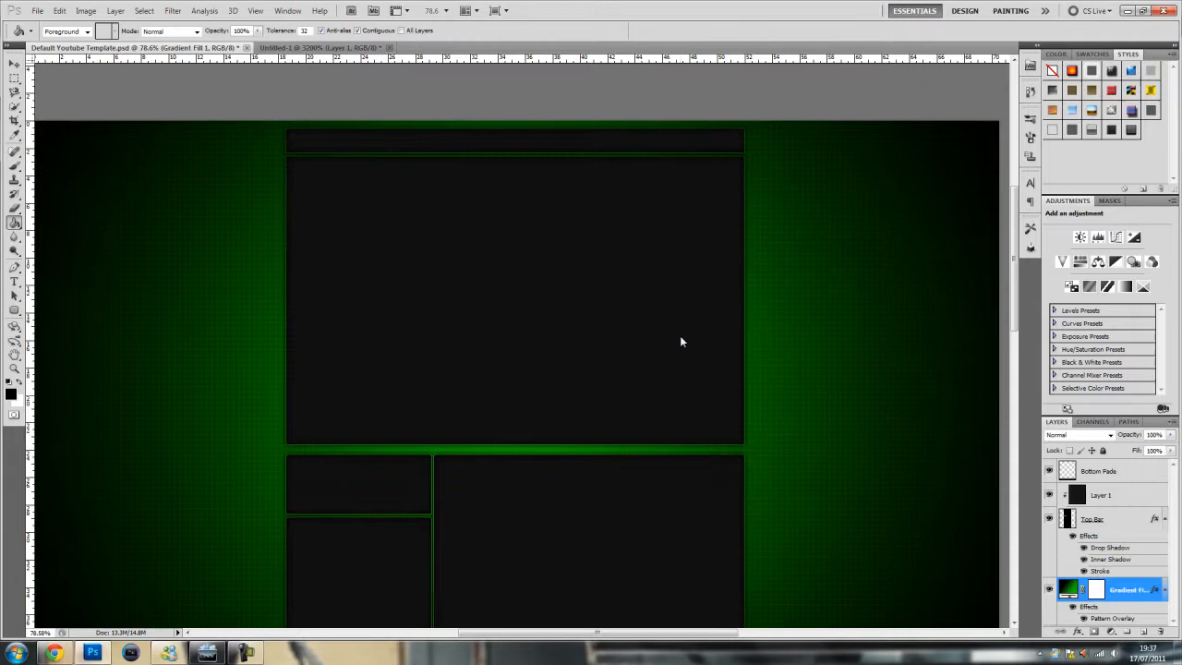
Start a vertical text layer left of the modules and choose the Bebas Neue font for it.
{"action": "scroll", "scroll_direction": "up", "scroll_amount": 3}
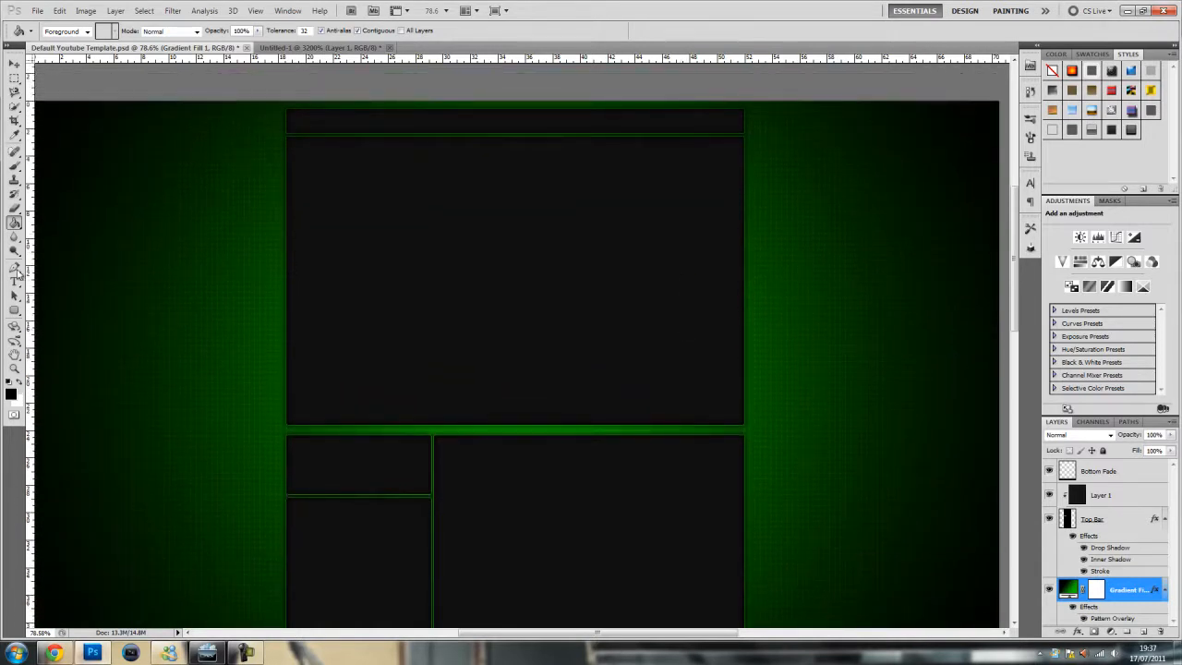
{"action": "mouse_move", "coordinate": [203, 568]}
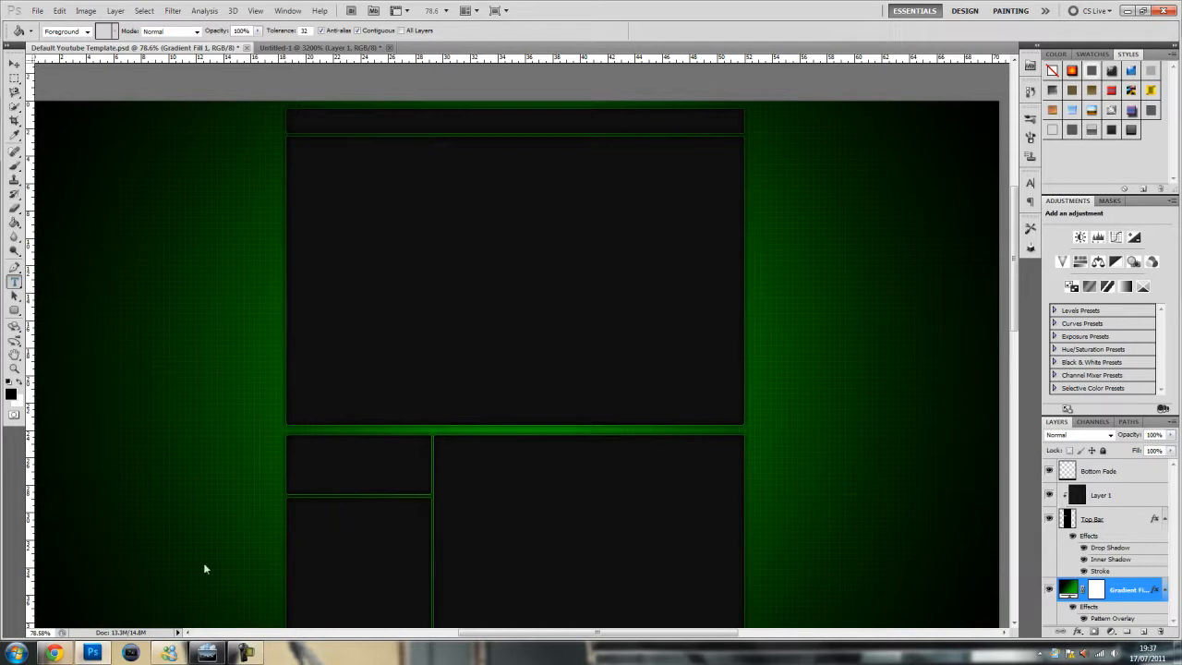
{"action": "left_click", "coordinate": [15, 282]}
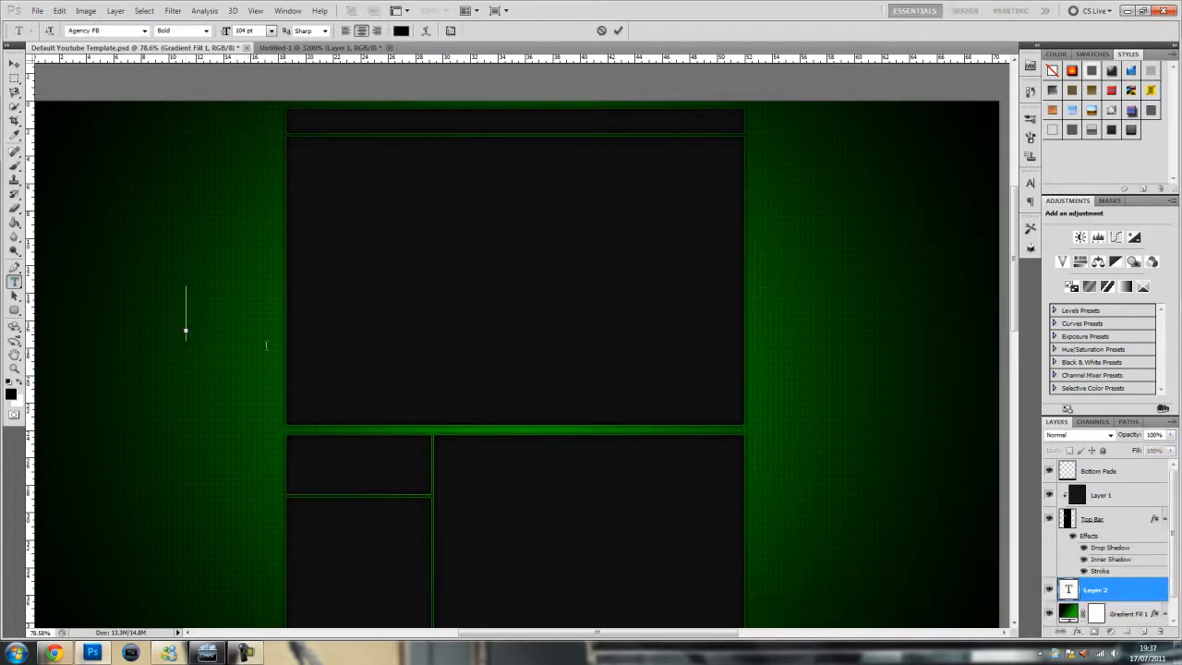
{"action": "left_click", "coordinate": [107, 30]}
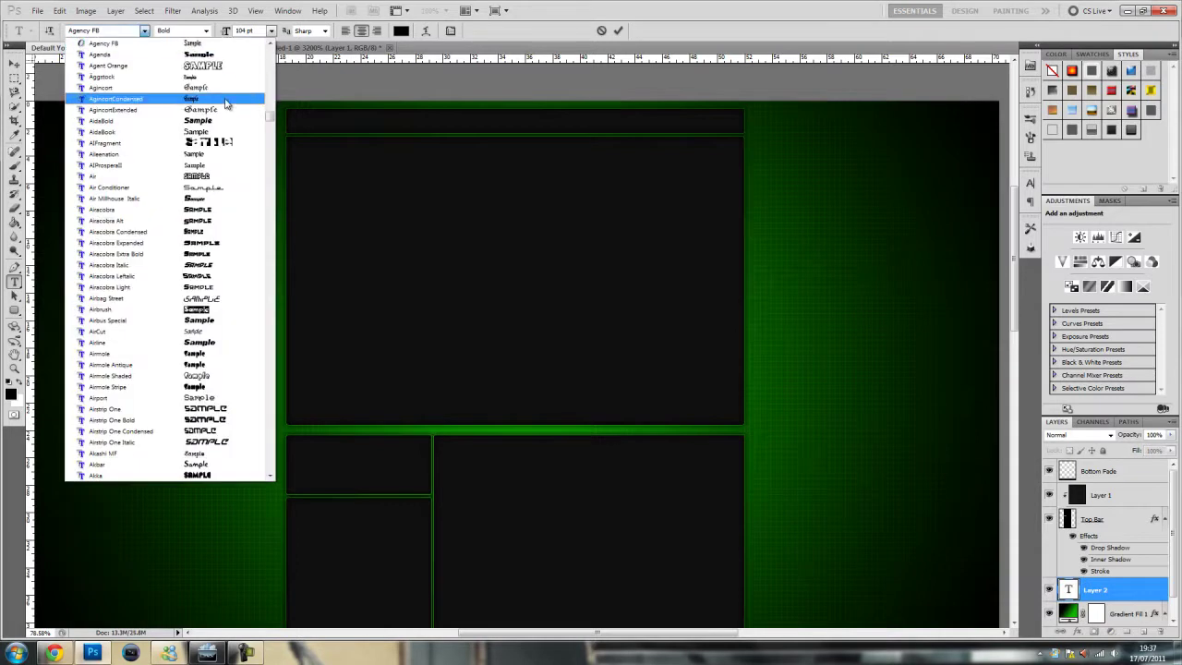
{"action": "scroll", "scroll_direction": "down", "scroll_amount": 3}
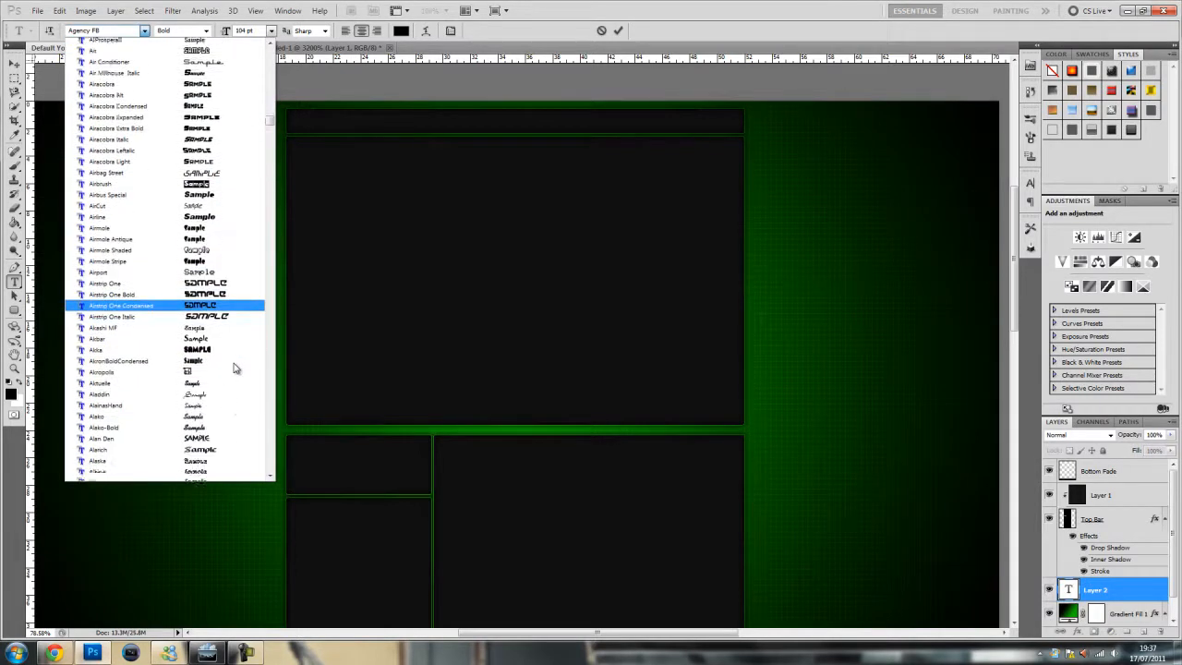
{"action": "scroll", "scroll_direction": "down", "scroll_amount": 3}
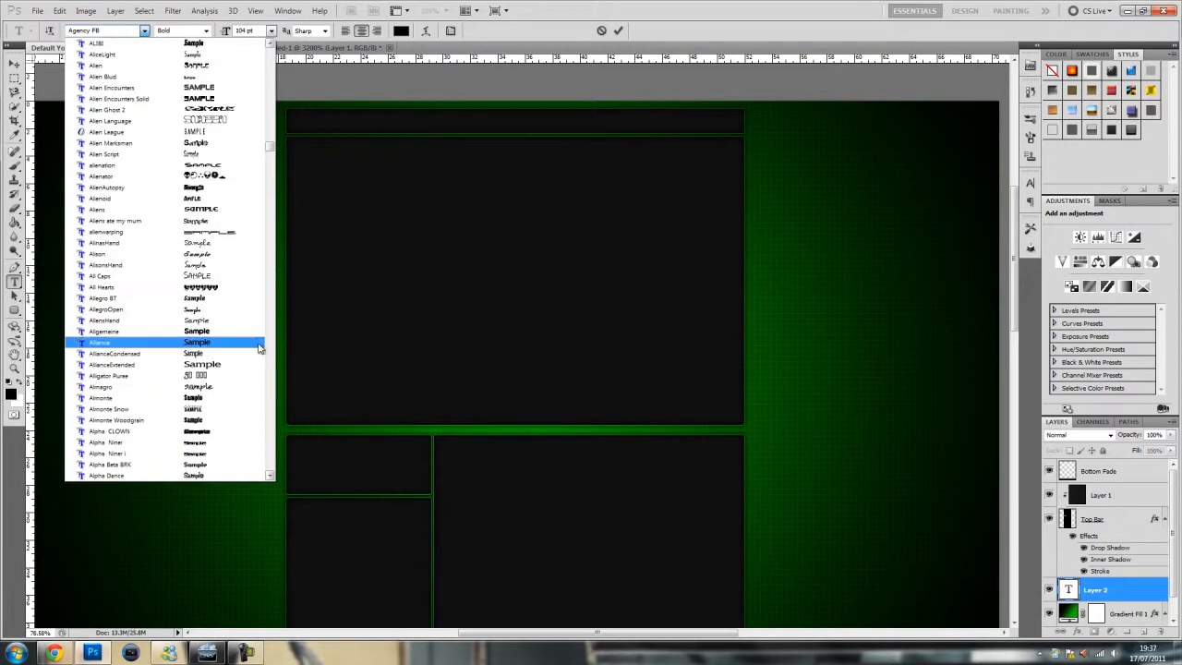
{"action": "scroll", "scroll_direction": "down", "scroll_amount": 3}
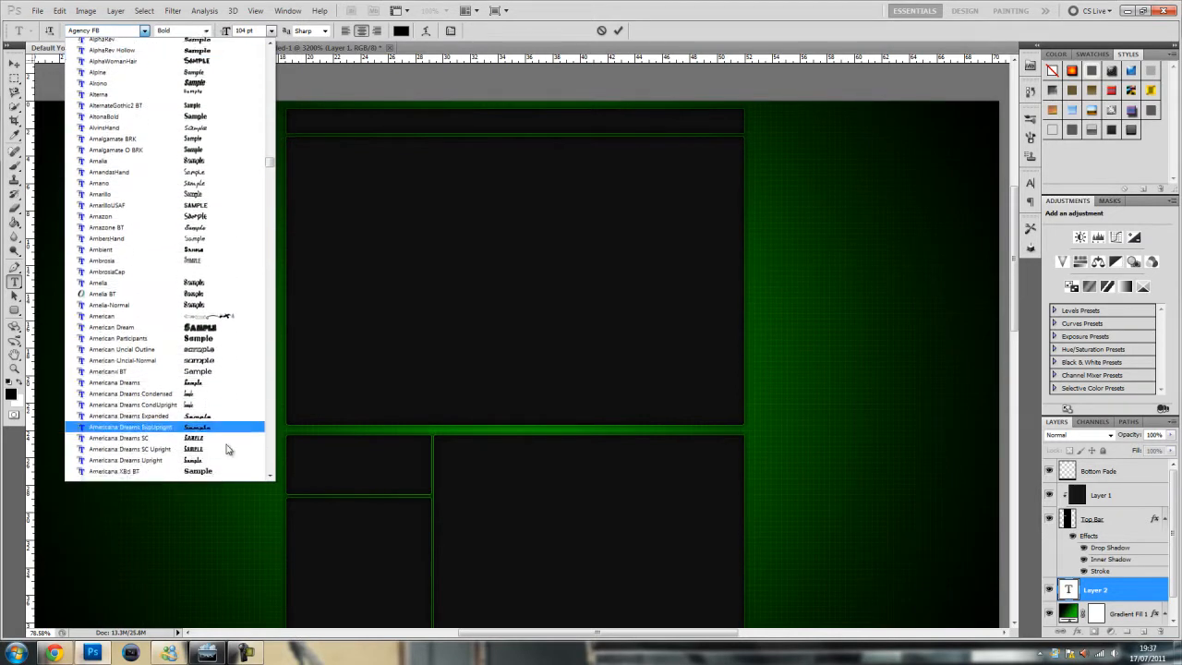
{"action": "scroll", "scroll_direction": "down", "scroll_amount": 3}
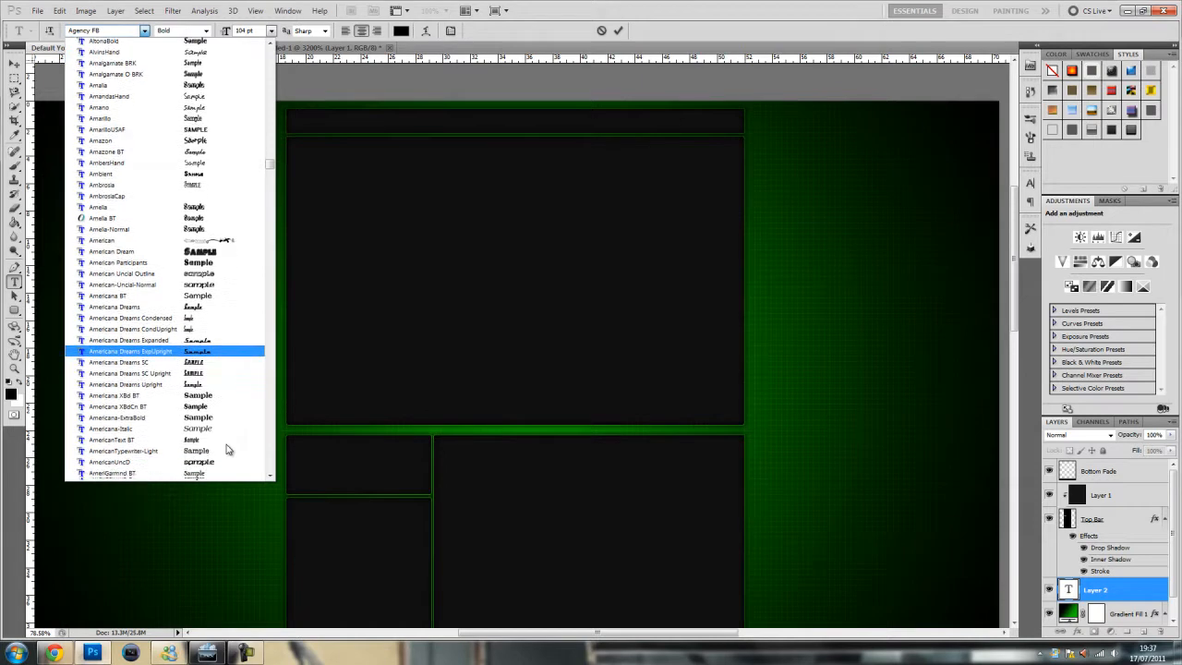
{"action": "scroll", "scroll_direction": "up", "scroll_amount": 3}
{"action": "type", "text": "Bebas Neue"}
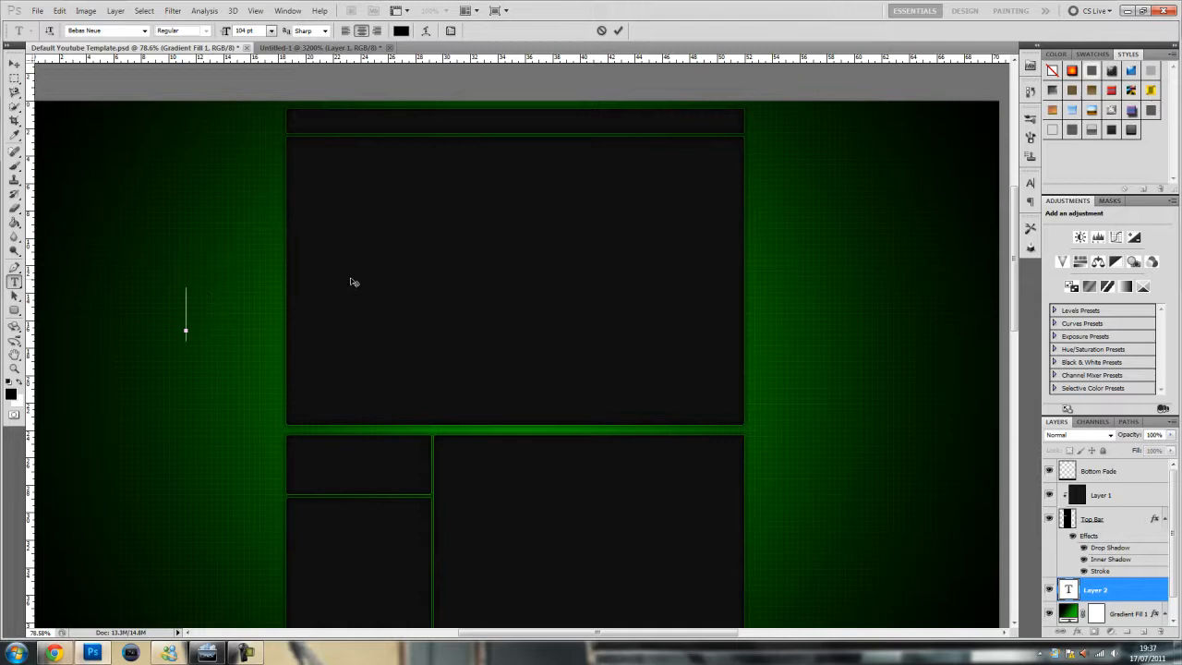
Write NAME vertically, scale it up large, and bring up its Layer Style dialog.
{"action": "type", "text": "N"}
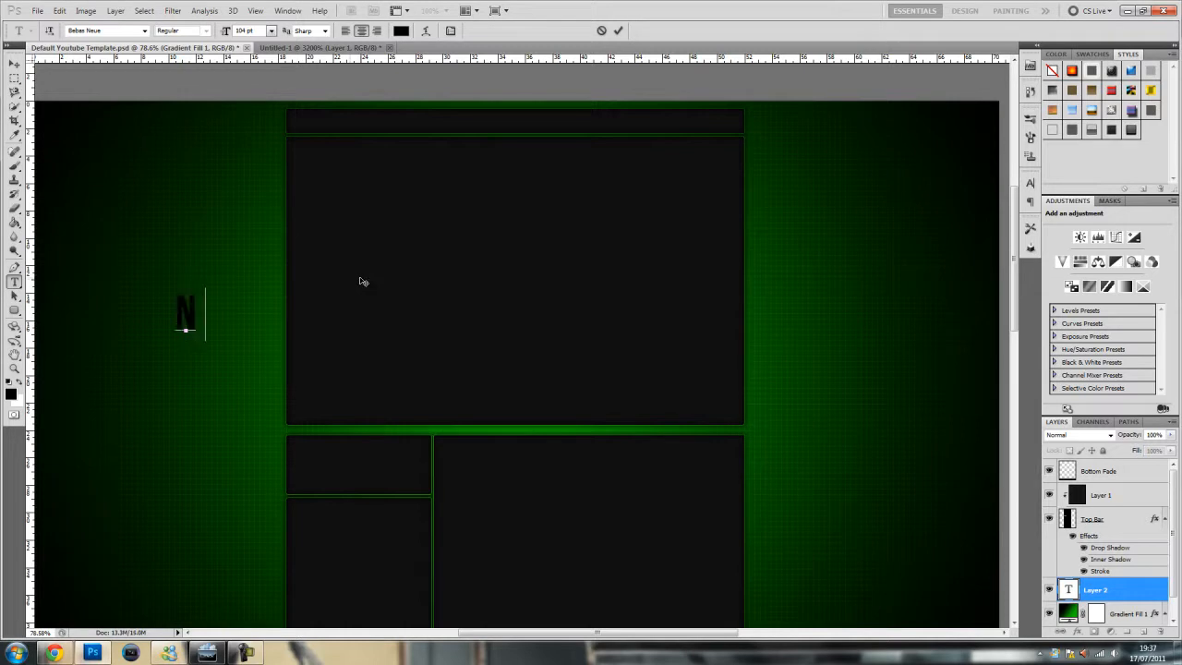
{"action": "type", "text": "AME"}
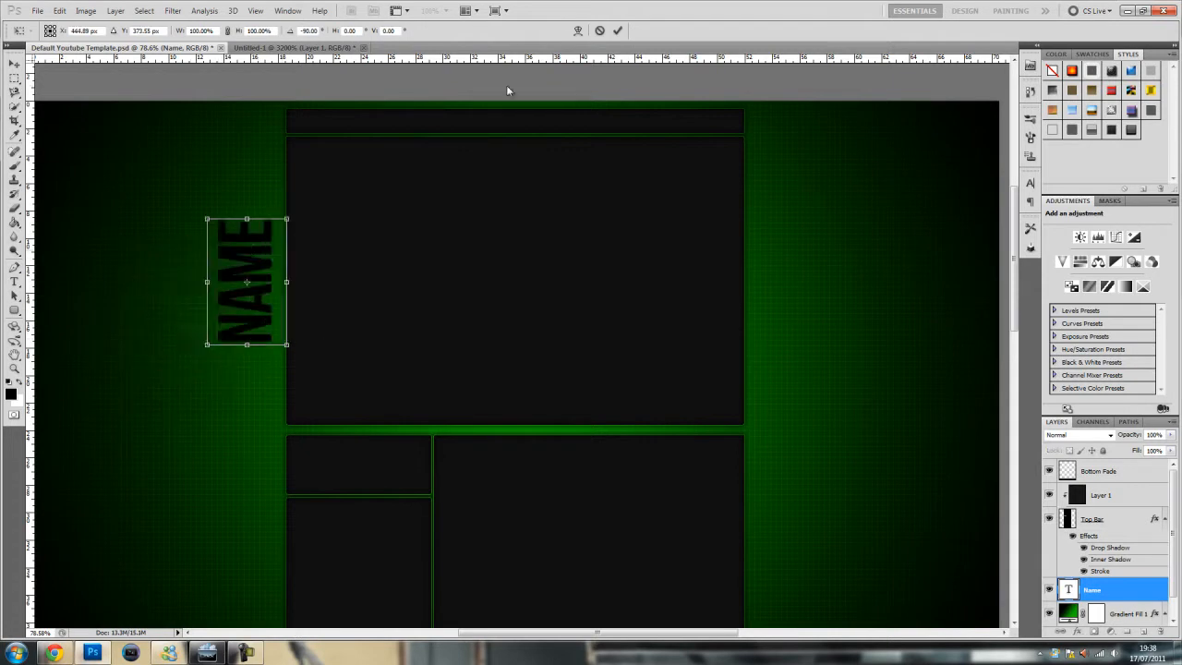
{"action": "left_click", "coordinate": [14, 281]}
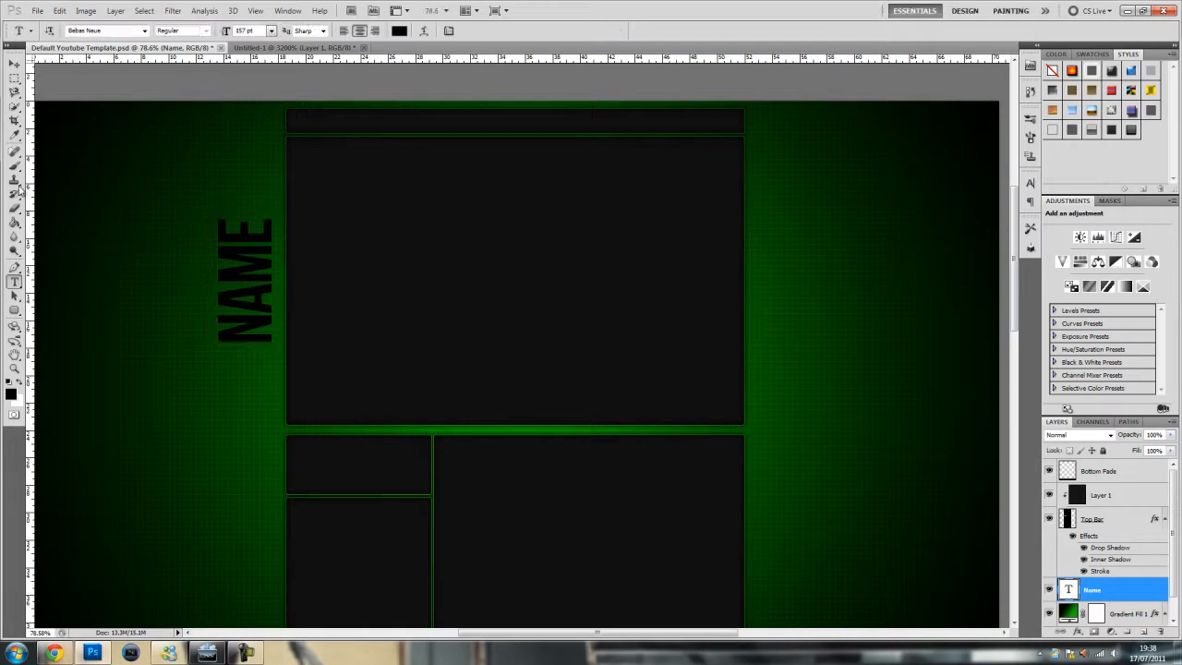
{"action": "left_click", "coordinate": [15, 65]}
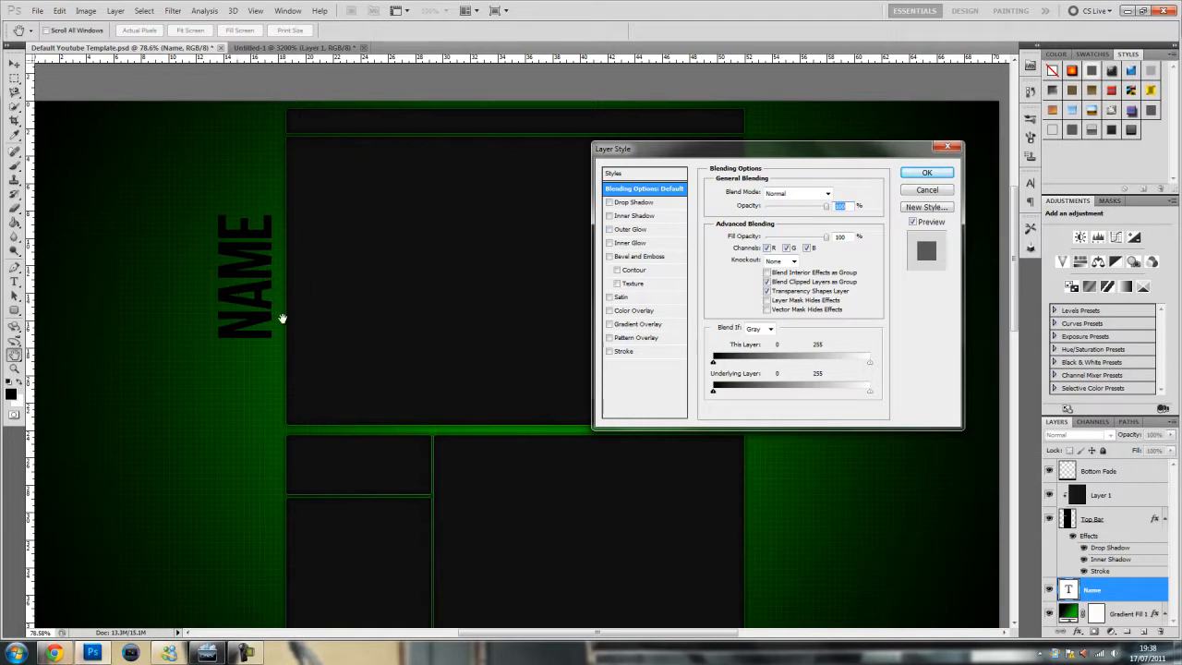
Switch on Drop Shadow and Stroke for the NAME text.
{"action": "left_click", "coordinate": [609, 201]}
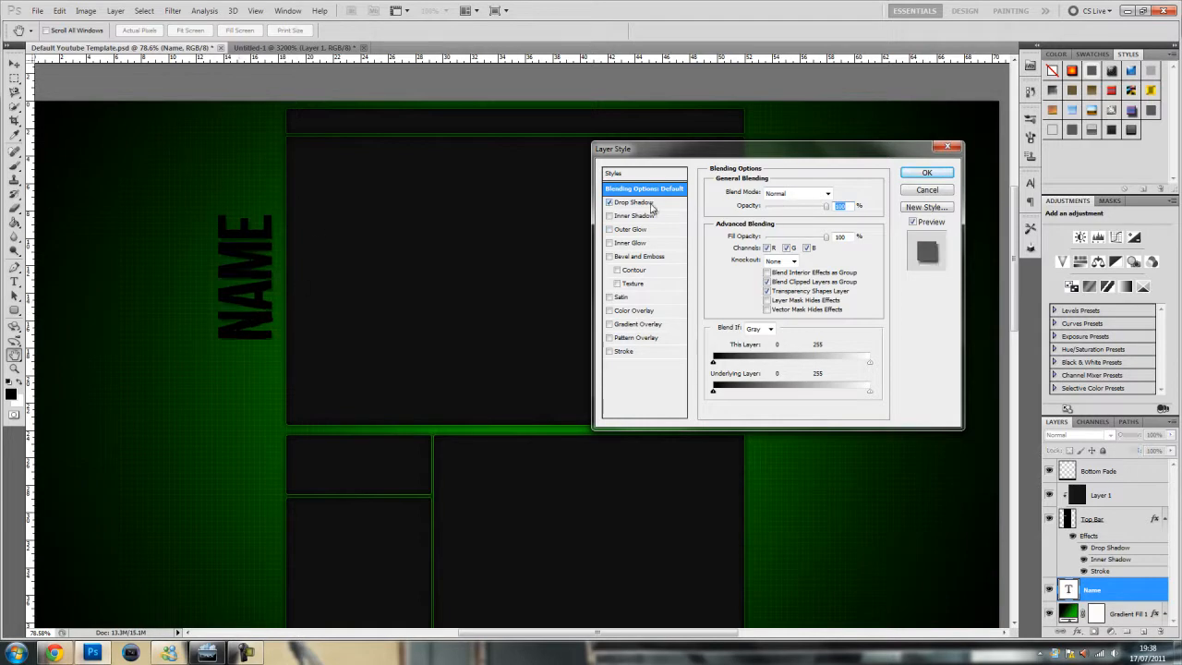
{"action": "left_click", "coordinate": [633, 201]}
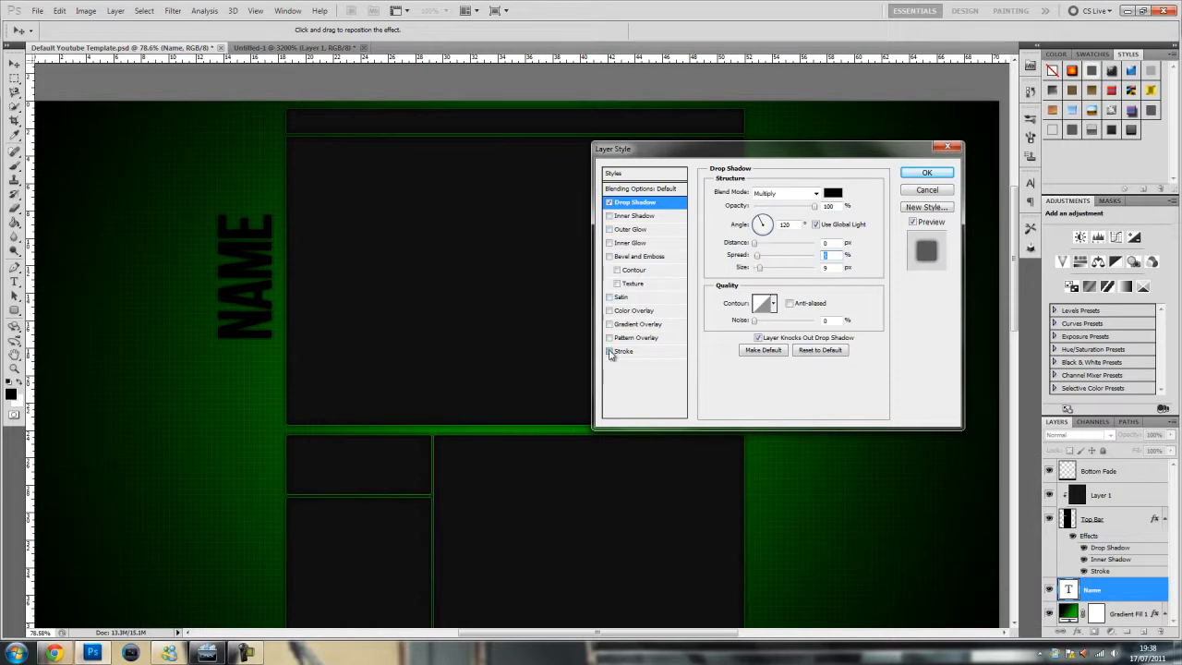
{"action": "left_click", "coordinate": [624, 351]}
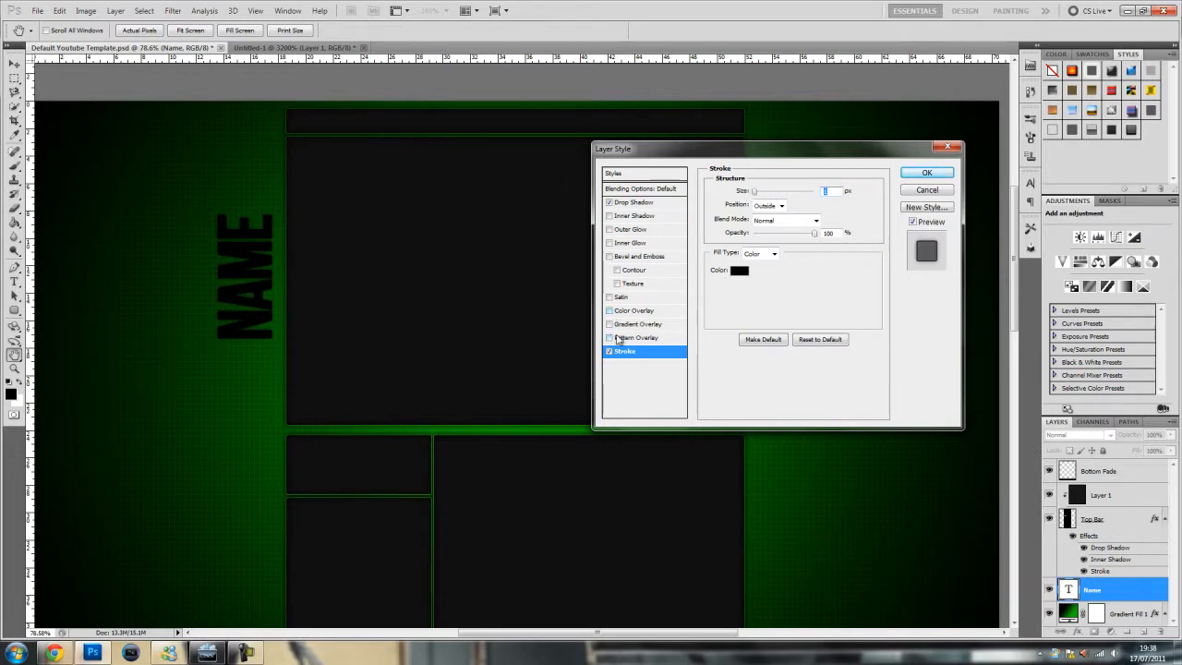
Switch on Gradient Overlay and start editing its gradient colours.
{"action": "left_click", "coordinate": [609, 325]}
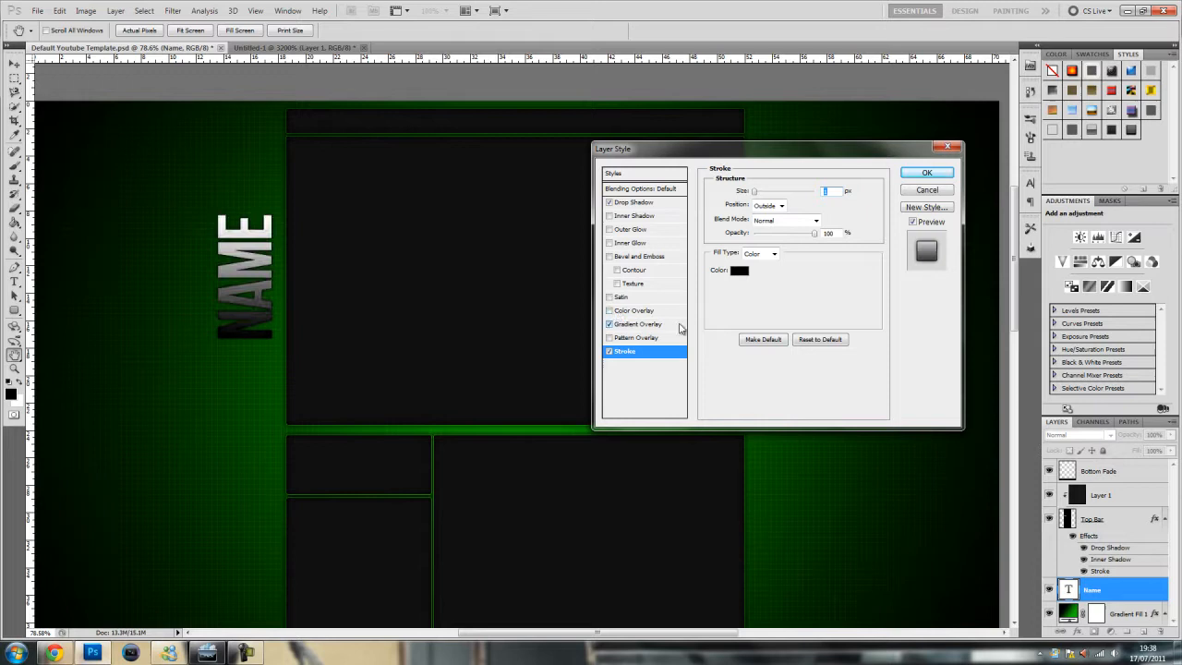
{"action": "left_click", "coordinate": [637, 325]}
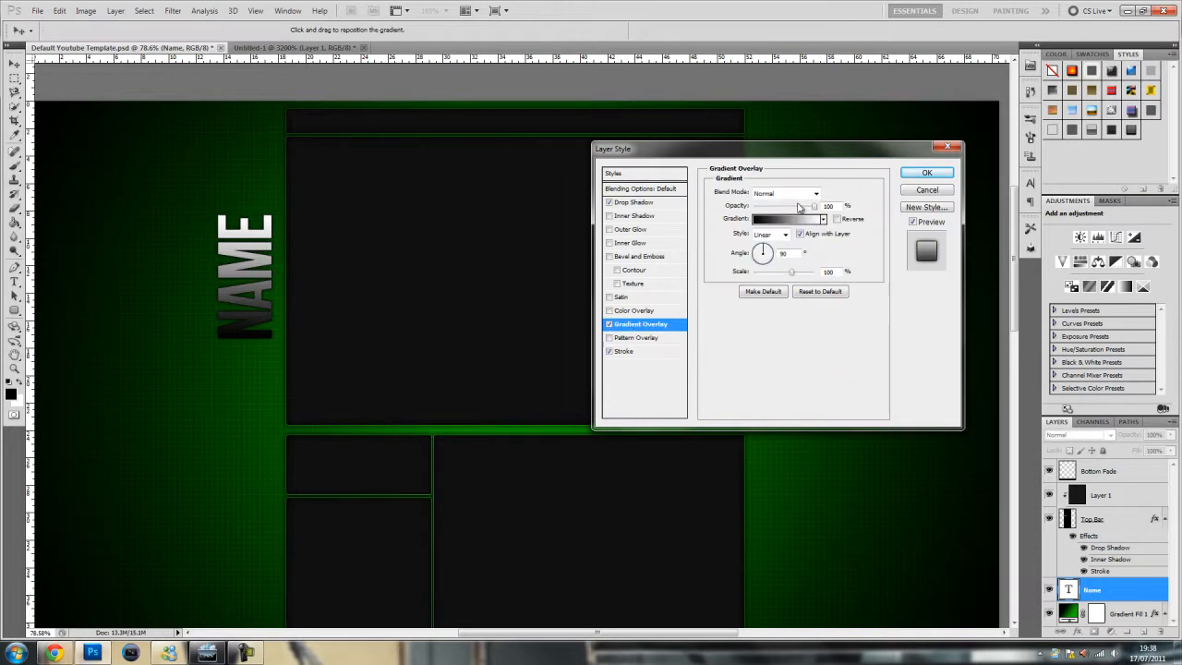
{"action": "left_click", "coordinate": [784, 218]}
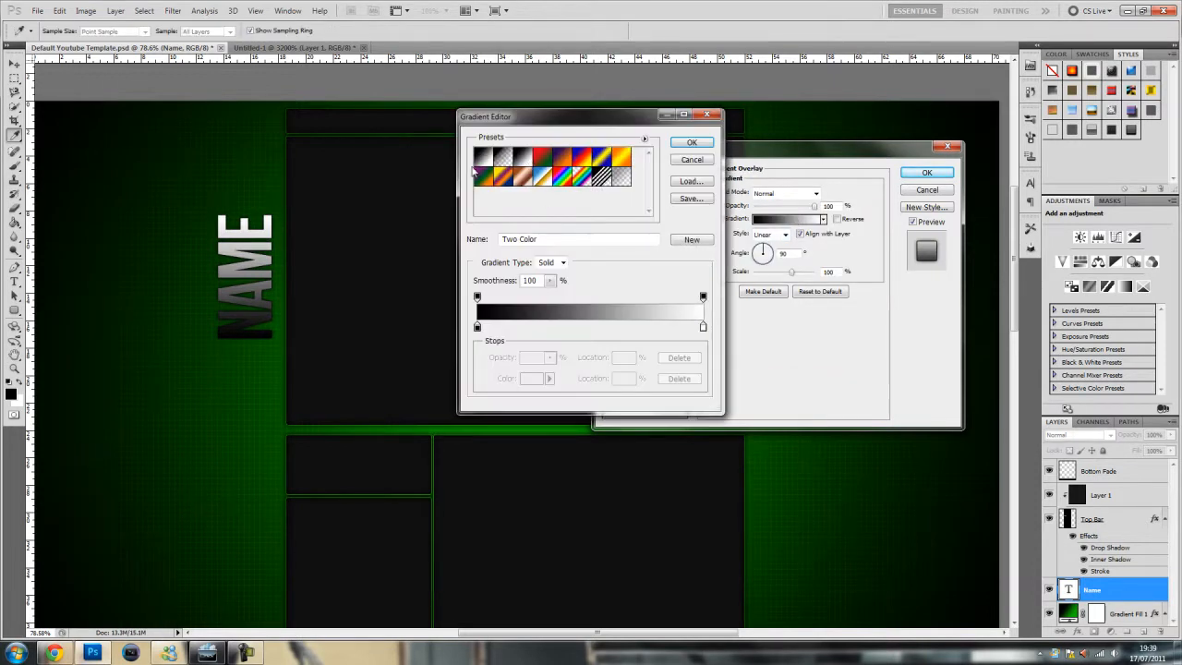
Set both gradient stops to green shades, dark green to bright green, and accept the gradient.
{"action": "left_click", "coordinate": [531, 377]}
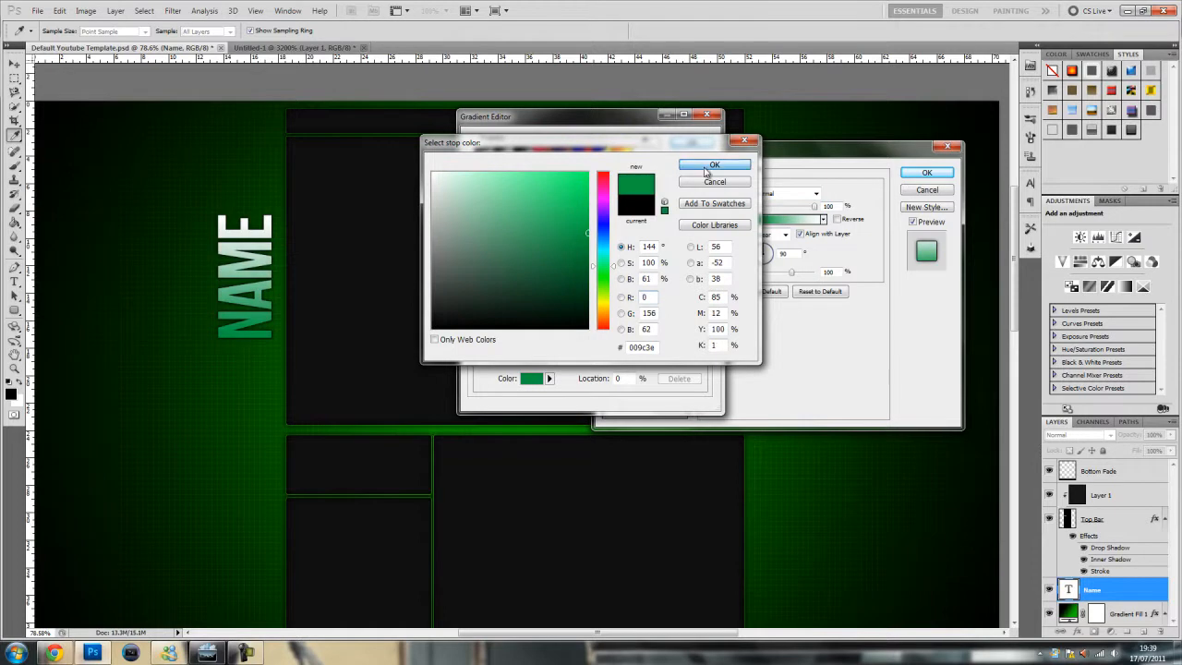
{"action": "left_click", "coordinate": [712, 164]}
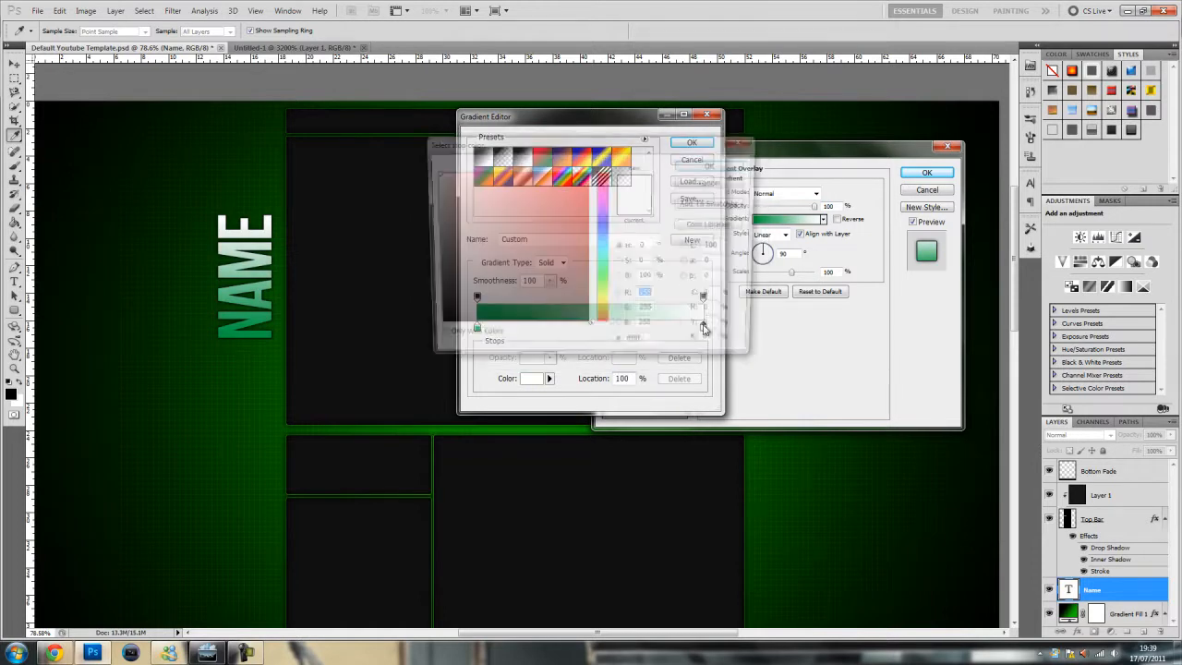
{"action": "left_click", "coordinate": [531, 378]}
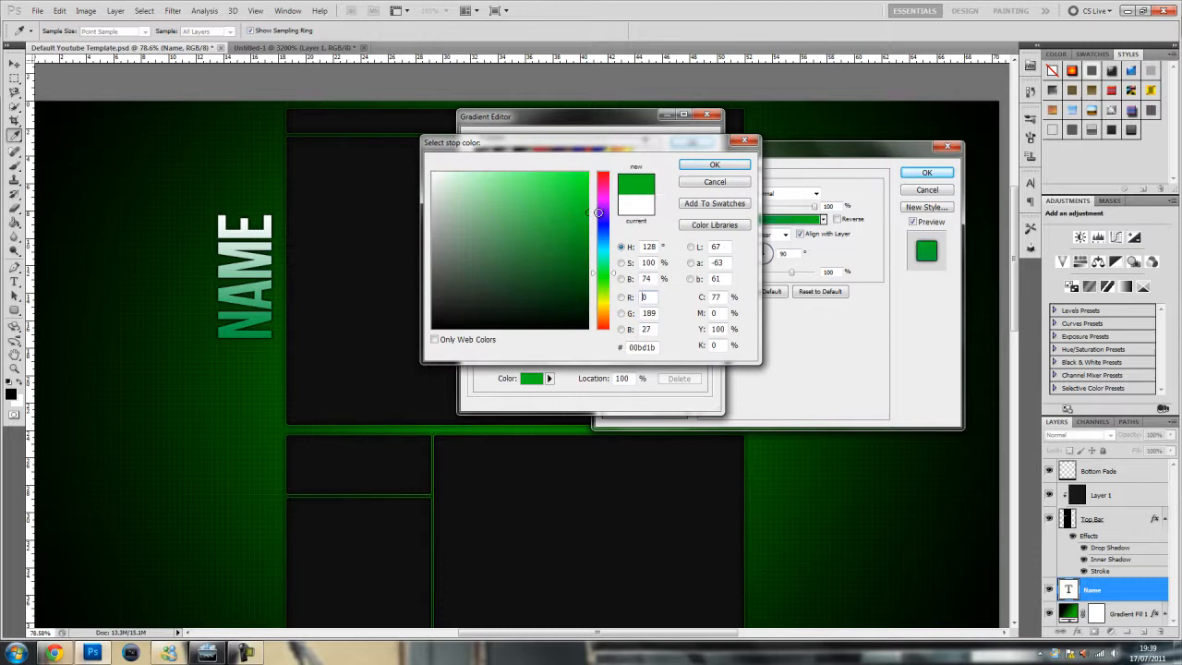
{"action": "left_click", "coordinate": [712, 164]}
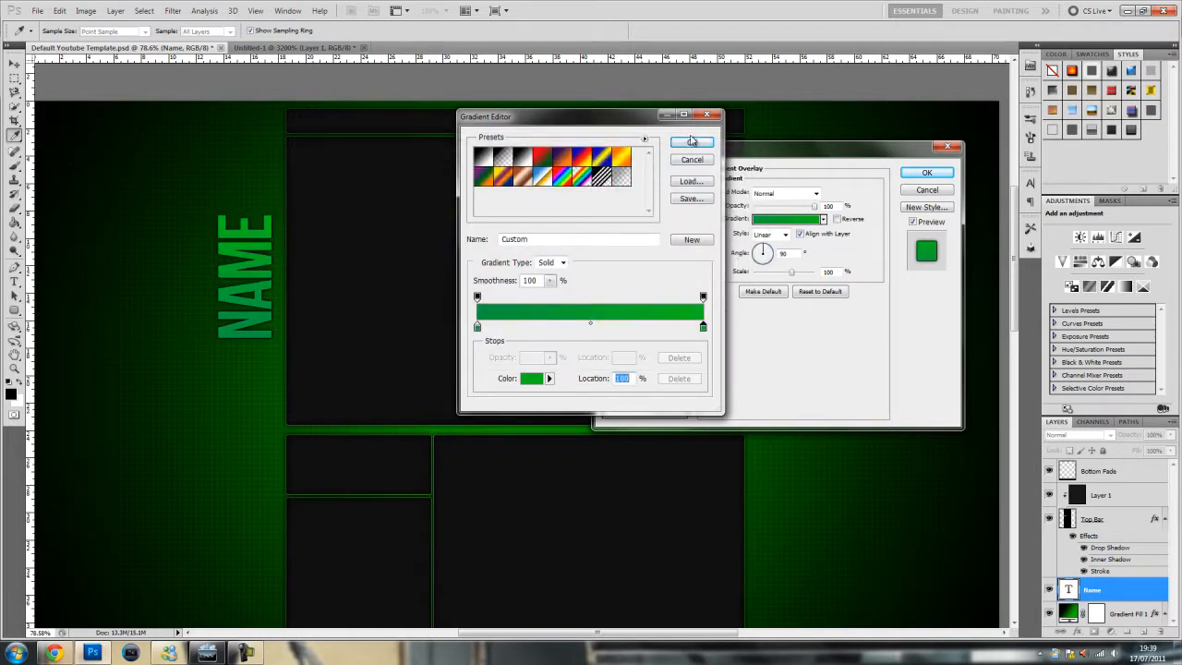
{"action": "left_click", "coordinate": [690, 140]}
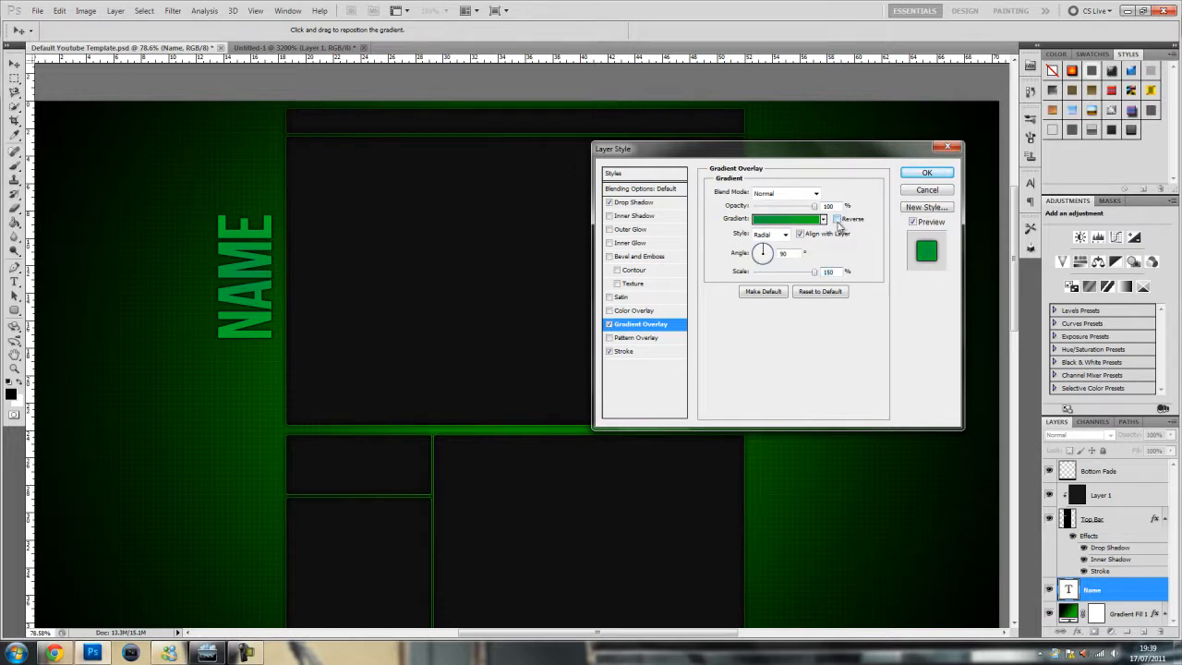
{"action": "mouse_move", "coordinate": [834, 218]}
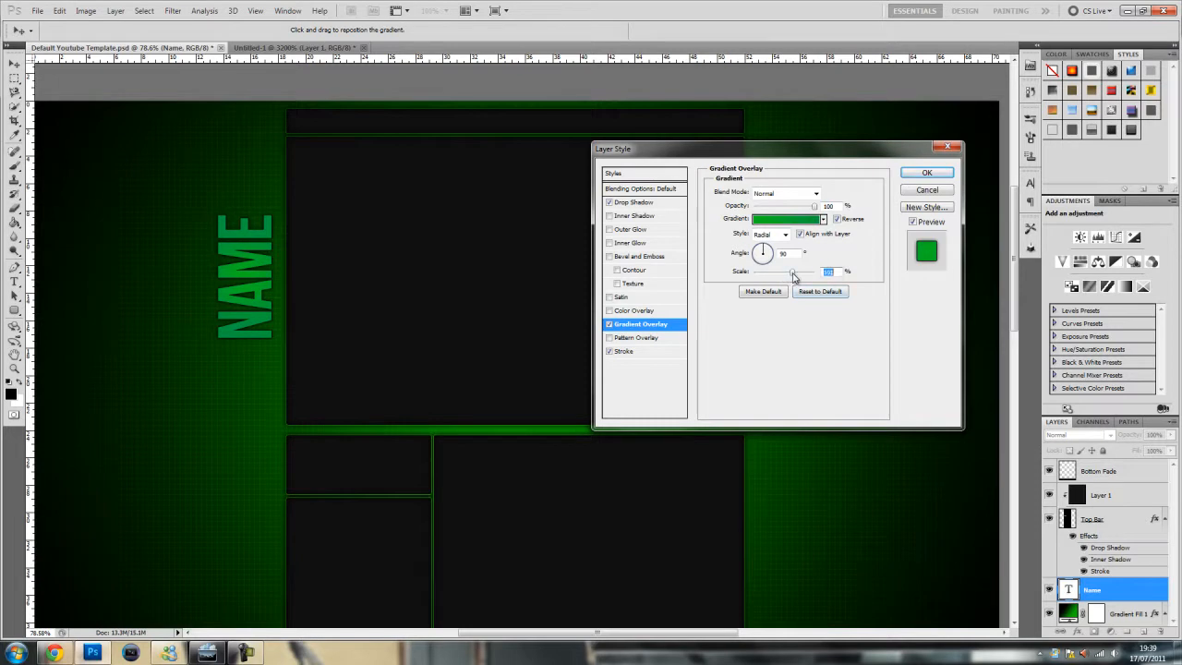
{"action": "mouse_move", "coordinate": [768, 205]}
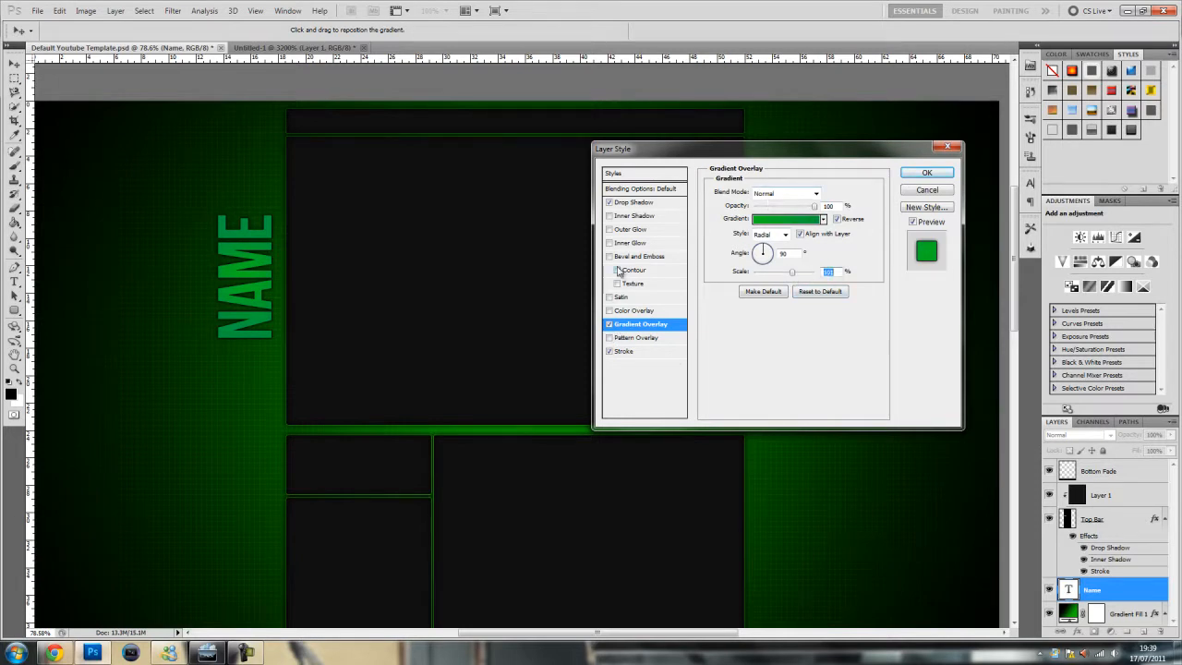
Add an inner shadow, lower the gradient overlay's opacity, and apply the layer style to NAME.
{"action": "left_click", "coordinate": [609, 214]}
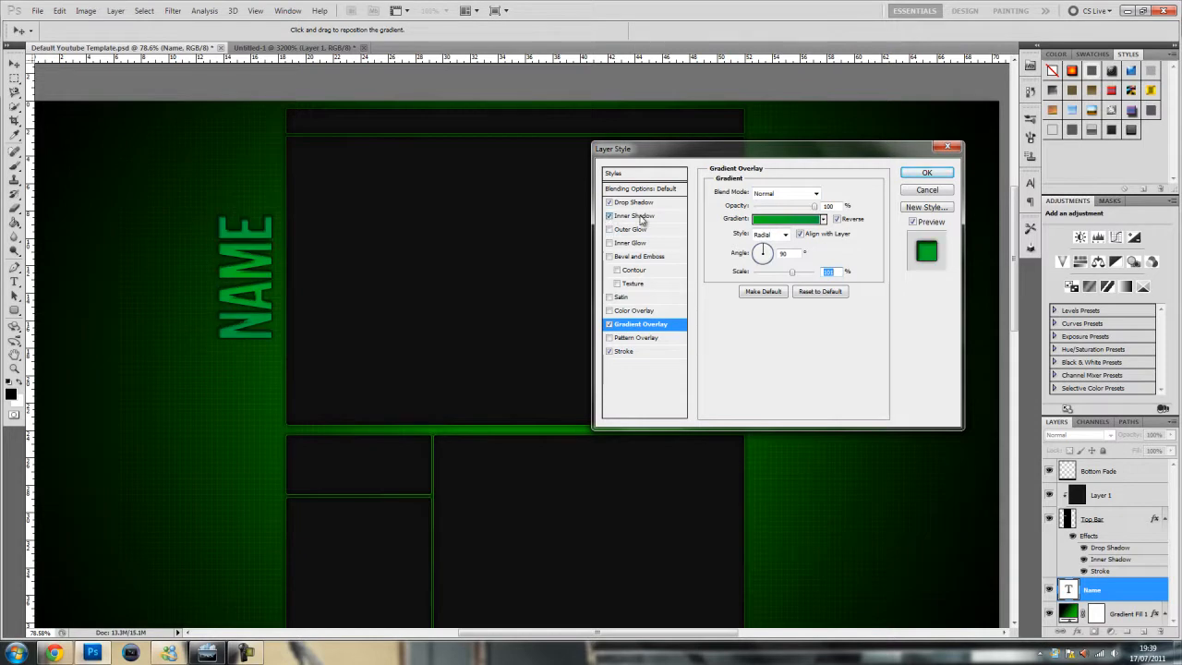
{"action": "left_click", "coordinate": [635, 214]}
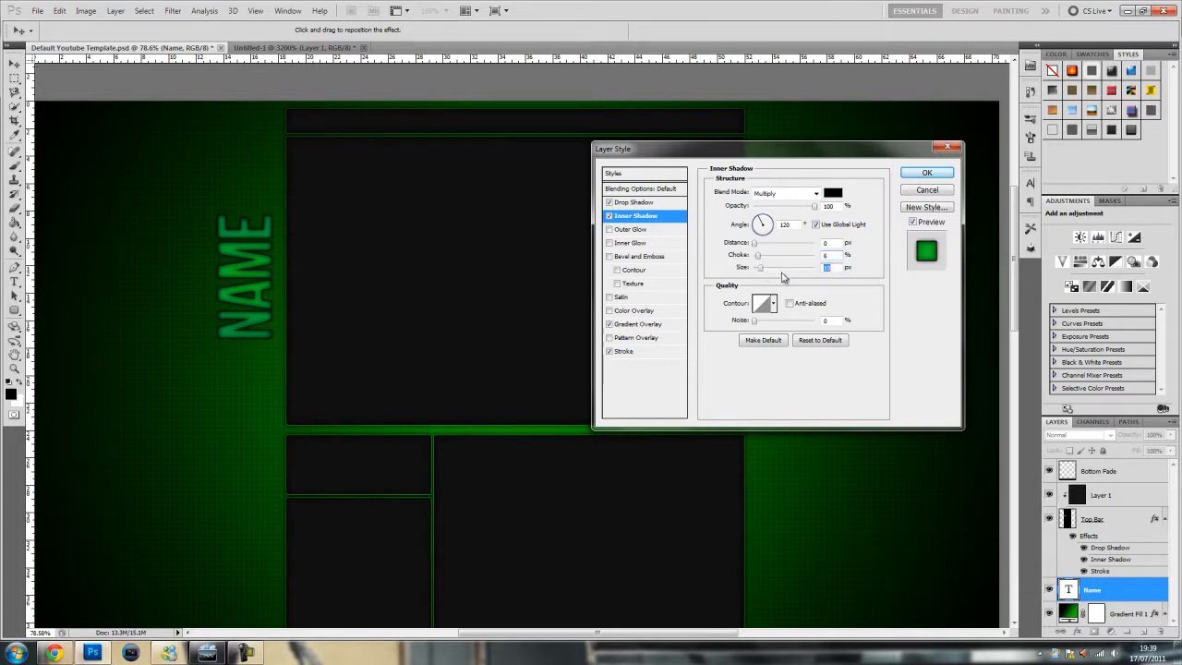
{"action": "left_click", "coordinate": [638, 323]}
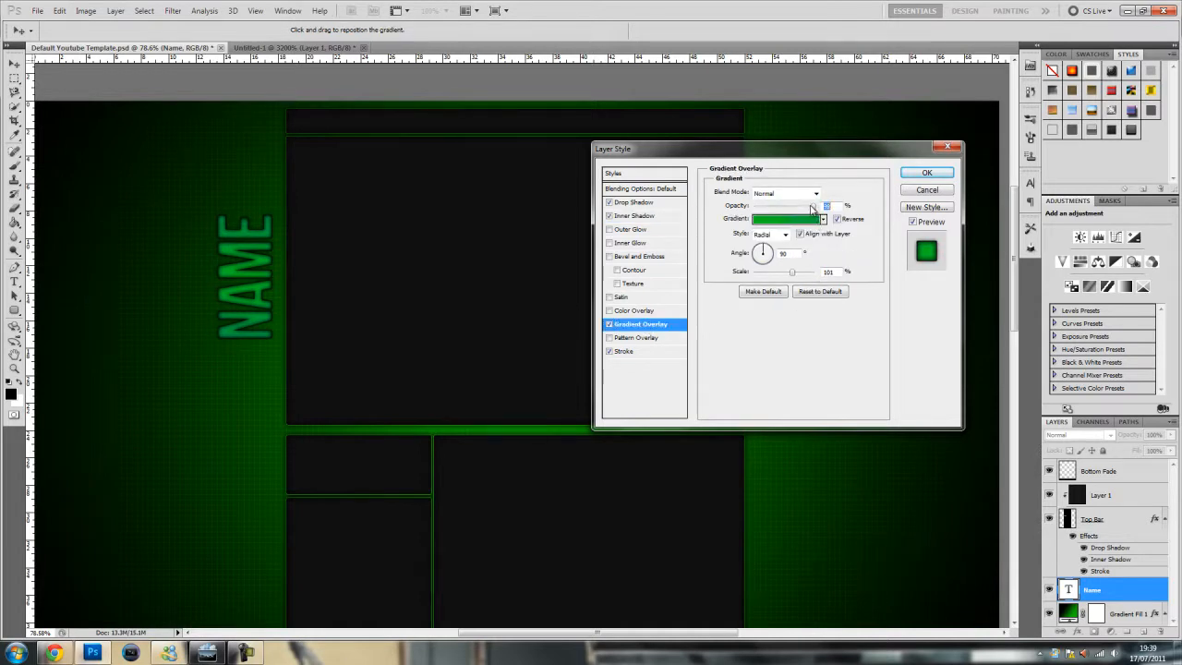
{"action": "left_click", "coordinate": [912, 221]}
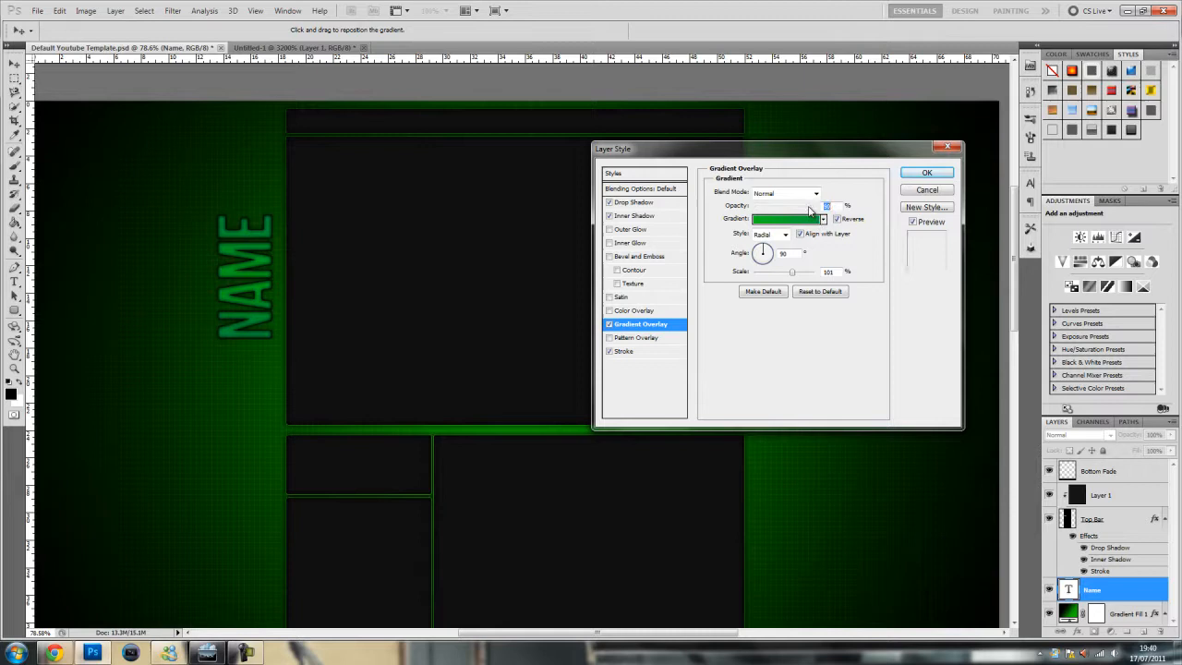
{"action": "mouse_move", "coordinate": [809, 206]}
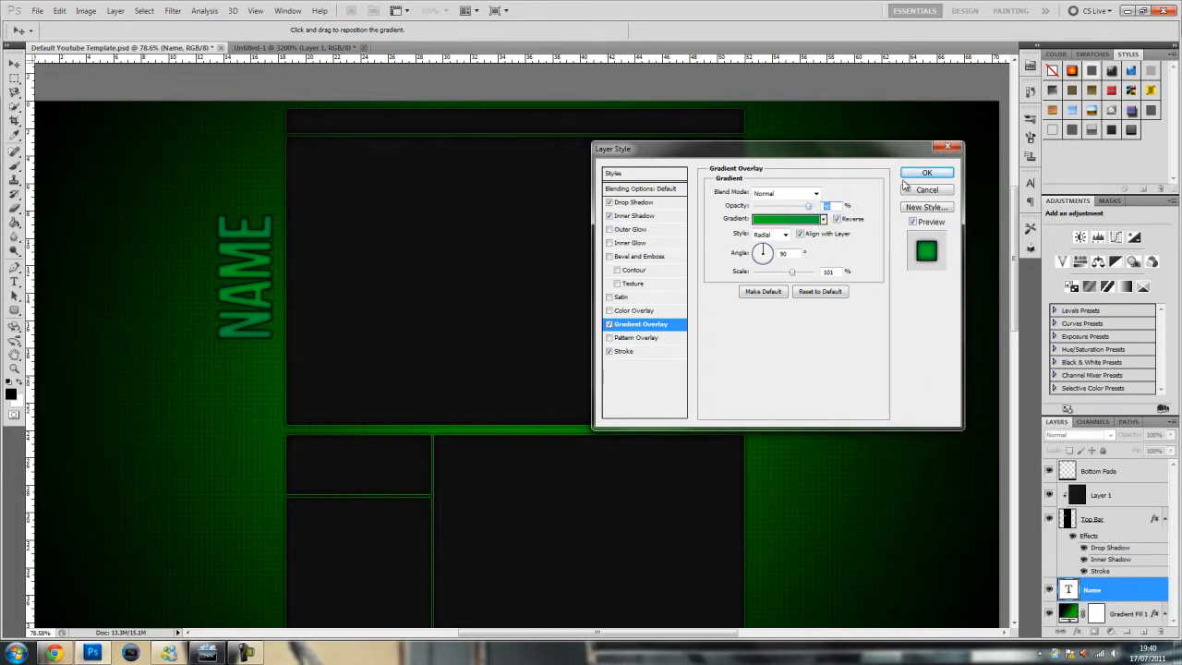
{"action": "left_click", "coordinate": [927, 172]}
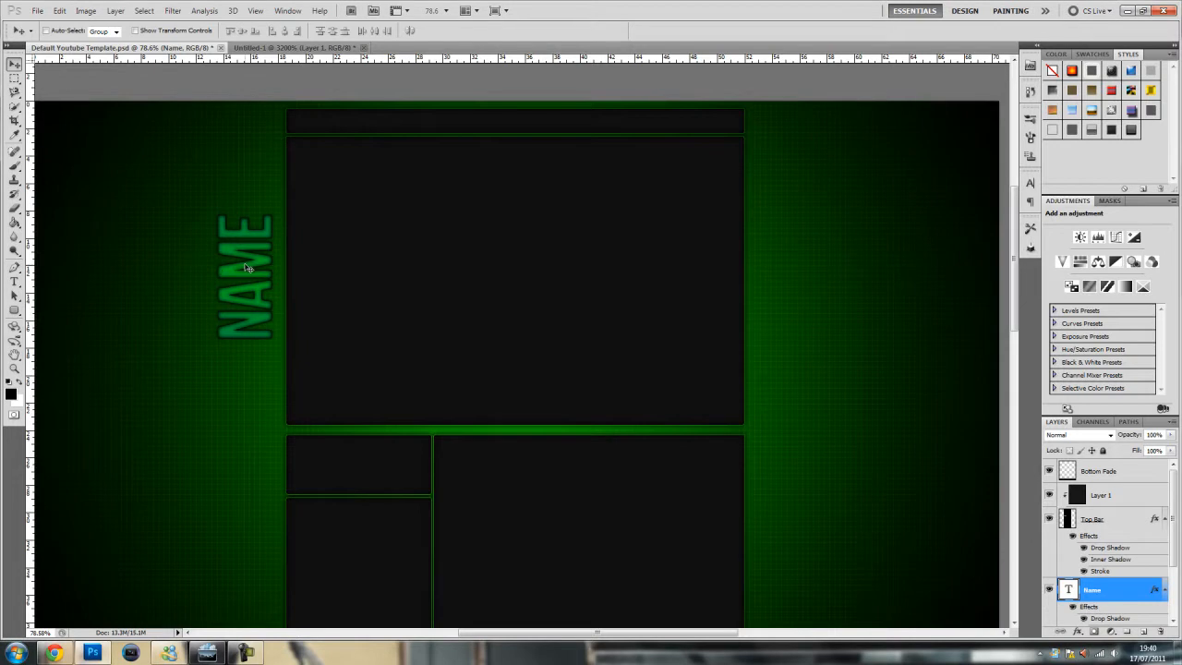
{"action": "mouse_move", "coordinate": [397, 258]}
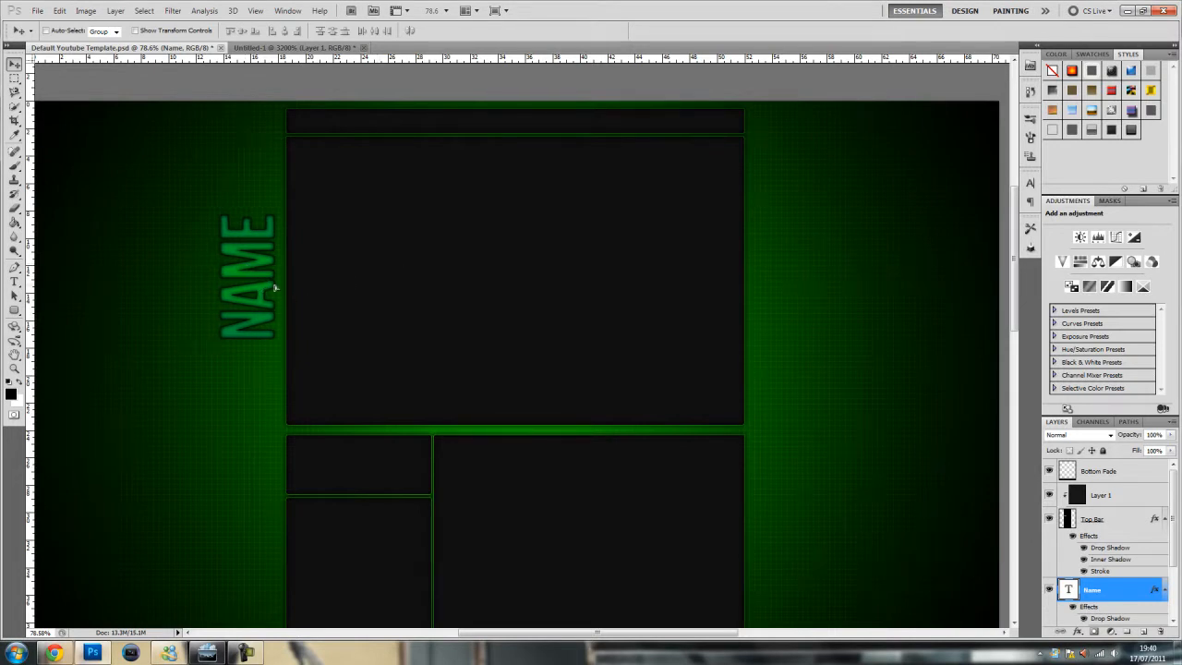
Nudge the styled NAME text into place left of the large central module.
{"action": "left_click_drag", "start_coordinate": [249, 286], "coordinate": [268, 310]}
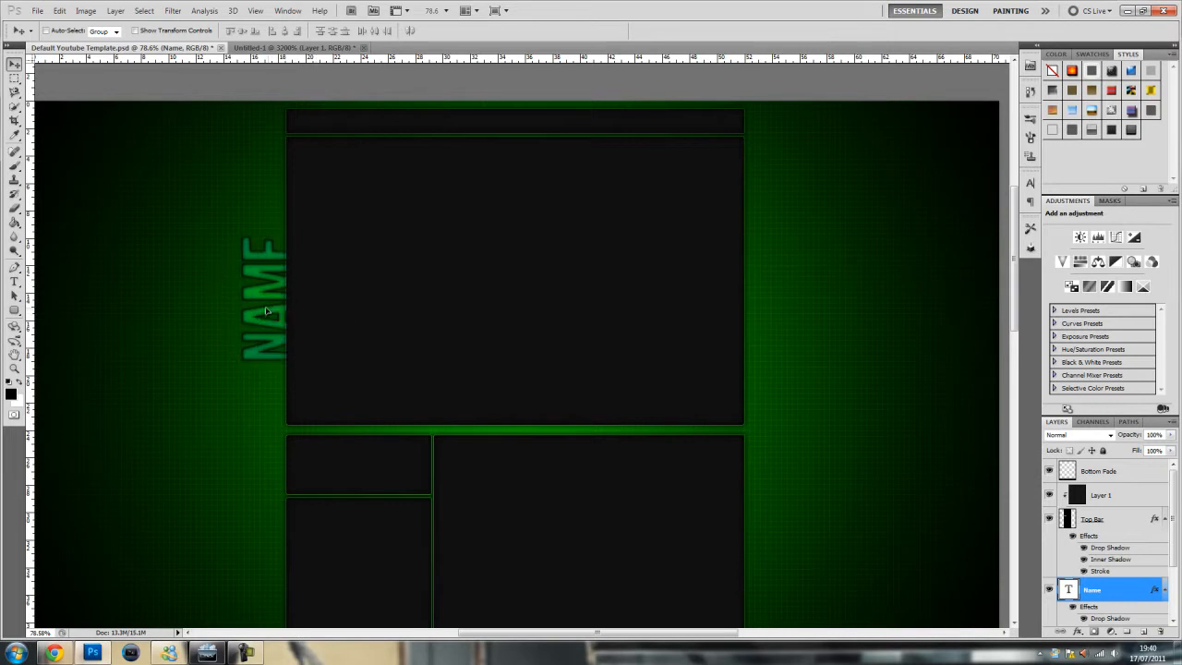
{"action": "left_click_drag", "start_coordinate": [267, 311], "coordinate": [240, 267]}
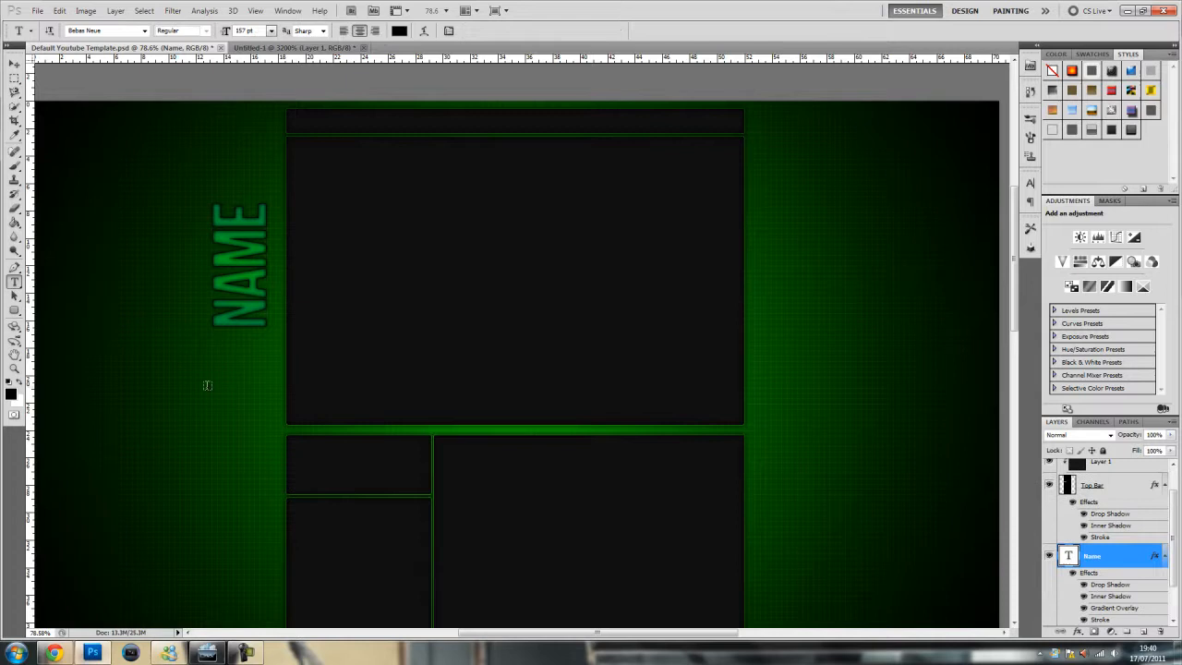
Type YOUR SLOGAN HERE as a new text layer, rotate it vertical and place it beside NAME.
{"action": "left_click", "coordinate": [216, 388]}
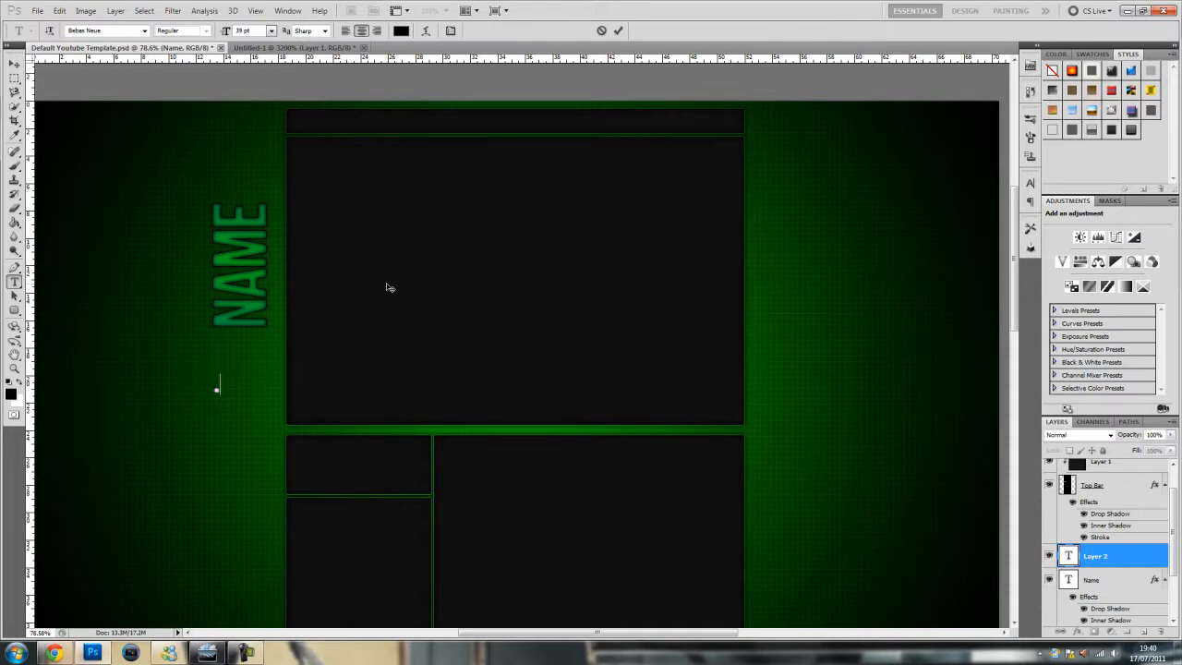
{"action": "type", "text": "SLOGAN"}
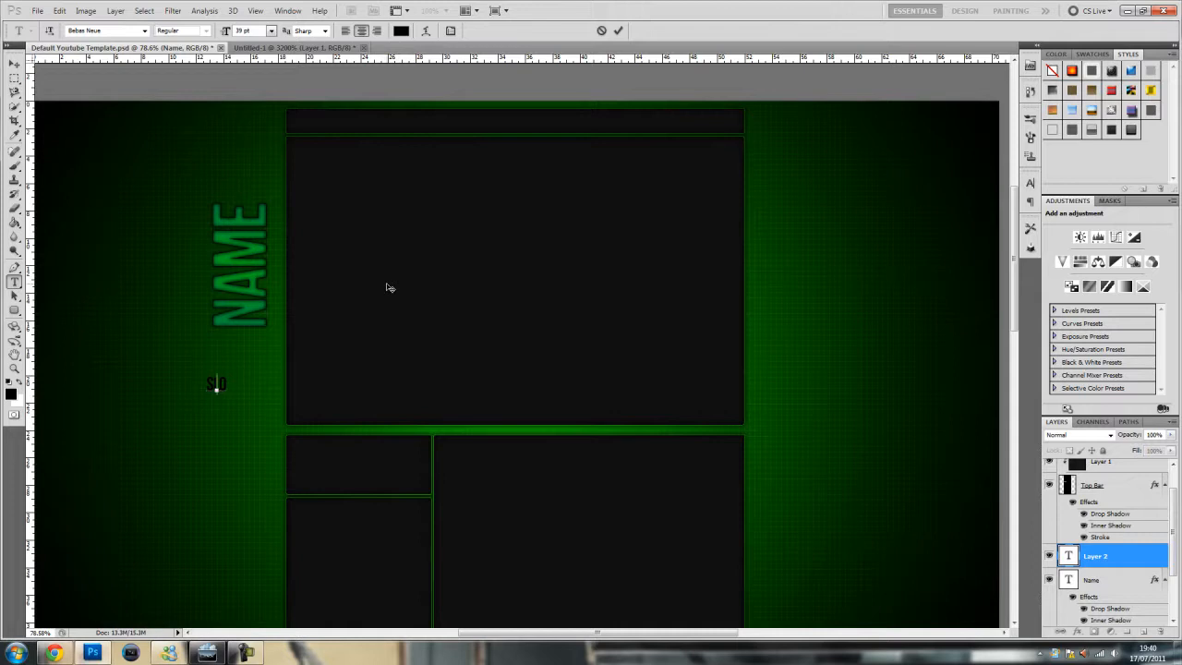
{"action": "type", "text": "YOURS"}
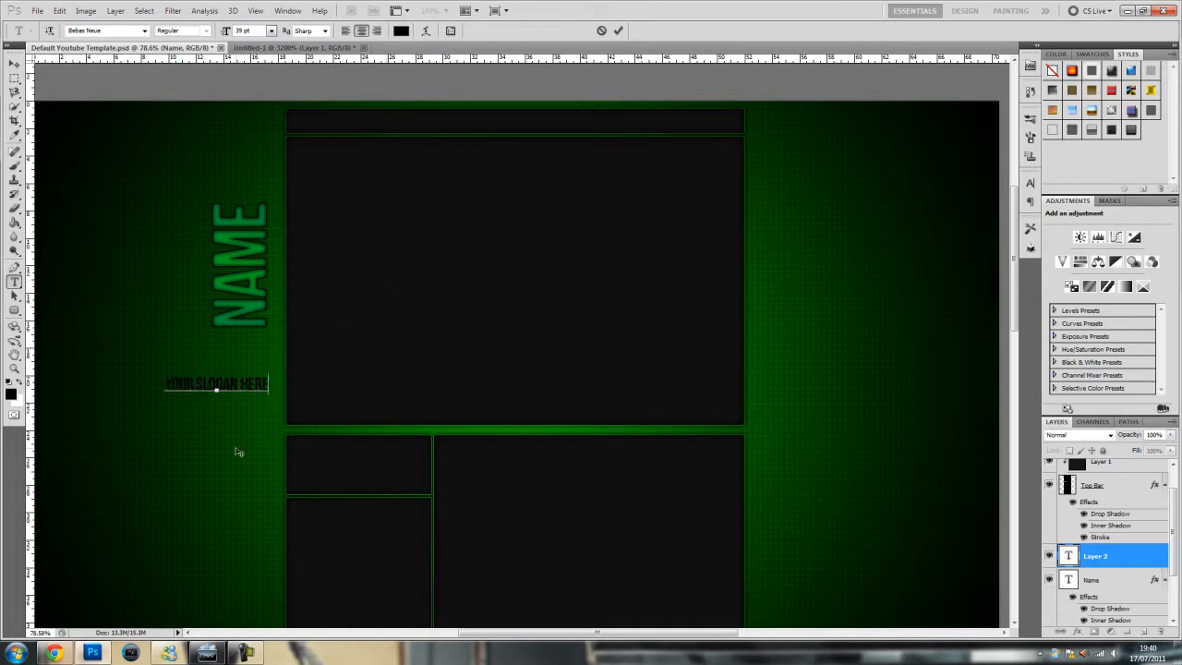
{"action": "left_click_drag", "start_coordinate": [216, 382], "coordinate": [275, 270]}
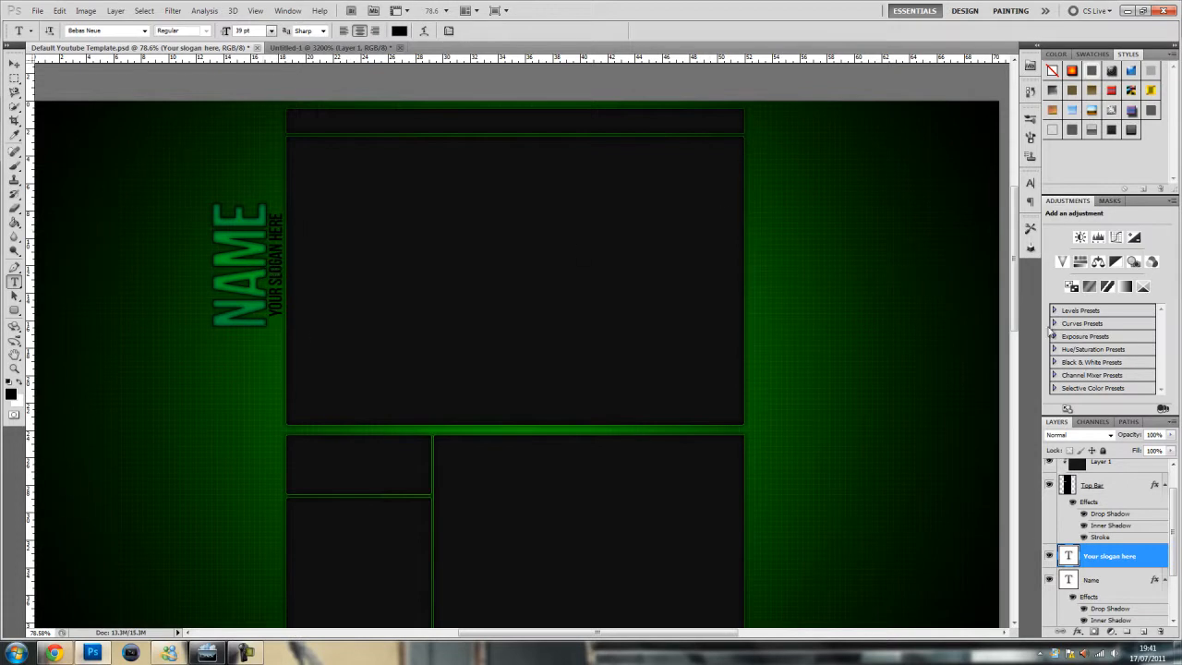
Widen the slogan's letter tracking in the Character panel and tone it down beside NAME.
{"action": "left_click", "coordinate": [1031, 183]}
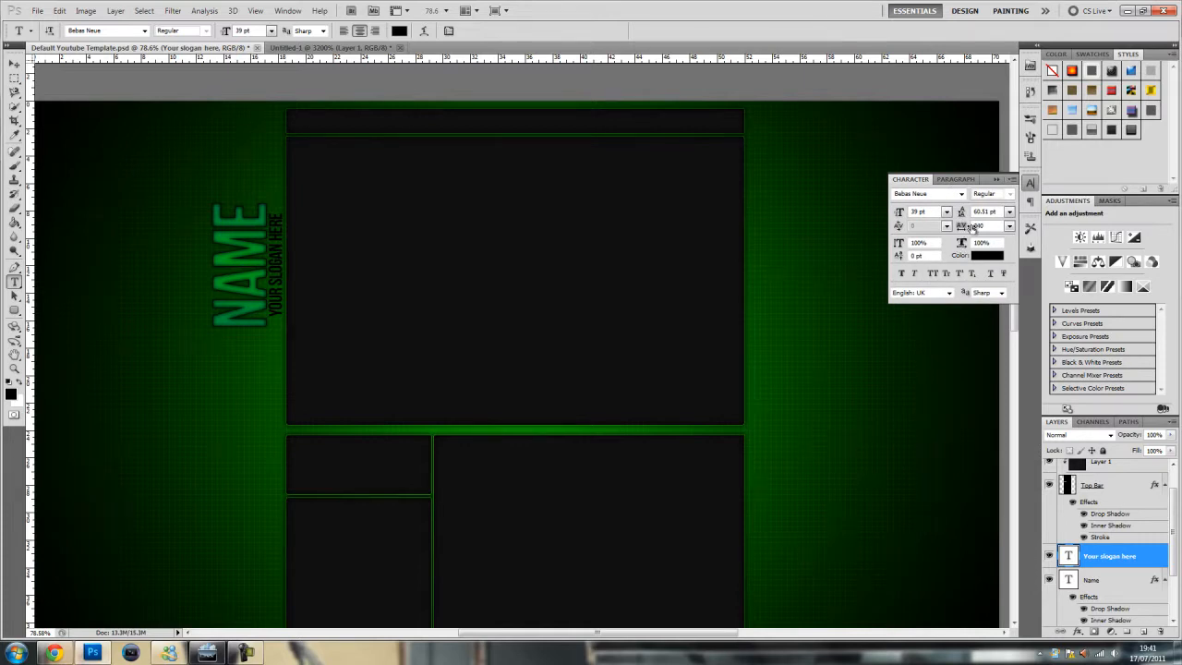
{"action": "triple_click", "coordinate": [985, 226]}
{"action": "type", "text": "20"}
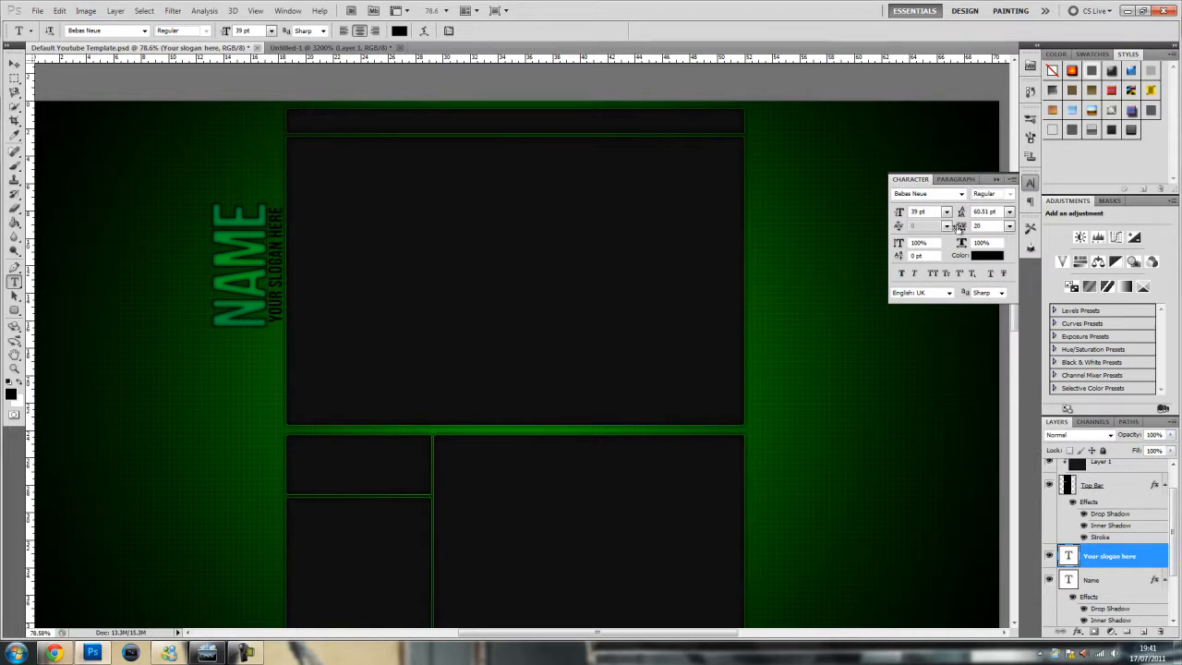
{"action": "left_click", "coordinate": [15, 63]}
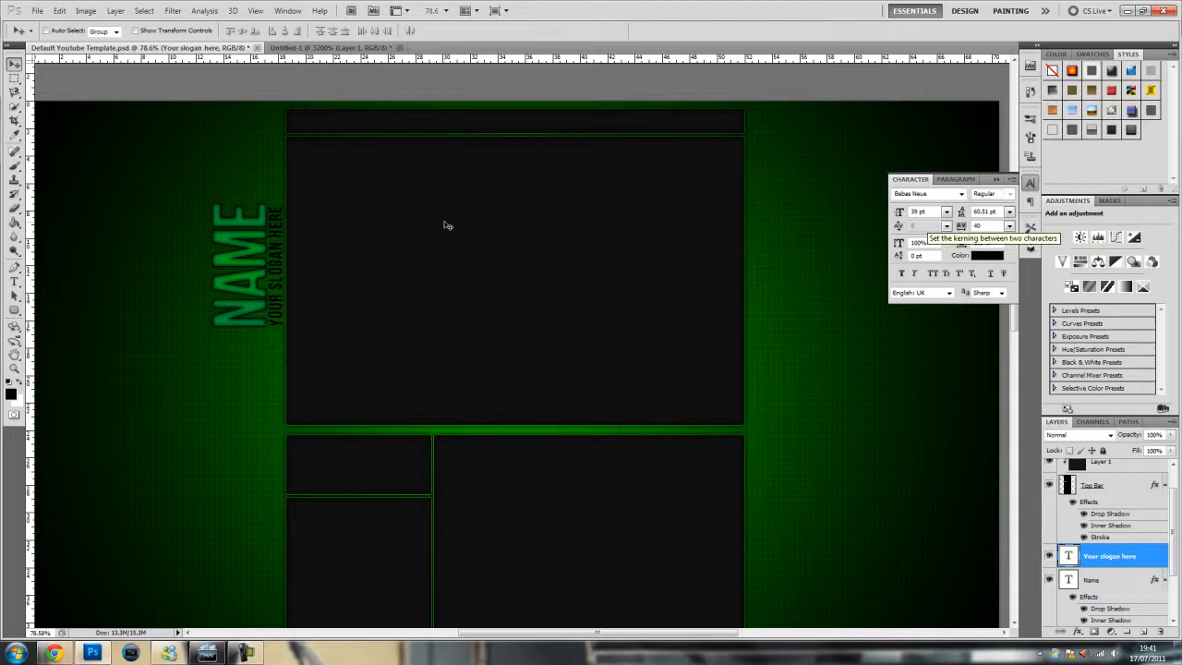
{"action": "mouse_move", "coordinate": [600, 59]}
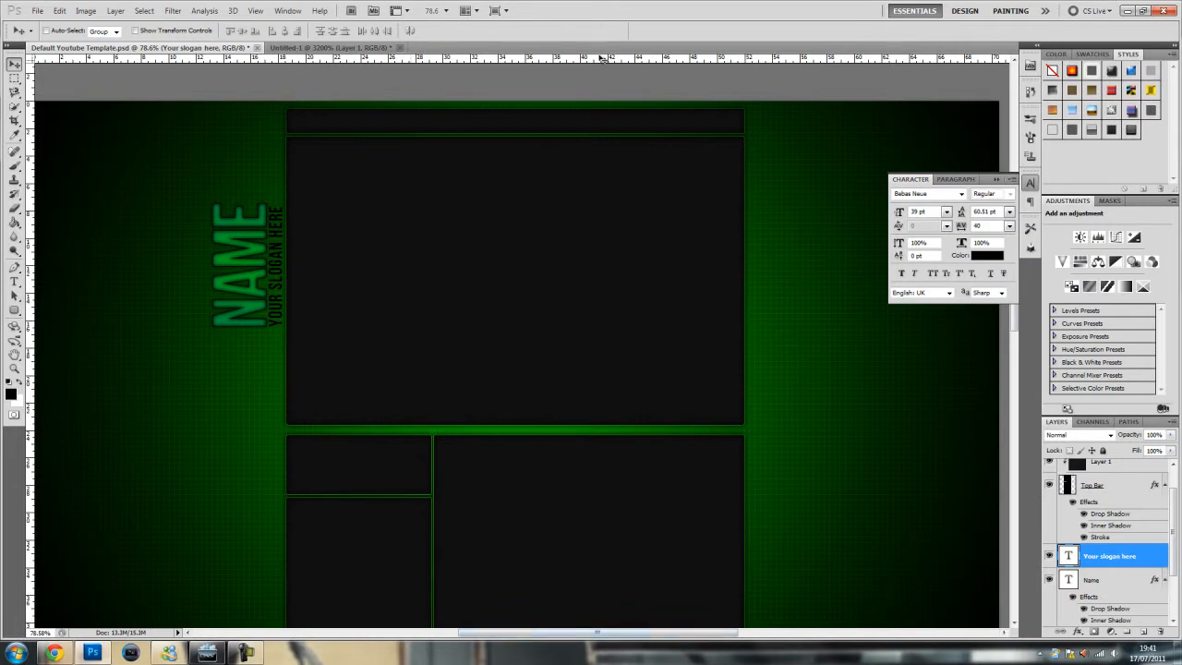
{"action": "mouse_move", "coordinate": [170, 266]}
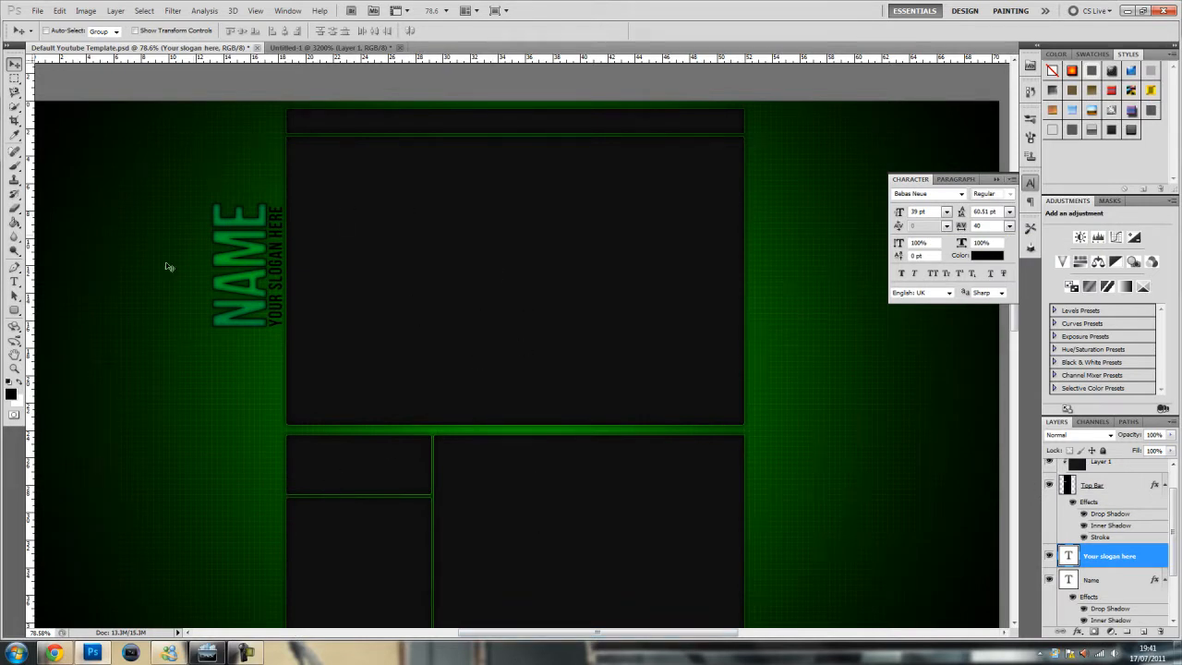
{"action": "mouse_move", "coordinate": [251, 395]}
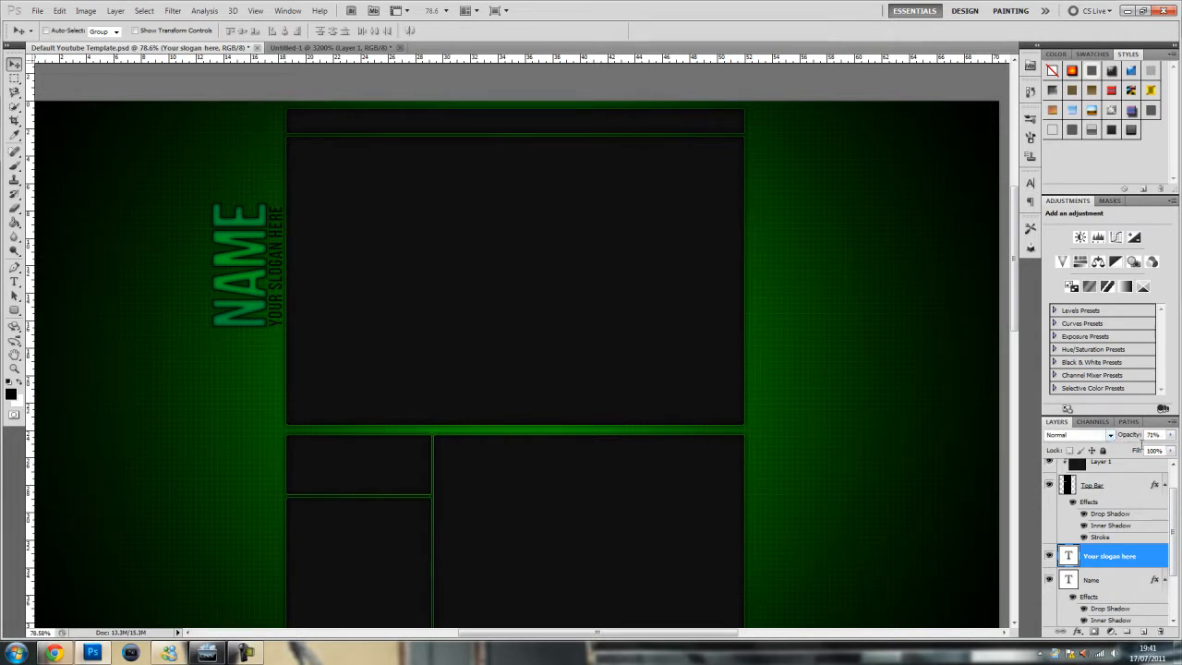
{"action": "mouse_move", "coordinate": [1125, 443]}
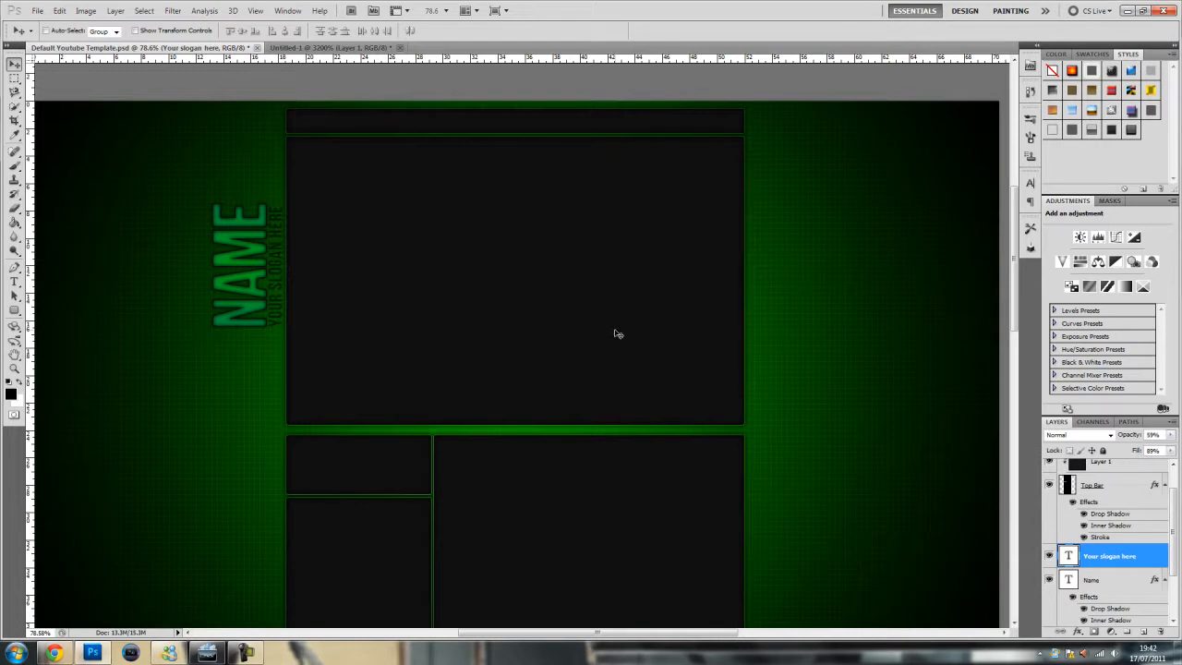
{"action": "mouse_move", "coordinate": [321, 307]}
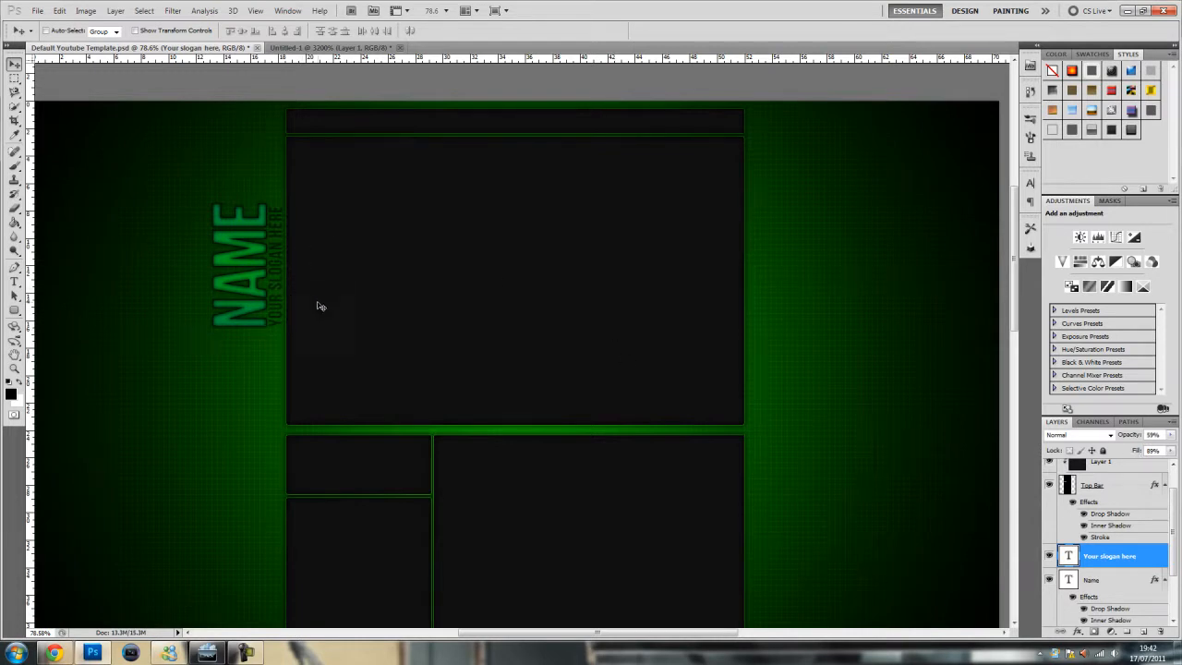
{"action": "mouse_move", "coordinate": [890, 379]}
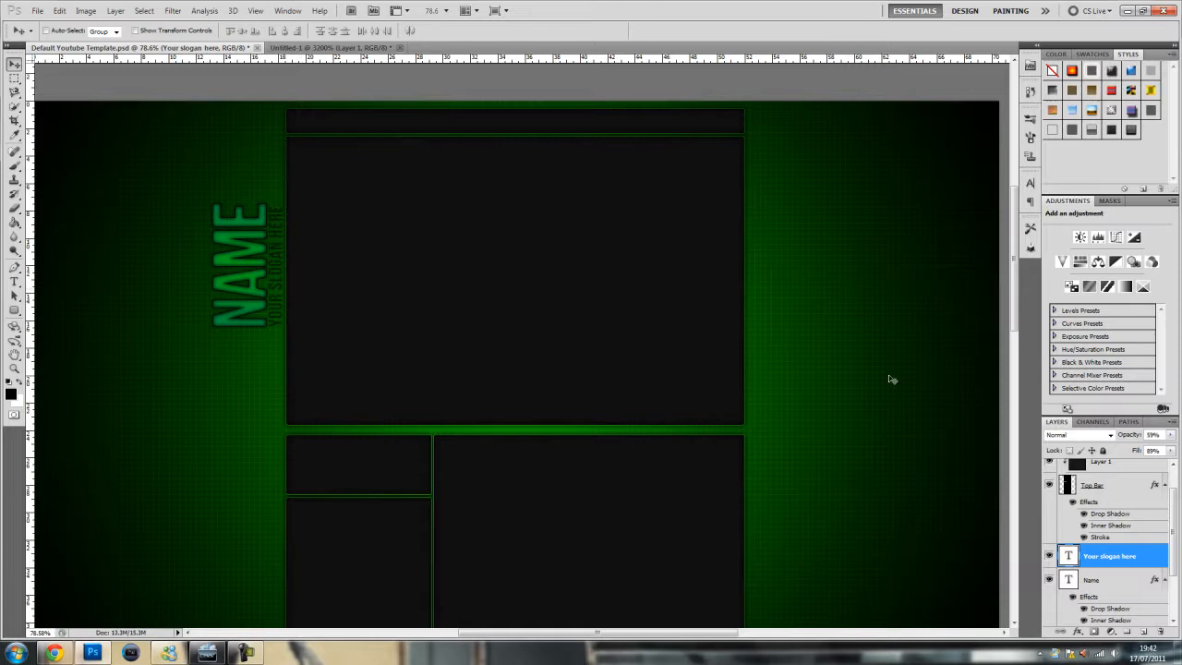
{"action": "mouse_move", "coordinate": [339, 500]}
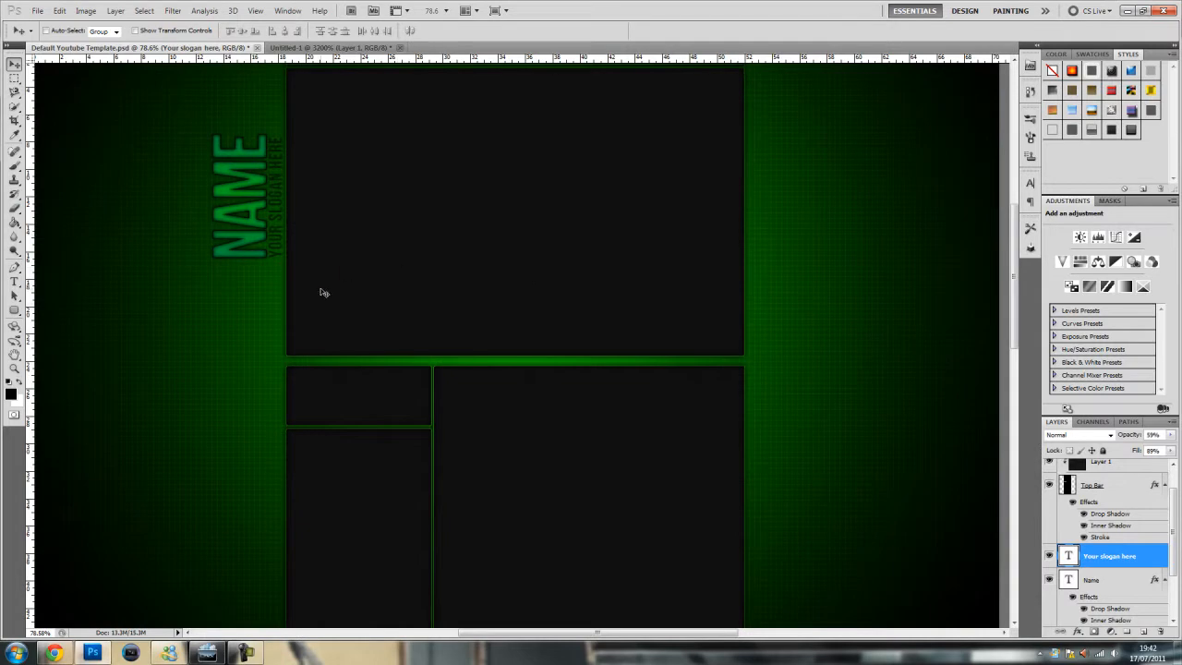
{"action": "mouse_move", "coordinate": [277, 350]}
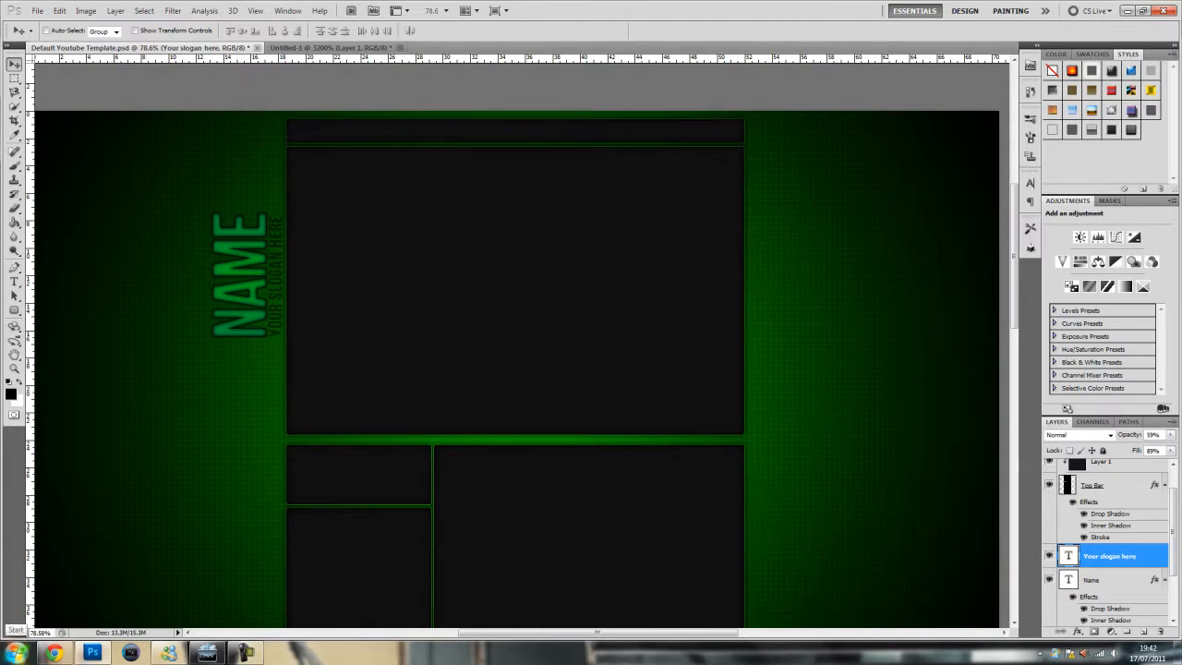
{"action": "left_click", "coordinate": [15, 653]}
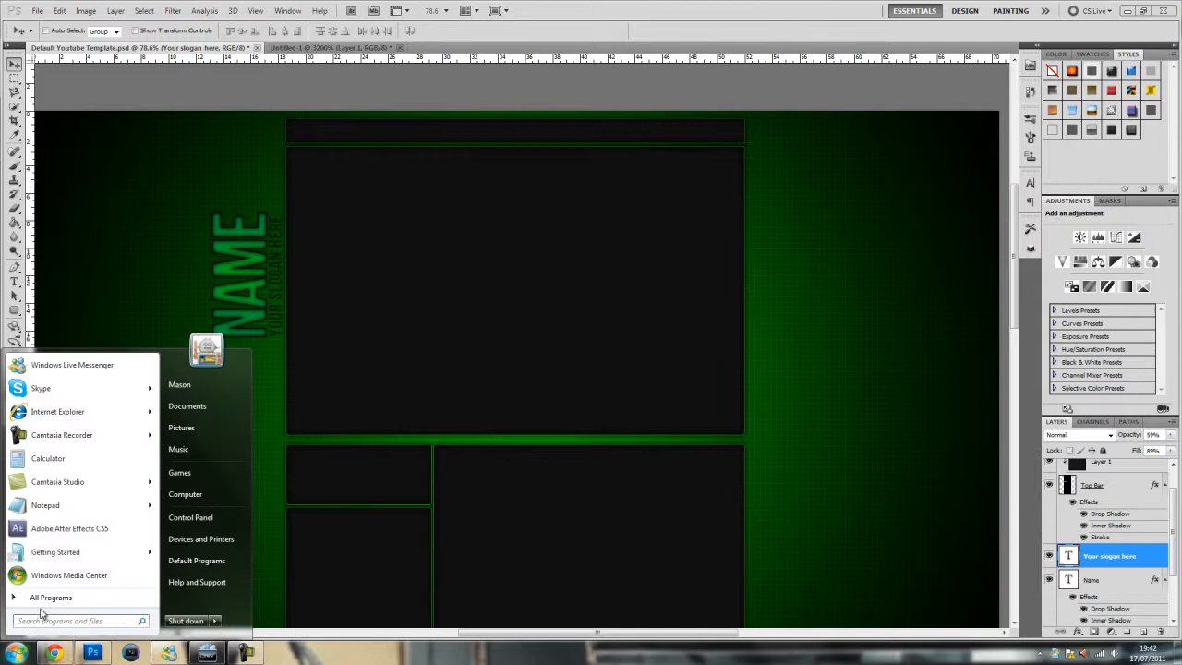
Search for 'flare', browse the 1080p flares and open Flare (14) into the banner.
{"action": "type", "text": "flare"}
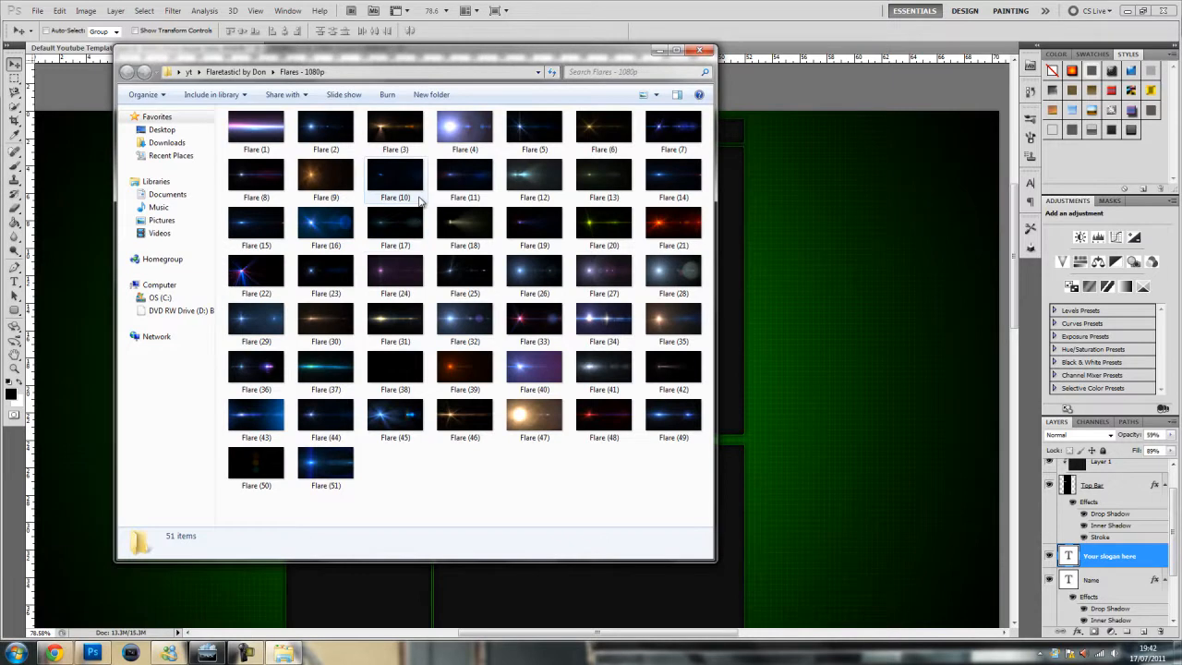
{"action": "mouse_move", "coordinate": [604, 413]}
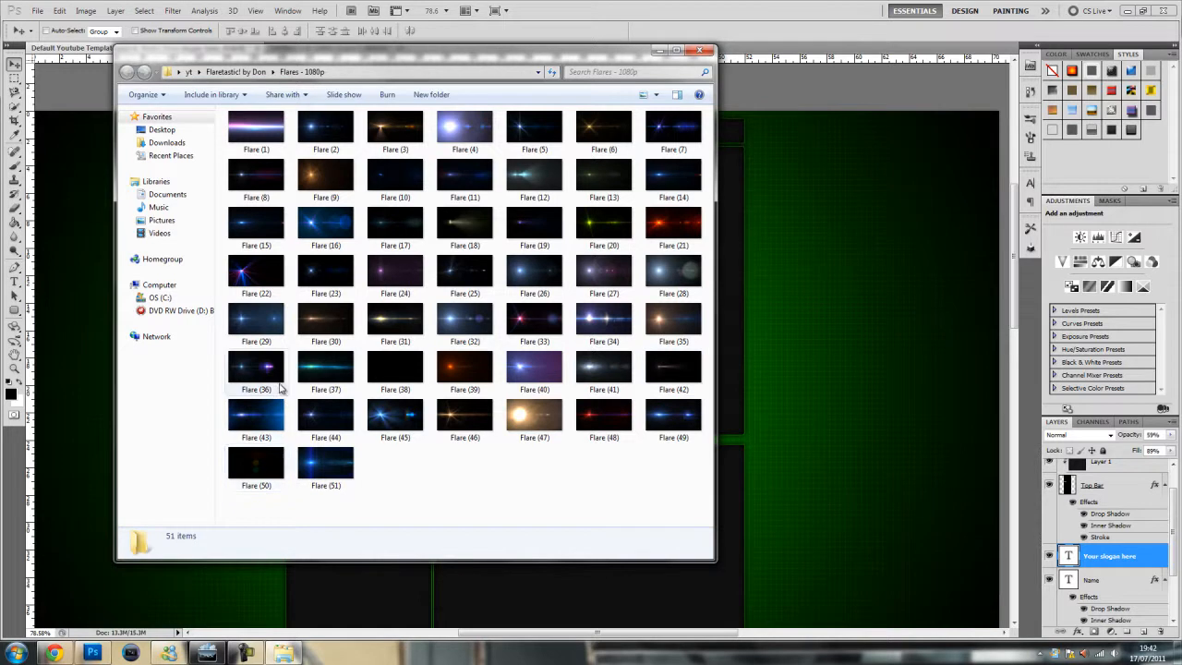
{"action": "mouse_move", "coordinate": [325, 317]}
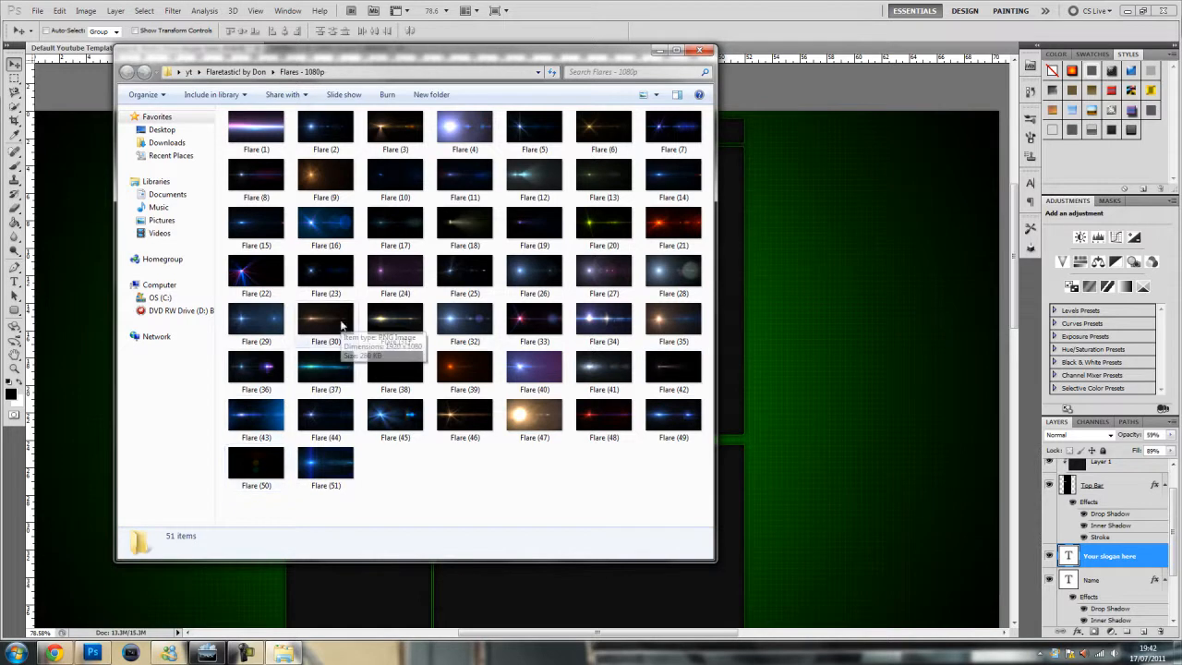
{"action": "left_click", "coordinate": [395, 221]}
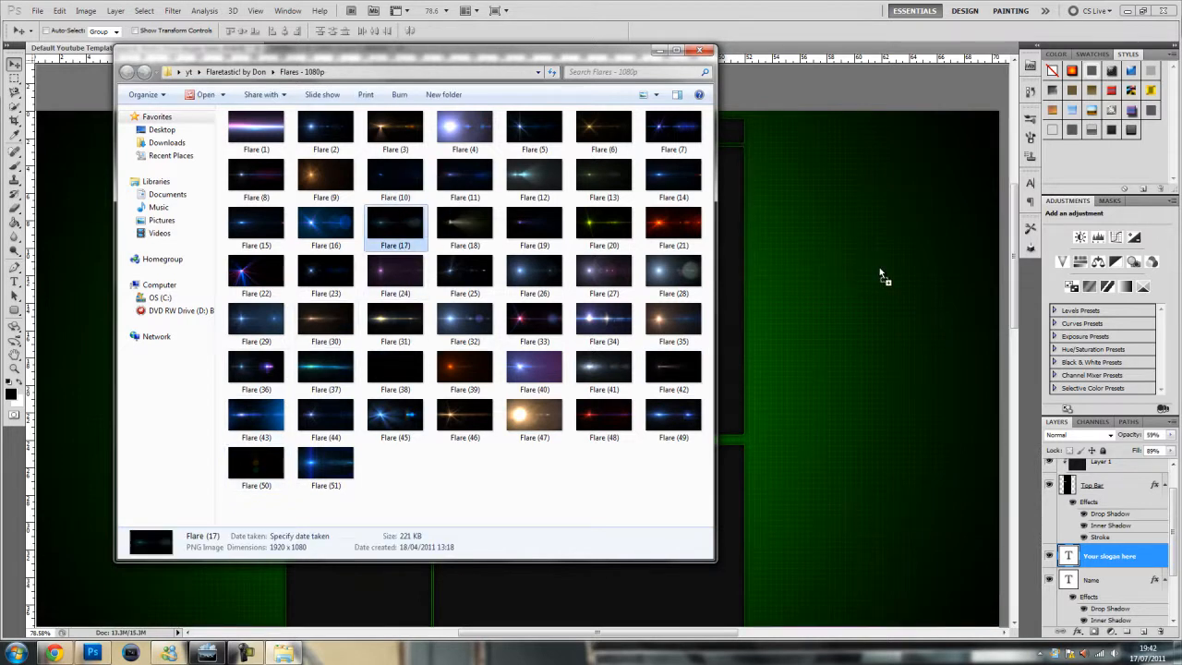
{"action": "double_click", "coordinate": [395, 221]}
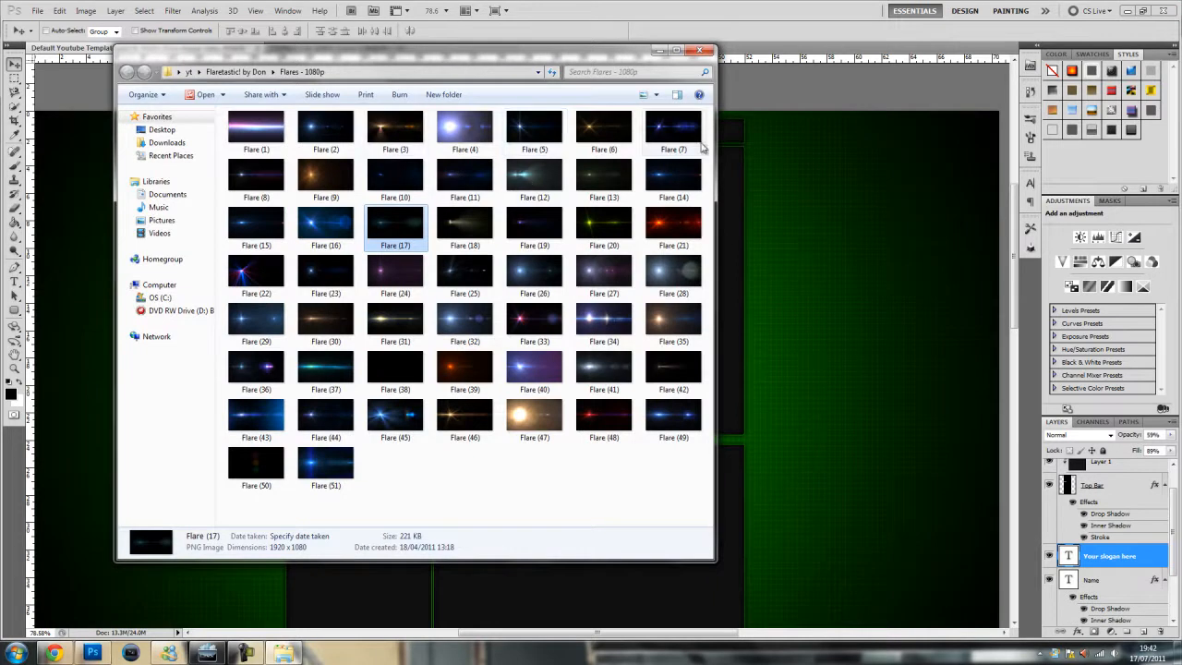
{"action": "left_click", "coordinate": [672, 175]}
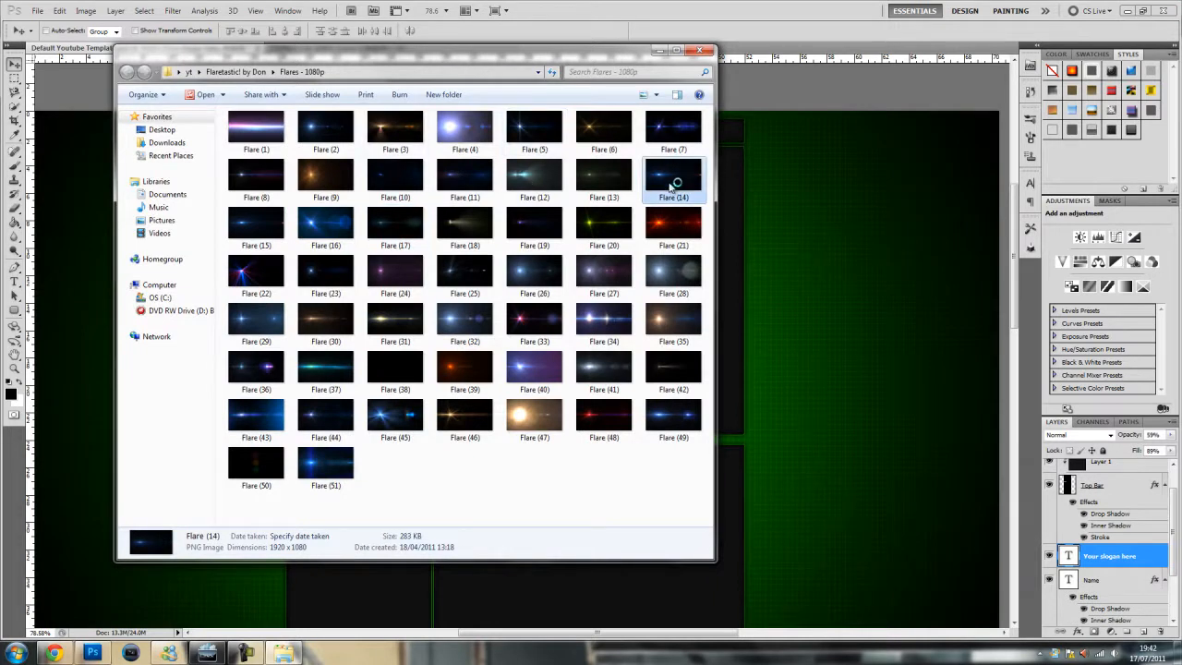
{"action": "double_click", "coordinate": [672, 176]}
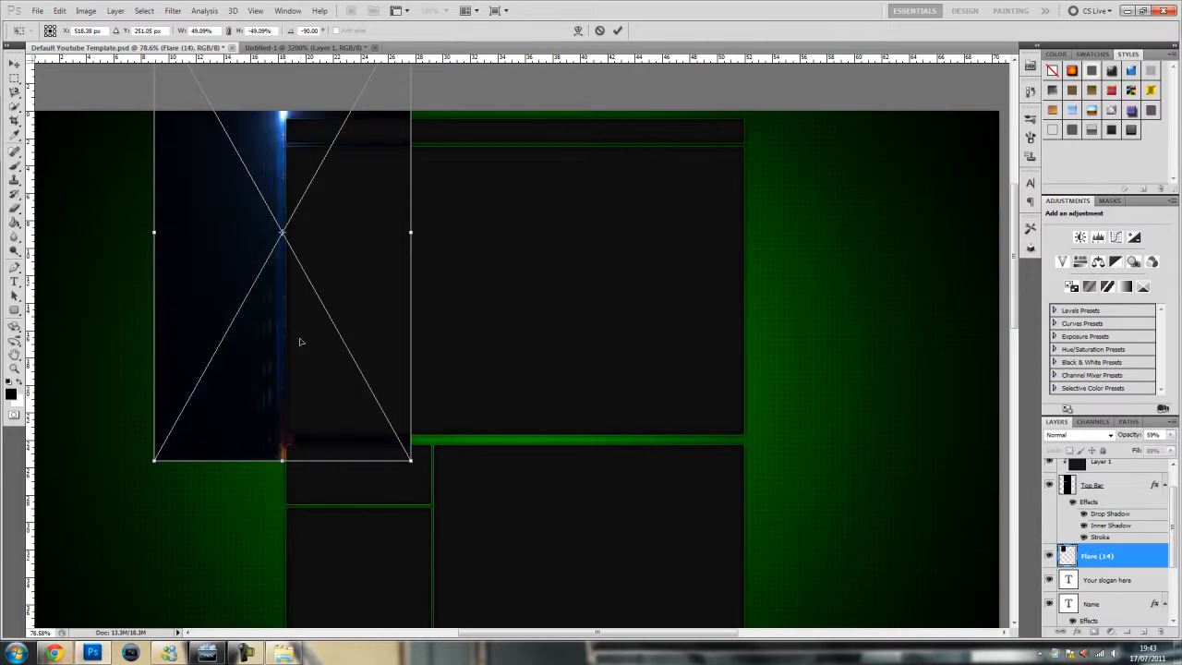
Stretch the flare tall along the left column and set its blend mode to Screen.
{"action": "left_click_drag", "start_coordinate": [299, 342], "coordinate": [294, 487]}
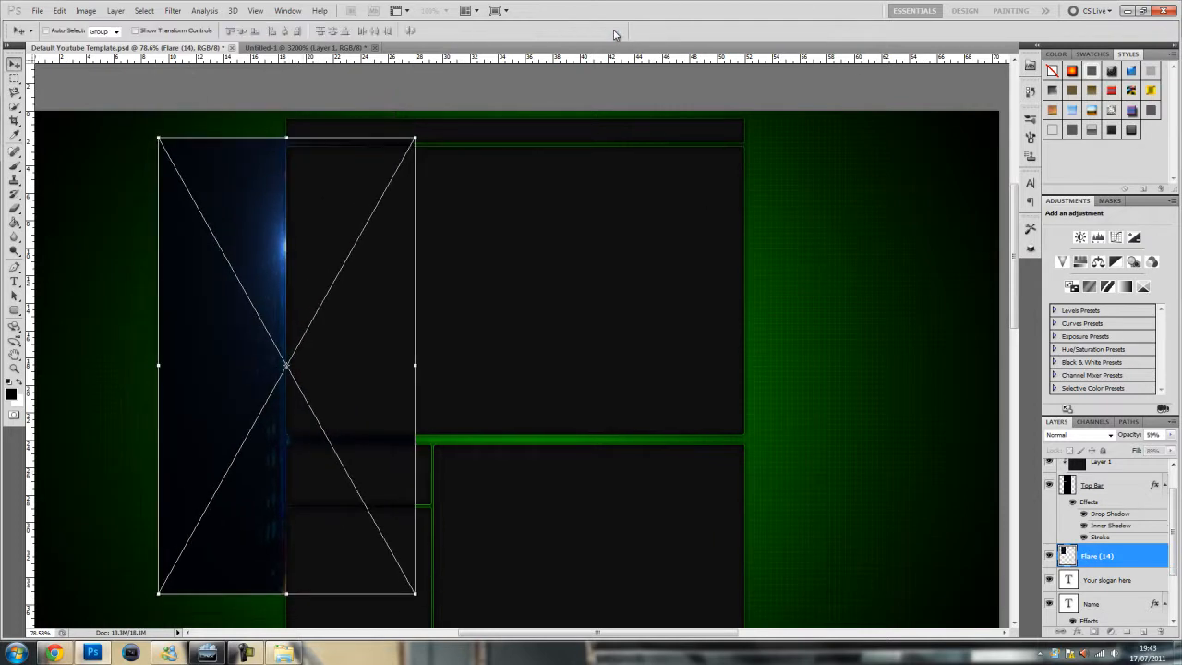
{"action": "left_click", "coordinate": [1074, 436]}
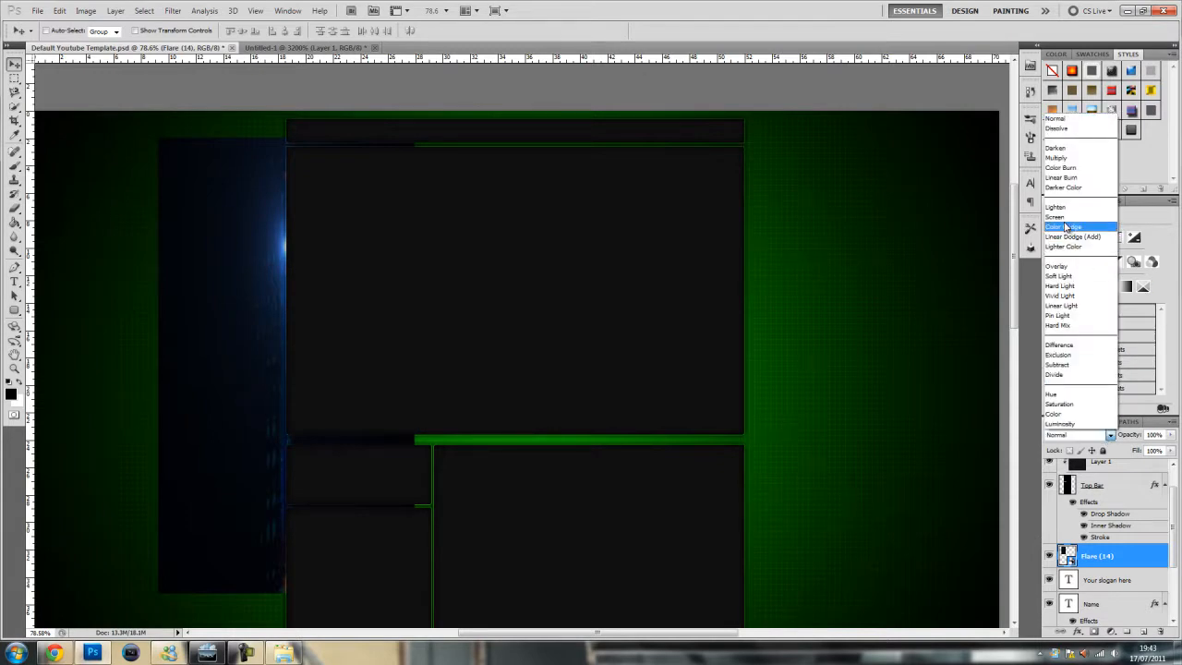
{"action": "left_click", "coordinate": [1054, 218]}
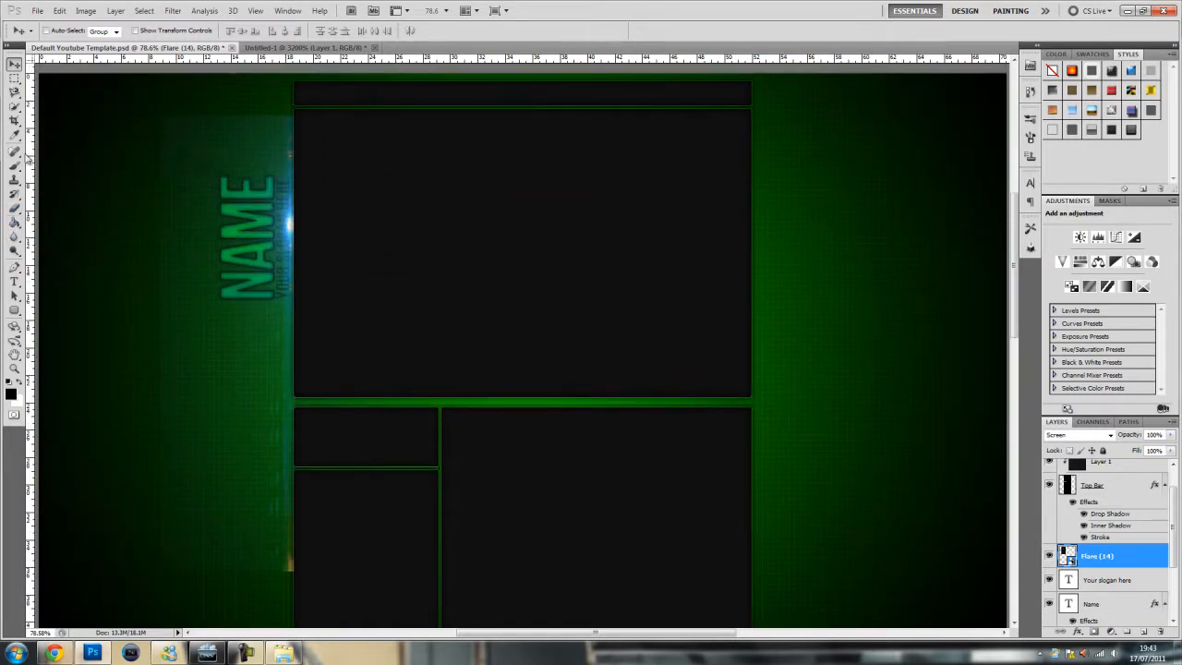
{"action": "left_click", "coordinate": [15, 207]}
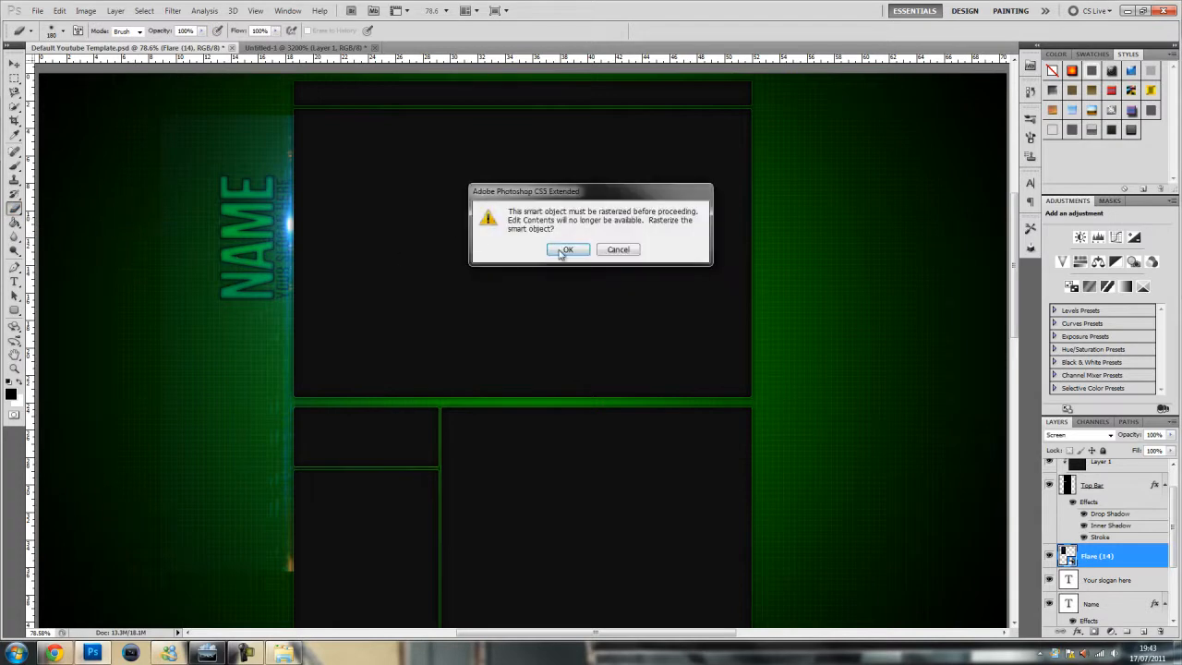
Rasterize the Flare (14) layer and start erasing its stray lower flare bits.
{"action": "left_click", "coordinate": [566, 249]}
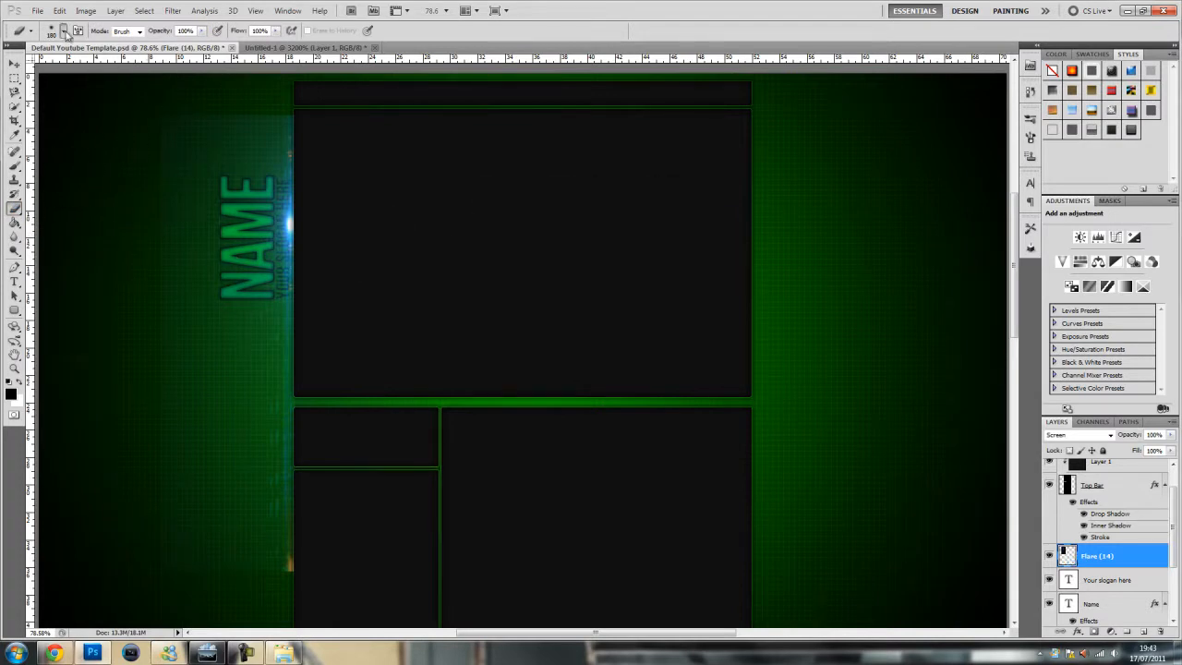
{"action": "left_click", "coordinate": [30, 29]}
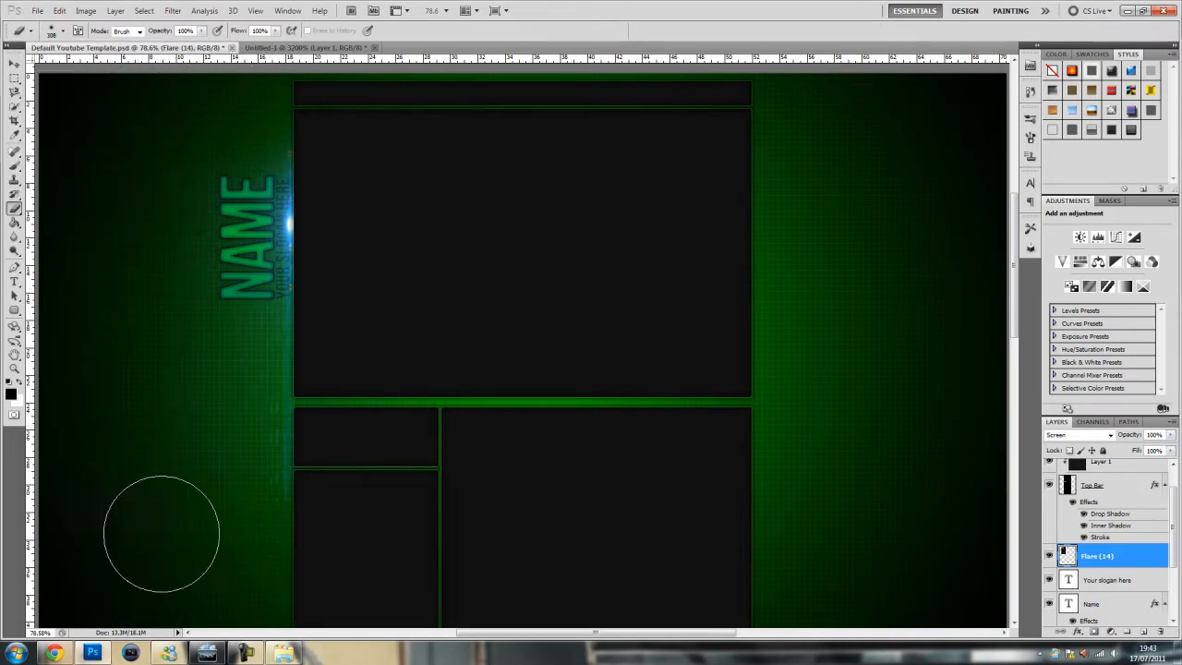
{"action": "mouse_move", "coordinate": [114, 251]}
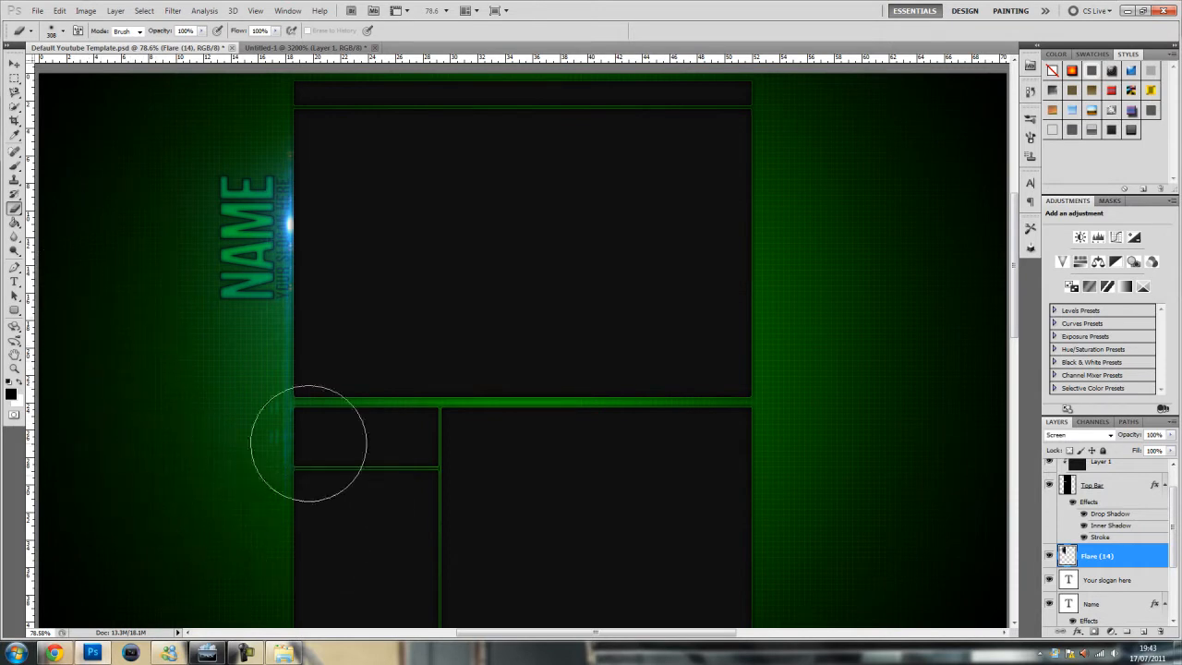
{"action": "mouse_move", "coordinate": [457, 406]}
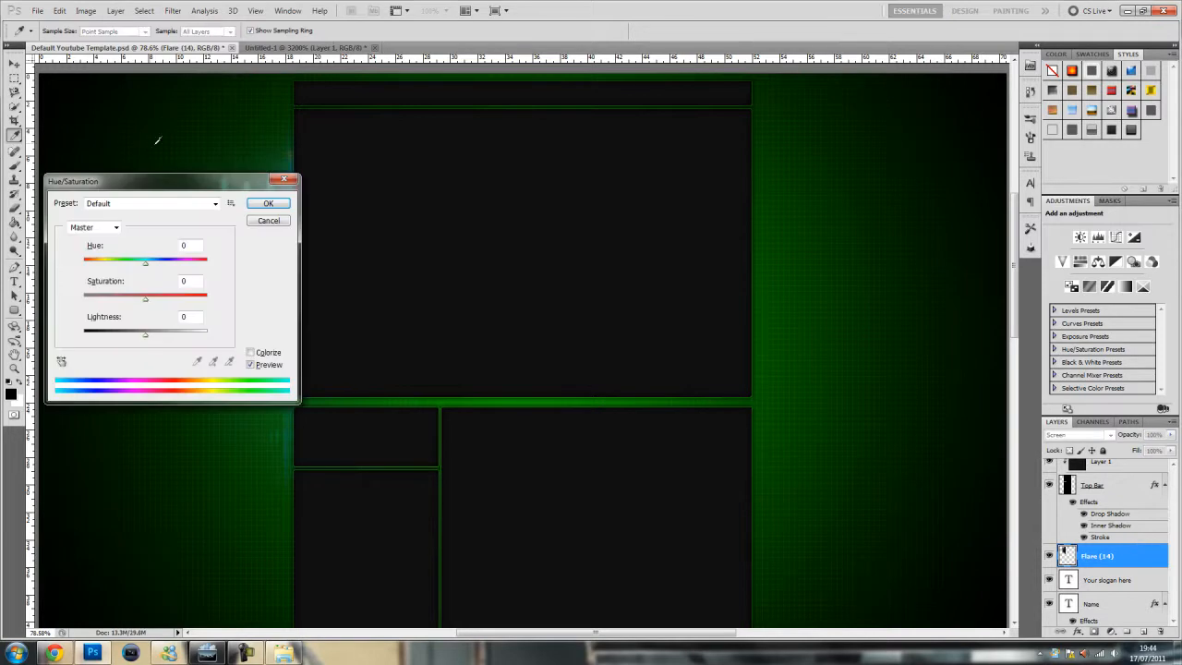
Apply Hue/Saturation to the flare, shifting its hue toward green with lower saturation and lightness.
{"action": "left_click_drag", "start_coordinate": [170, 181], "coordinate": [609, 183]}
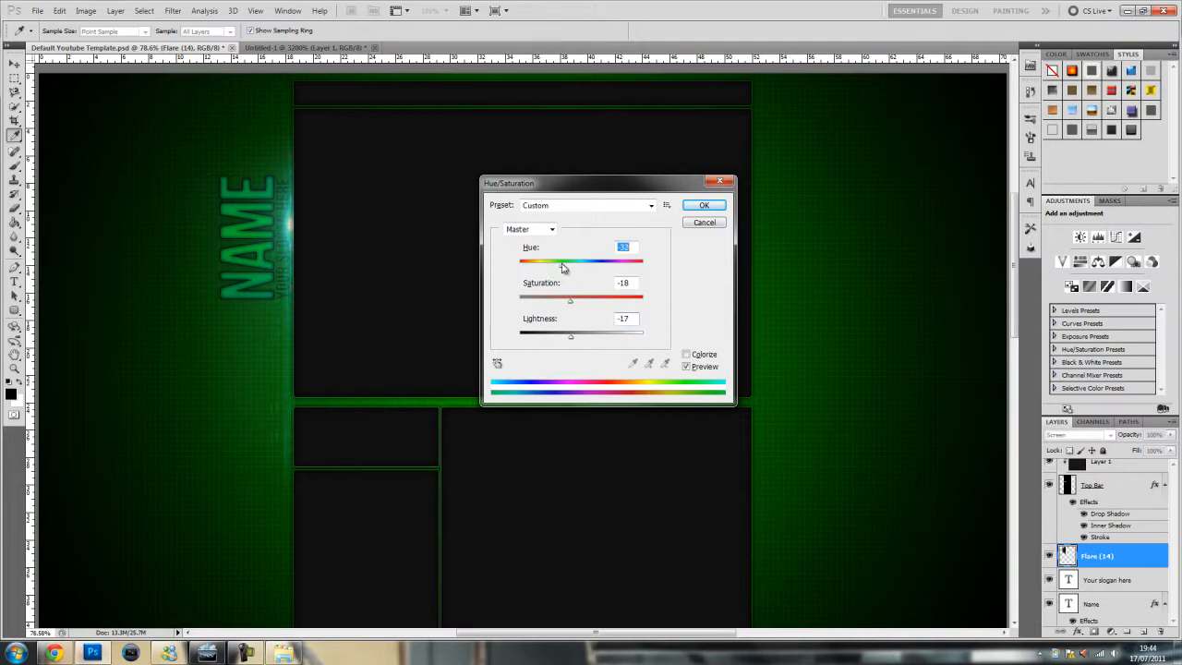
{"action": "left_click_drag", "start_coordinate": [561, 262], "coordinate": [565, 262]}
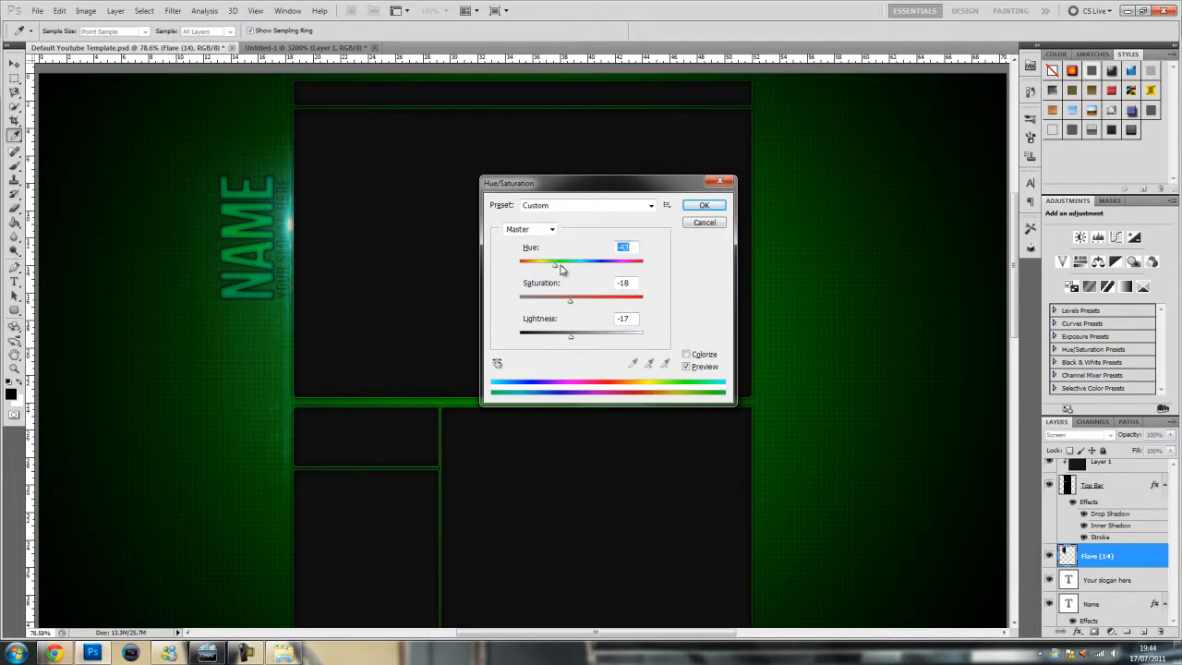
{"action": "left_click", "coordinate": [687, 354]}
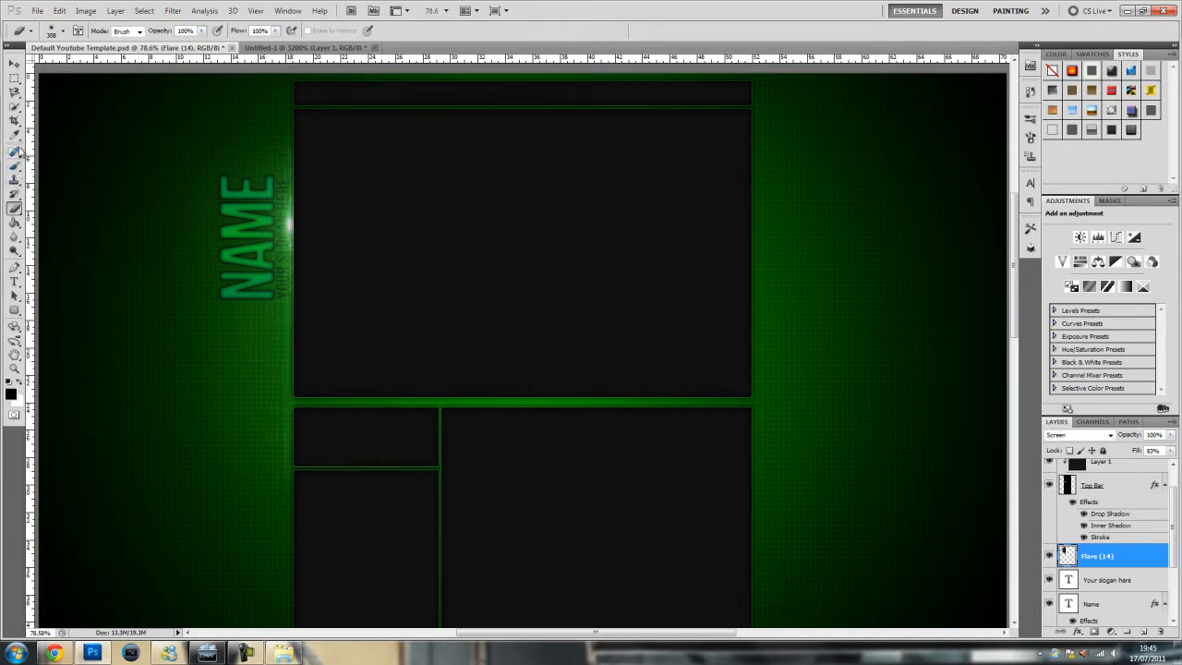
{"action": "mouse_move", "coordinate": [15, 268]}
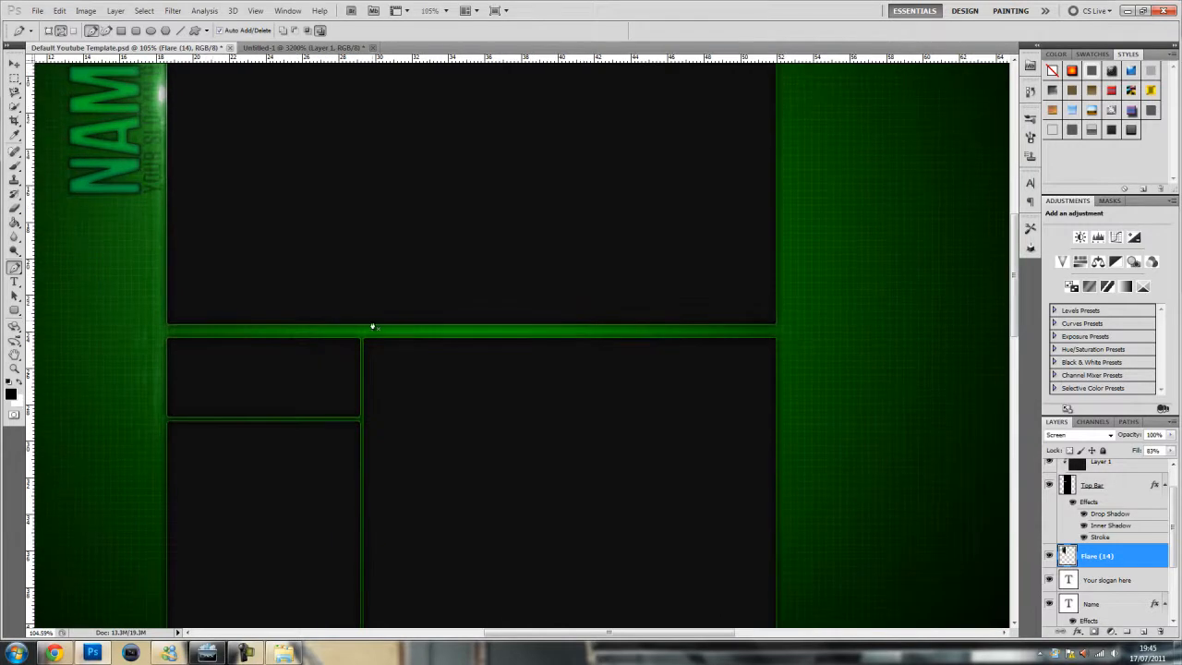
{"action": "mouse_move", "coordinate": [334, 325]}
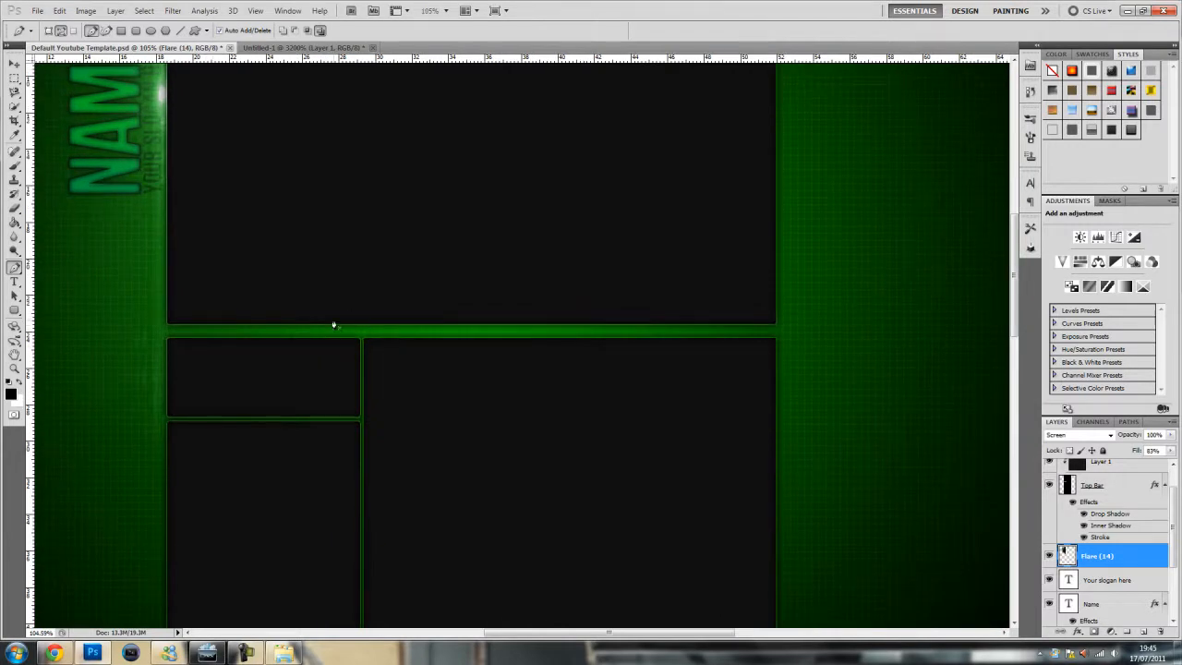
{"action": "mouse_move", "coordinate": [238, 332]}
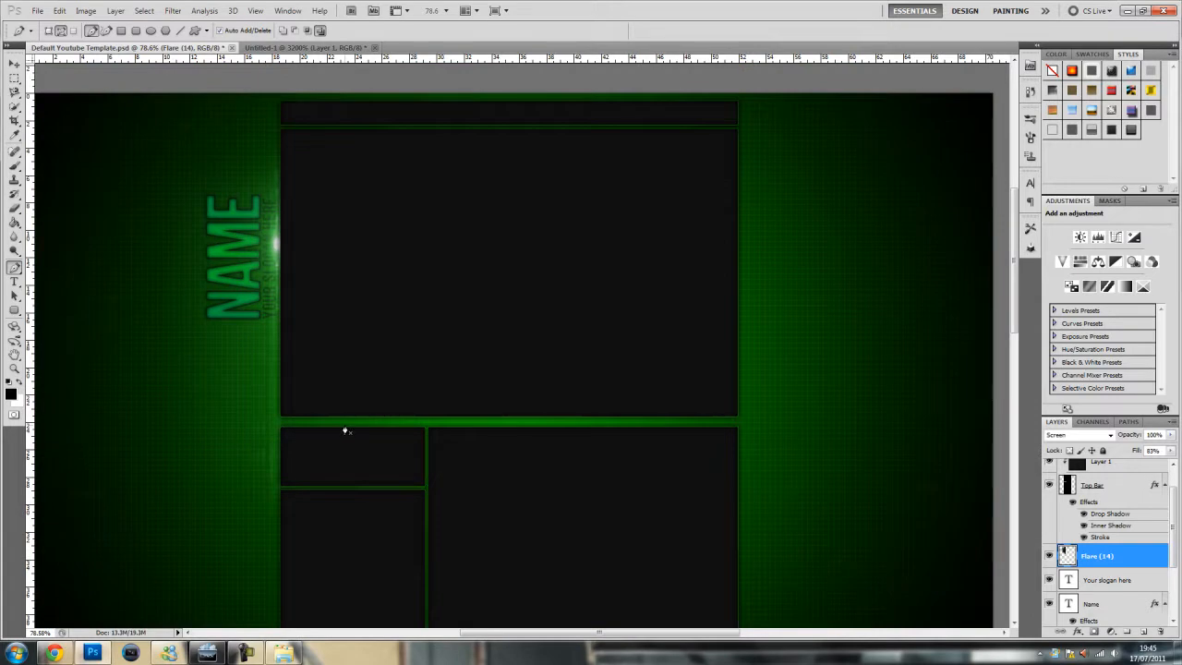
{"action": "mouse_move", "coordinate": [362, 385]}
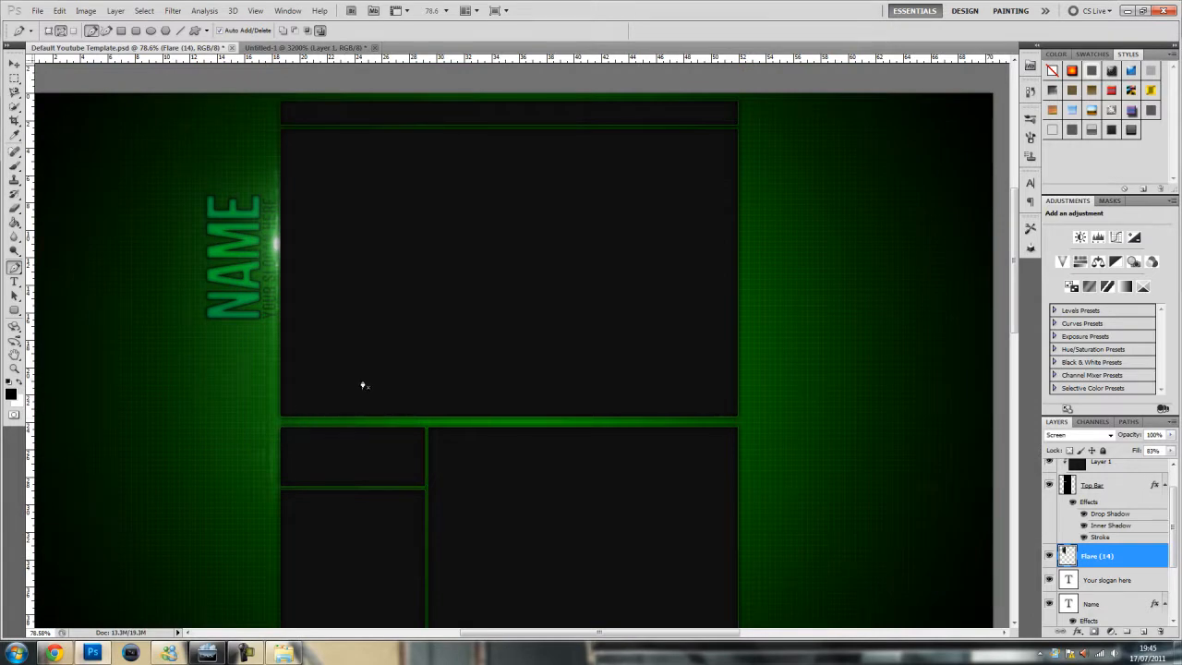
{"action": "mouse_move", "coordinate": [1049, 288]}
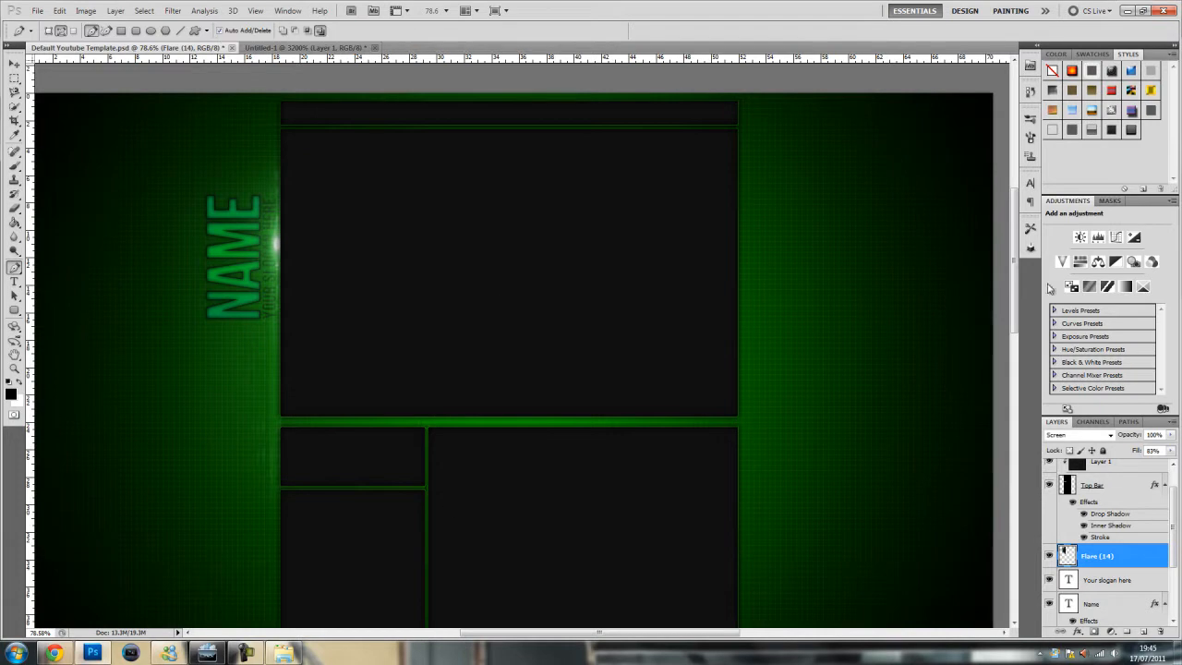
{"action": "mouse_move", "coordinate": [750, 172]}
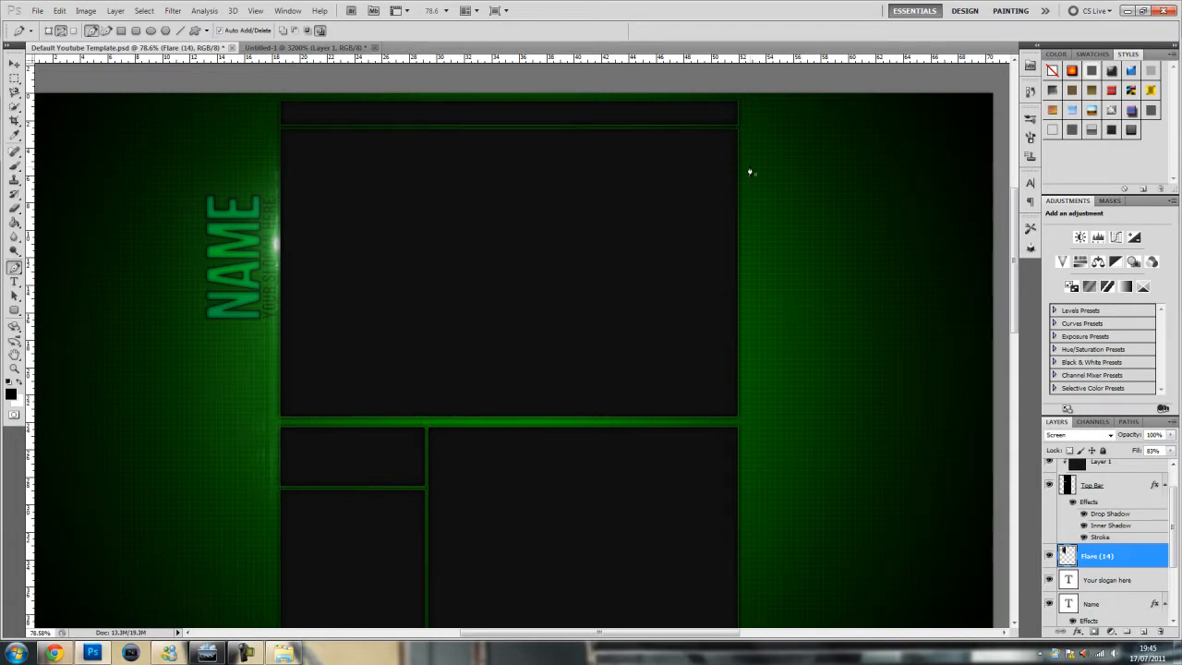
{"action": "mouse_move", "coordinate": [402, 406]}
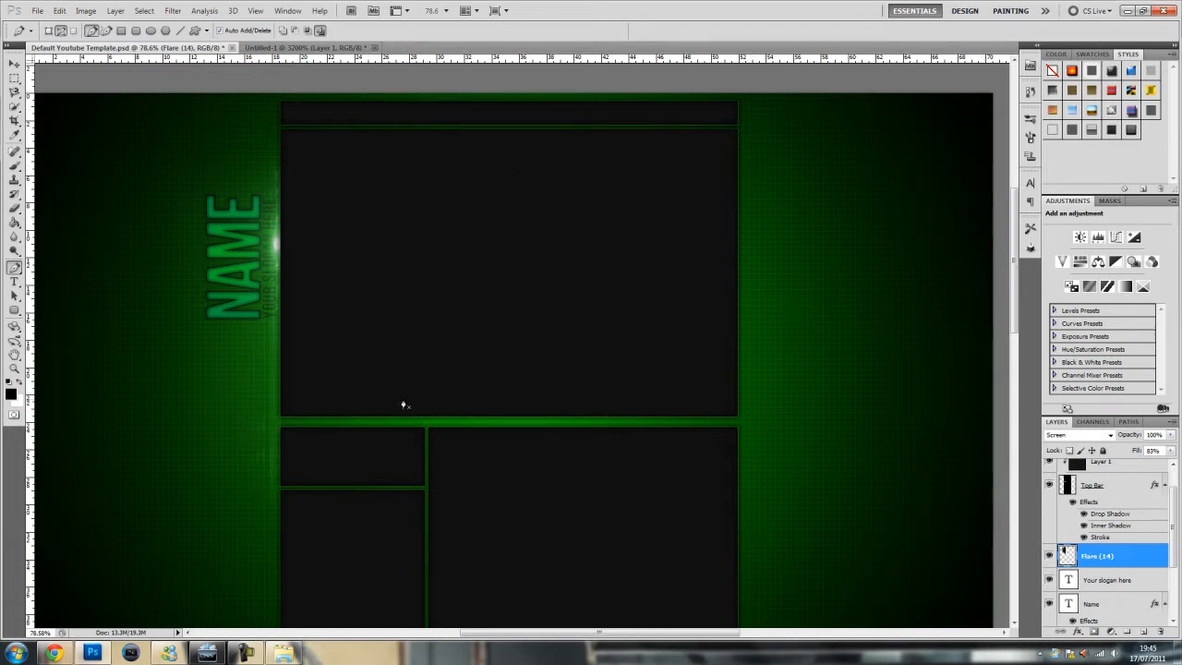
{"action": "mouse_move", "coordinate": [286, 251]}
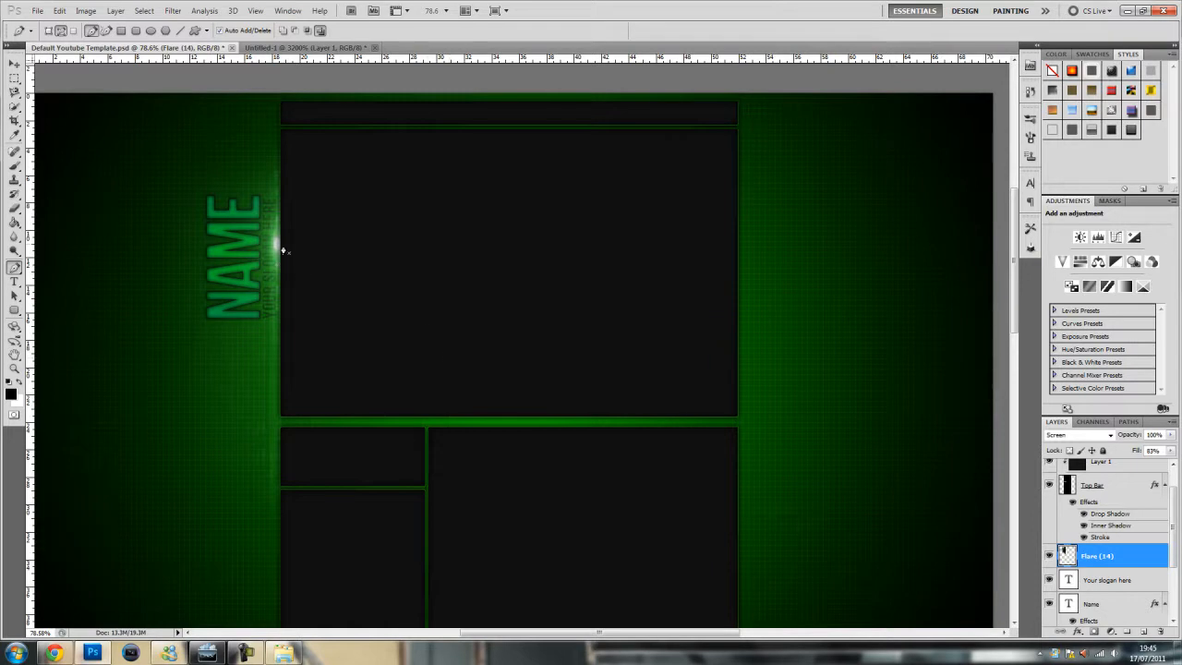
{"action": "mouse_move", "coordinate": [347, 229]}
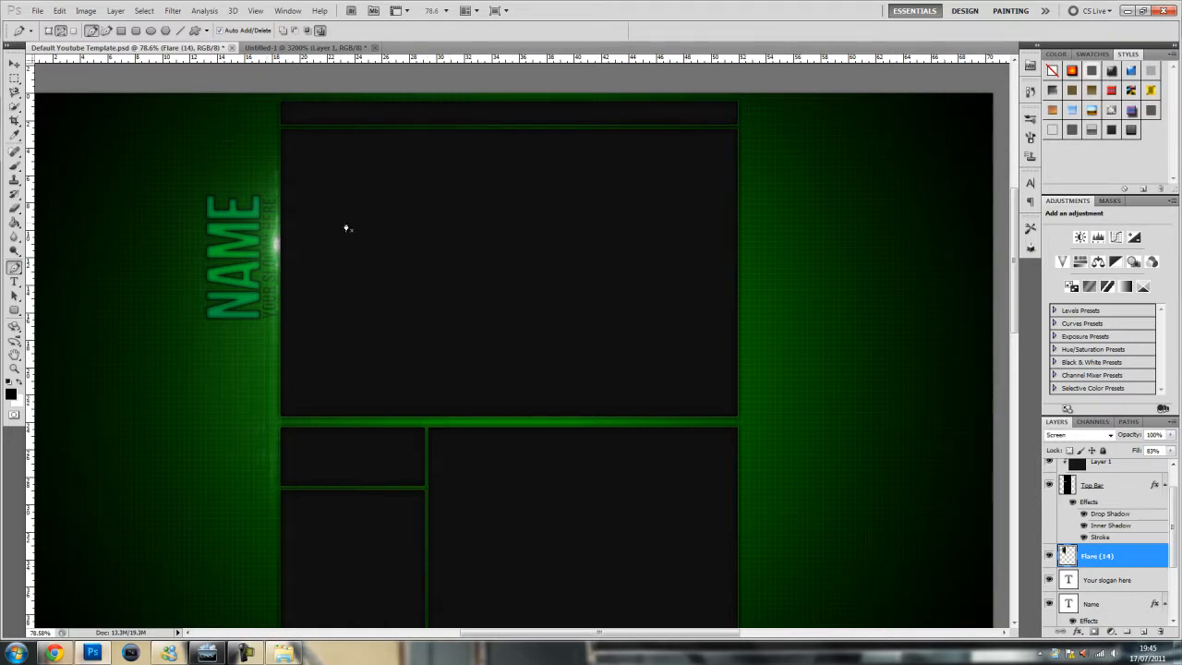
{"action": "mouse_move", "coordinate": [329, 244]}
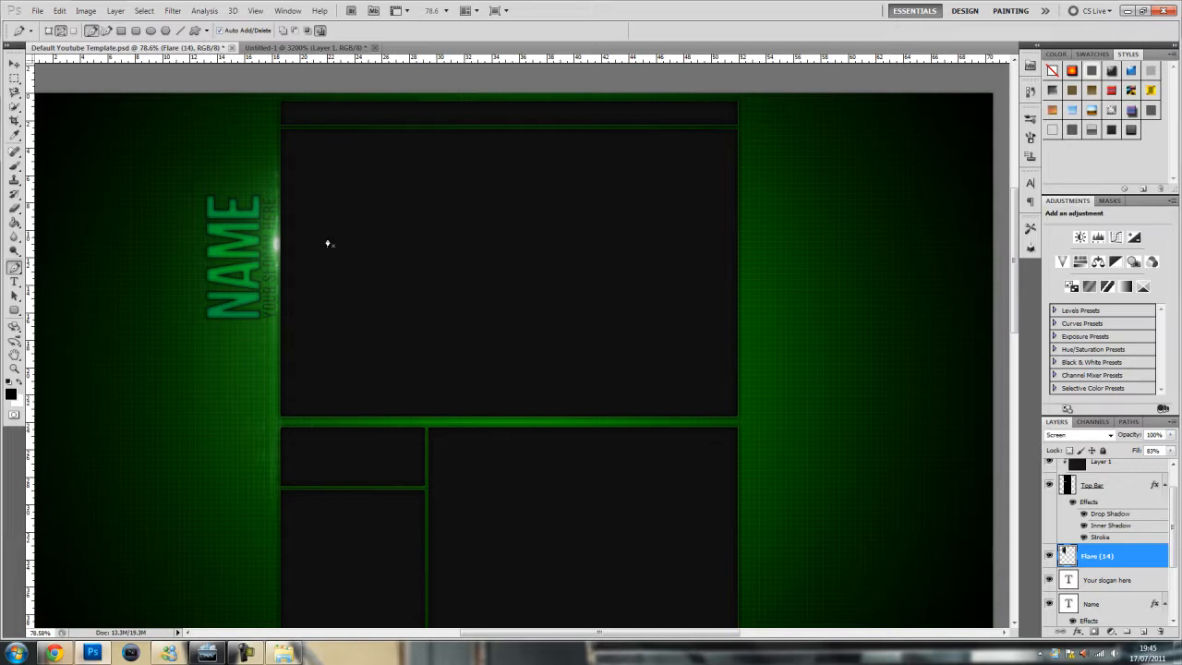
{"action": "mouse_move", "coordinate": [305, 251]}
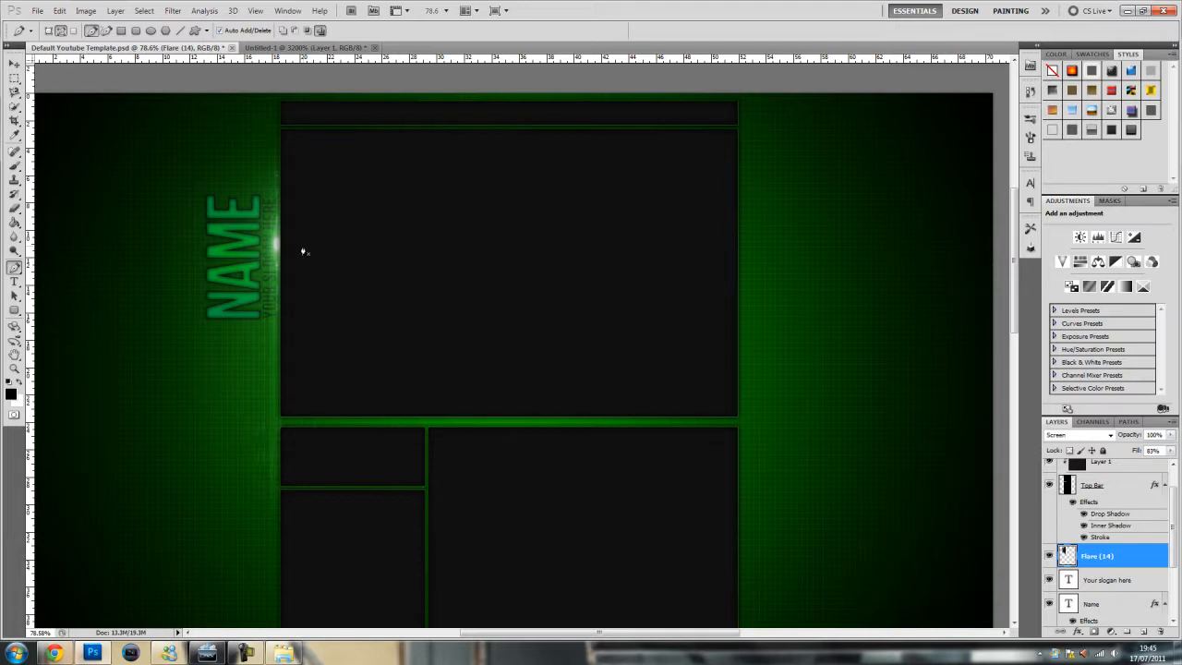
{"action": "mouse_move", "coordinate": [322, 244]}
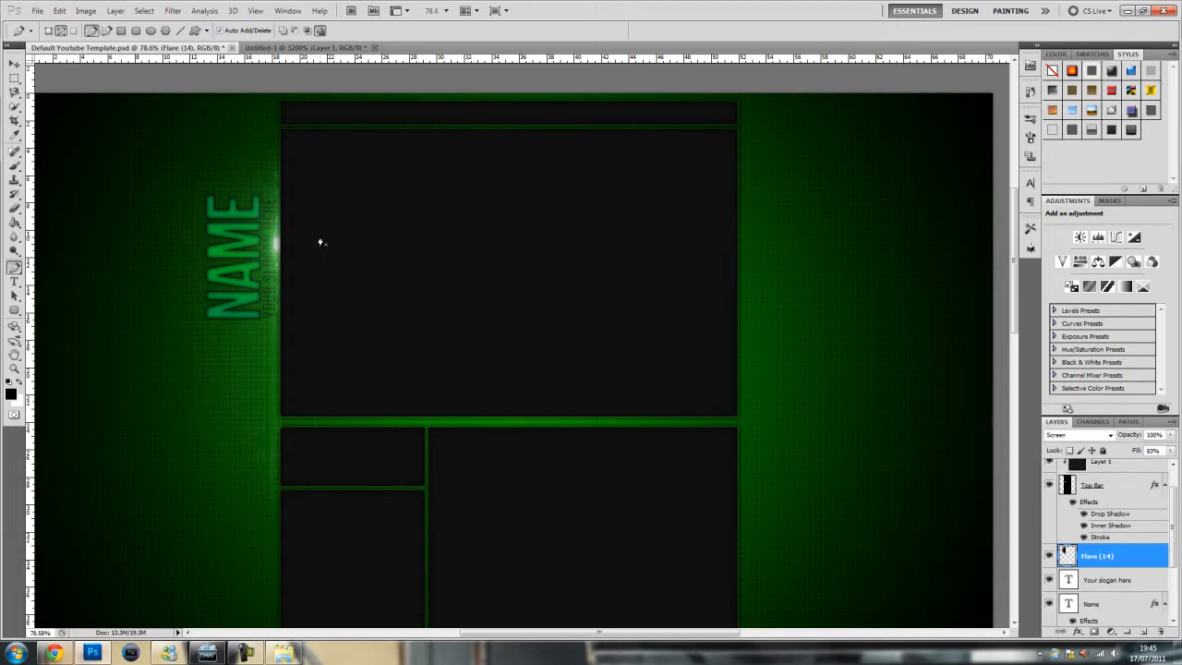